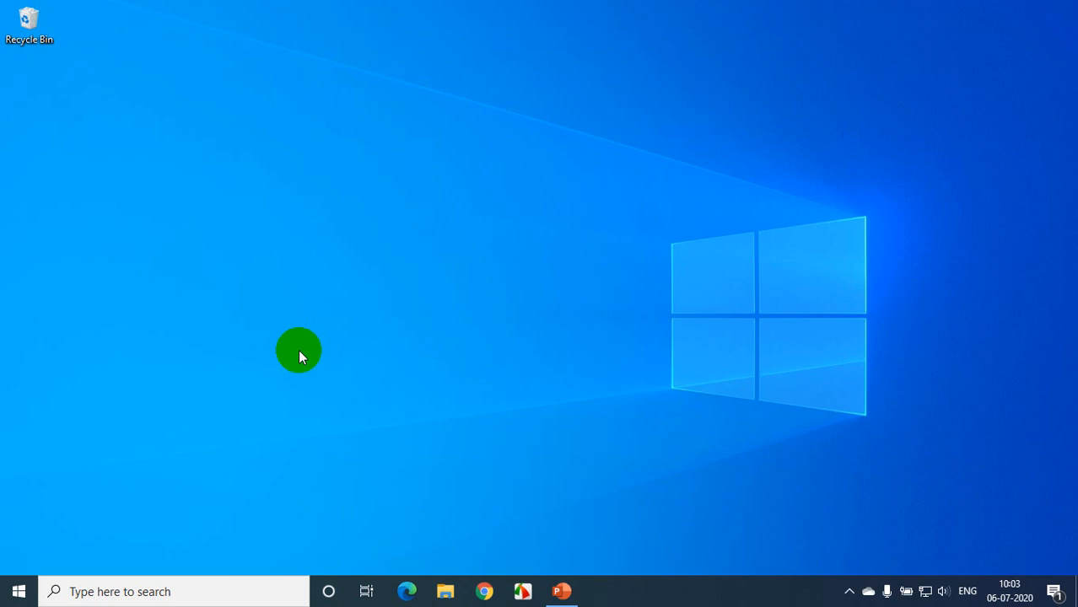
{"action": "mouse_move", "coordinate": [198, 445]}
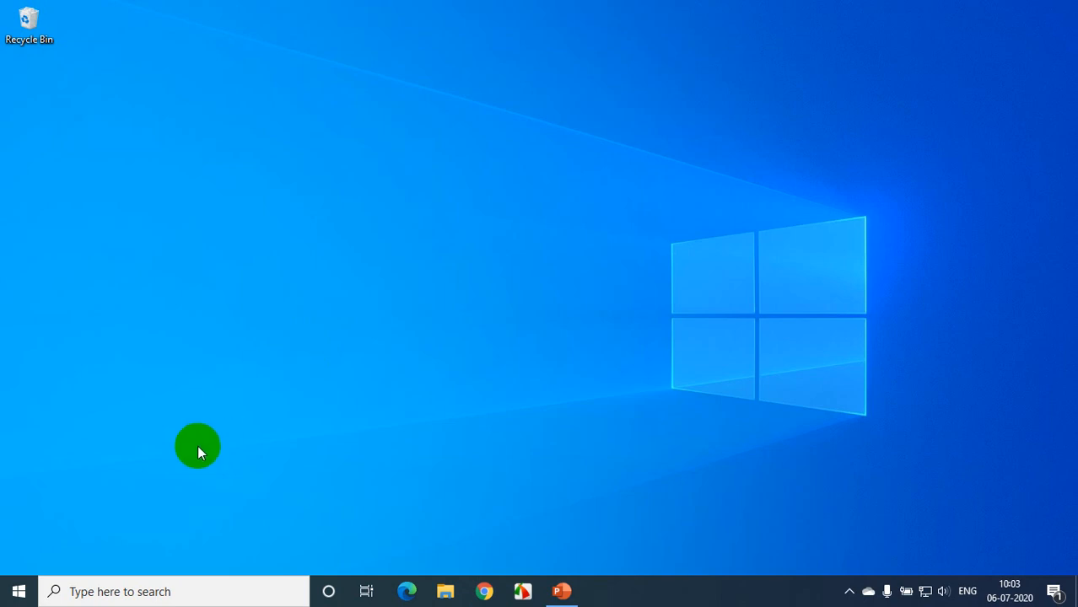
Launch Google Chrome by searching 'chr' in the Start menu, and maximize its window.
{"action": "left_click", "coordinate": [17, 590]}
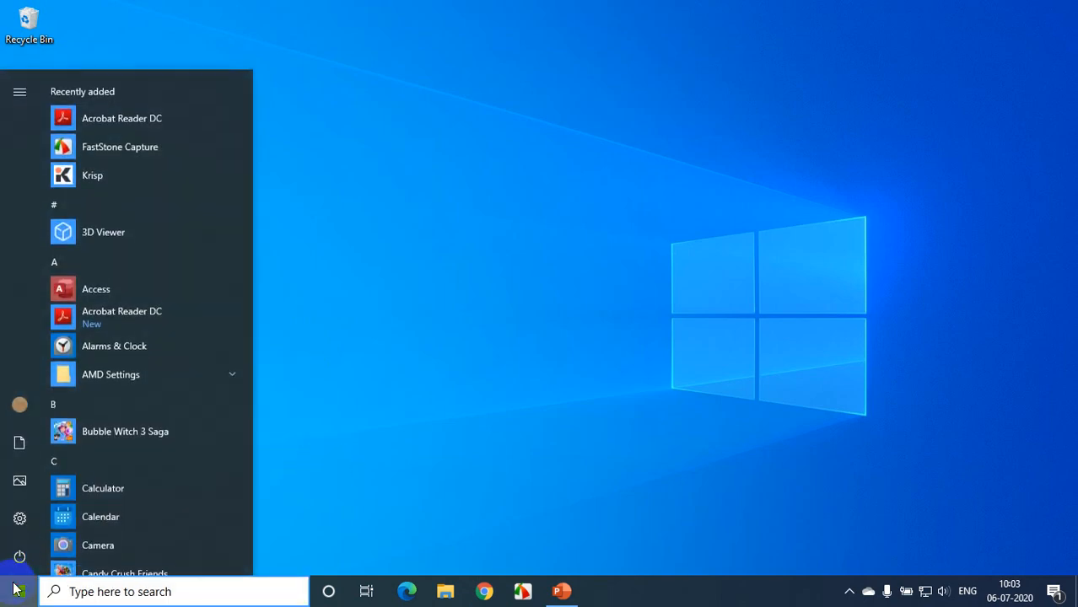
{"action": "type", "text": "chr"}
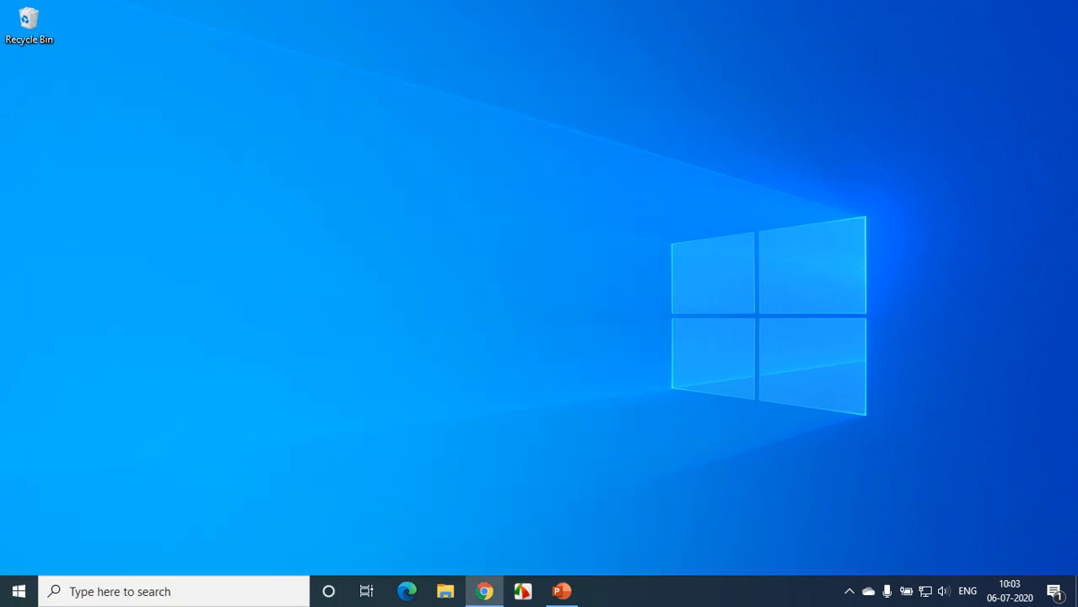
{"action": "left_click", "coordinate": [485, 591]}
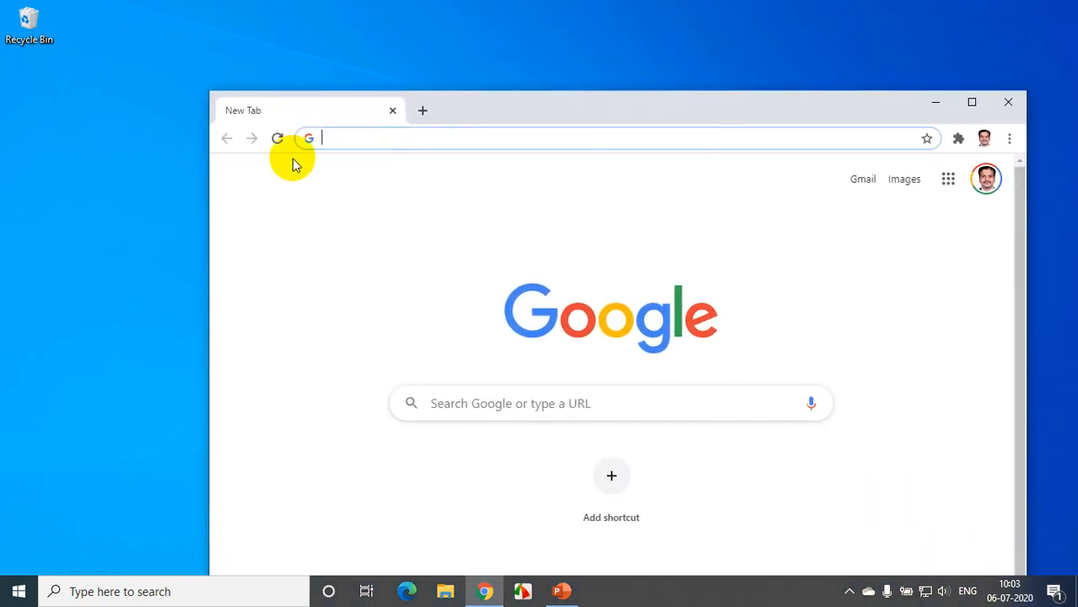
{"action": "left_click", "coordinate": [972, 102]}
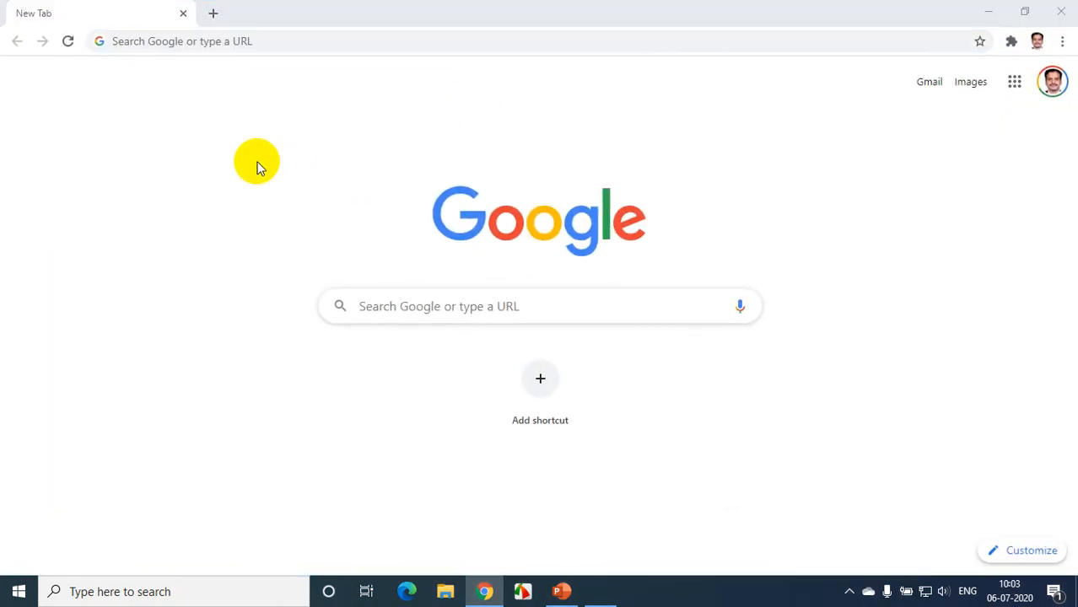
Write 'JDK Download' and 'Eclipse IDE Download' in Notepad, then search for 'JDK Download'.
{"action": "left_click", "coordinate": [600, 591]}
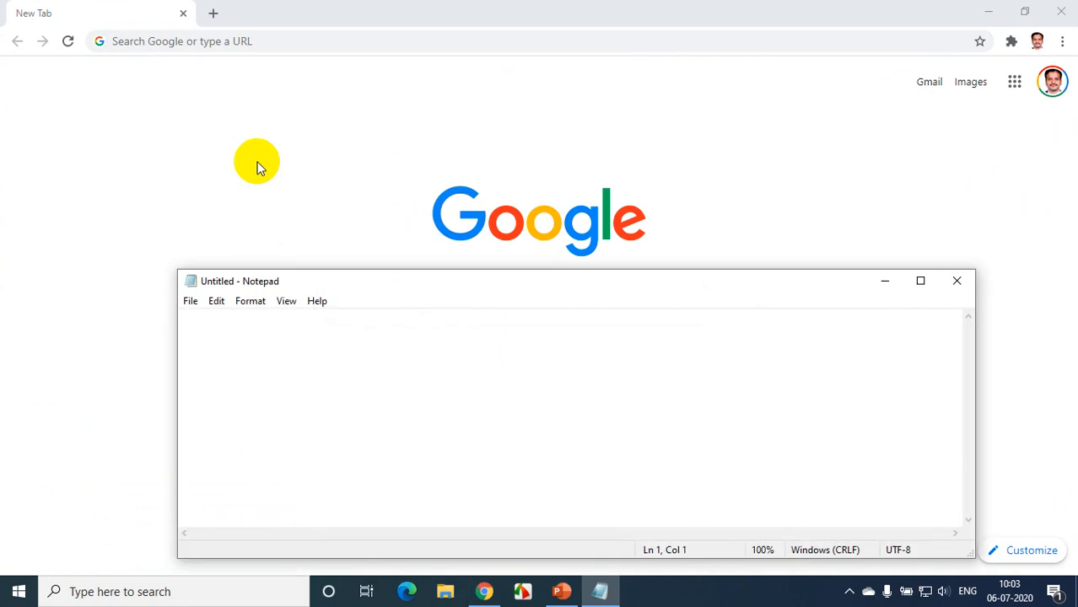
{"action": "type", "text": "J"}
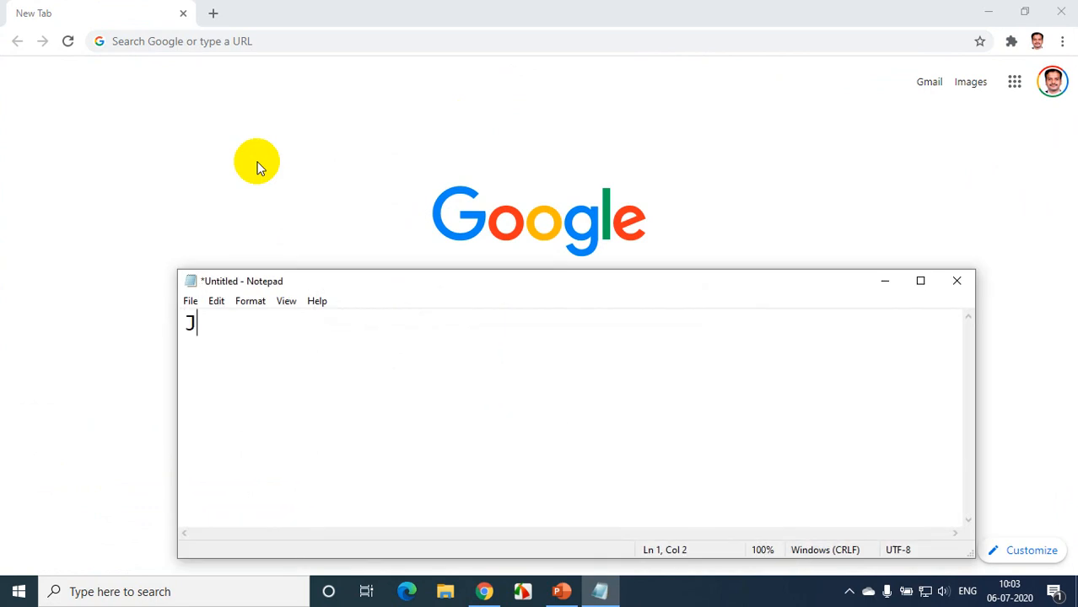
{"action": "type", "text": "DK DO"}
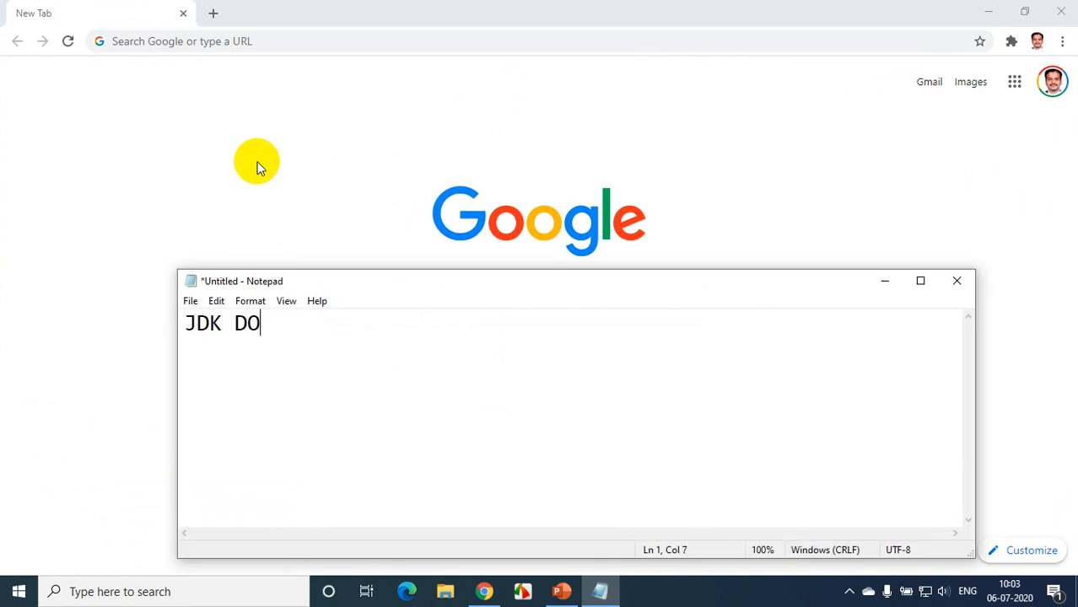
{"action": "type", "text": "wn"}
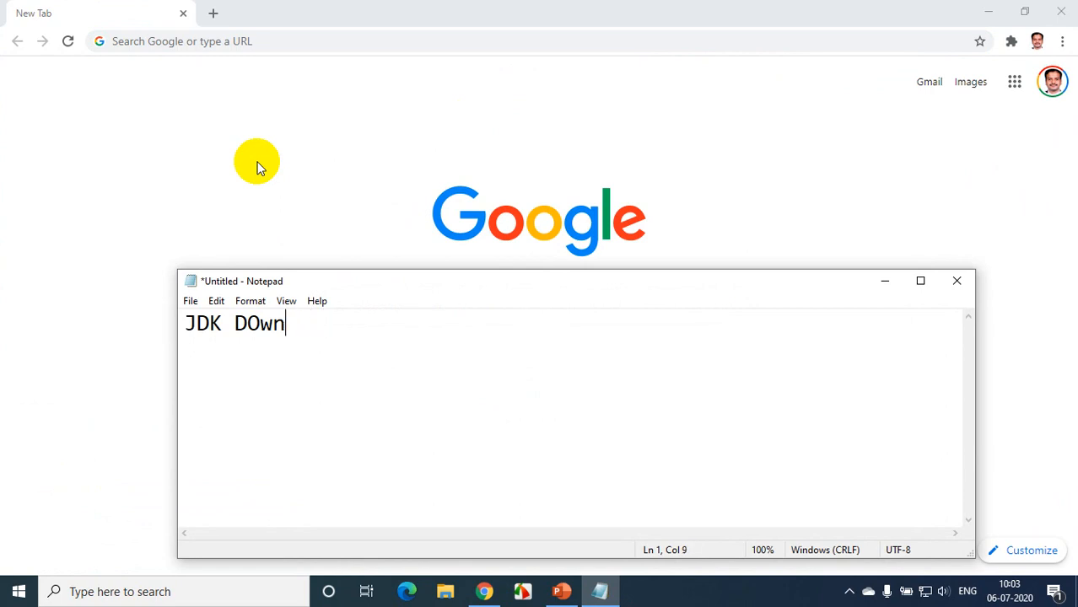
{"action": "type", "text": "load"}
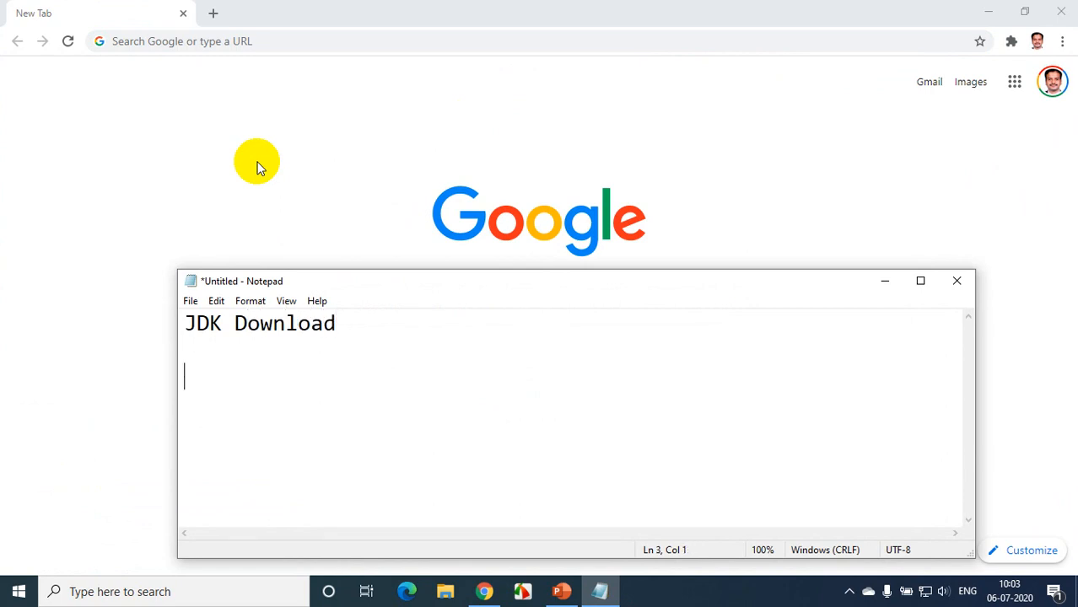
{"action": "type", "text": "Eclipse I"}
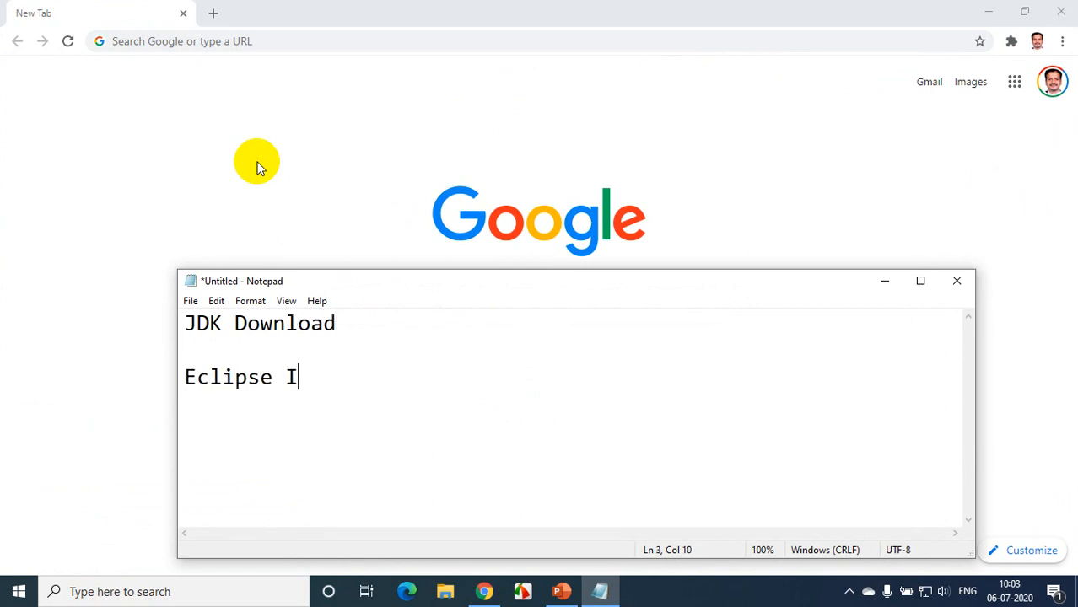
{"action": "type", "text": "DE Download"}
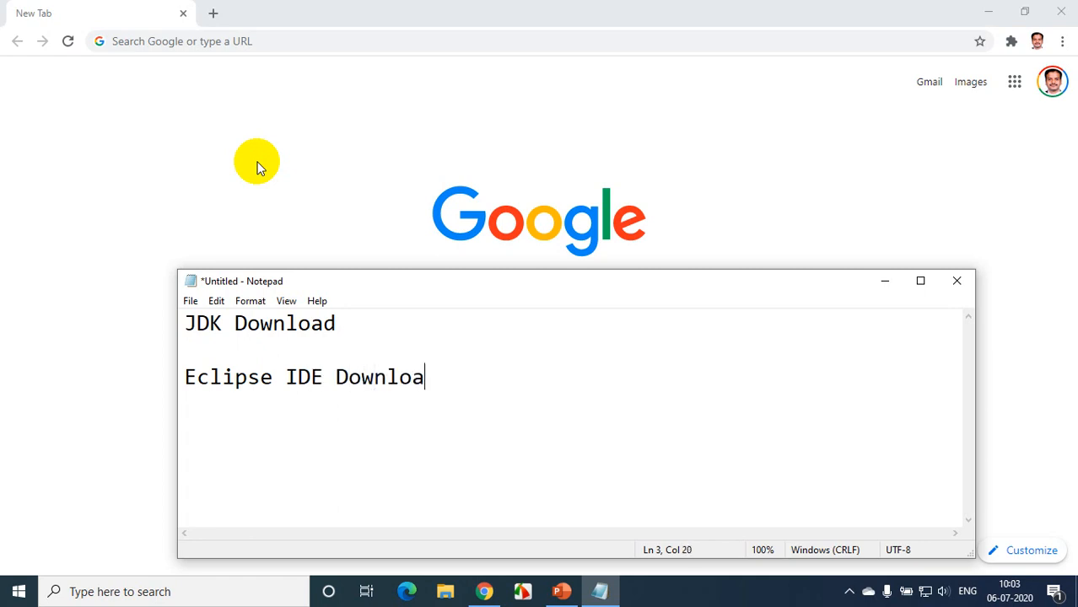
{"action": "triple_click", "coordinate": [259, 323]}
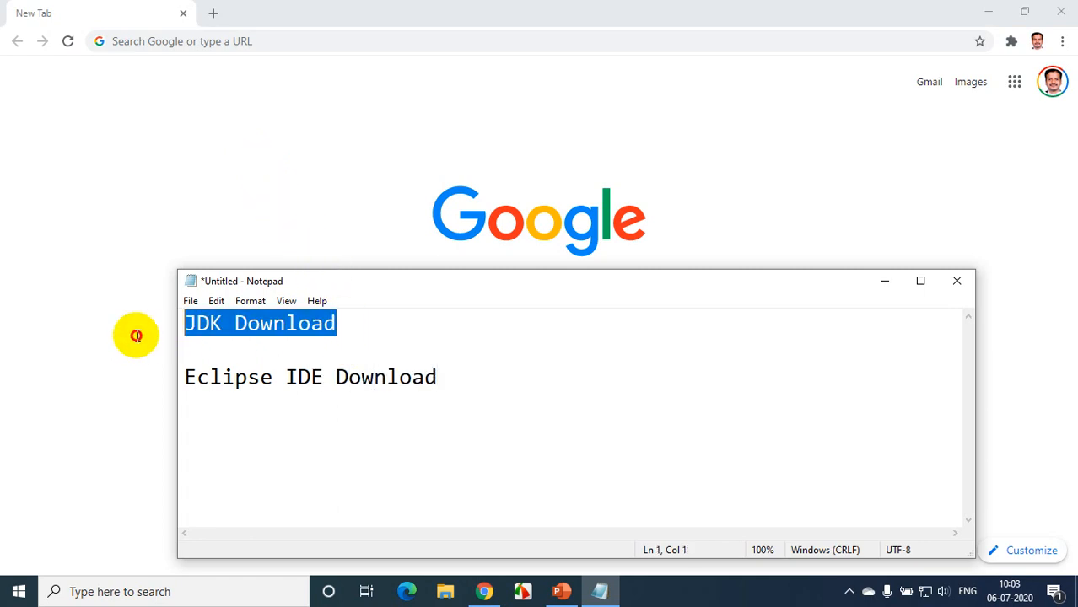
{"action": "mouse_move", "coordinate": [211, 89]}
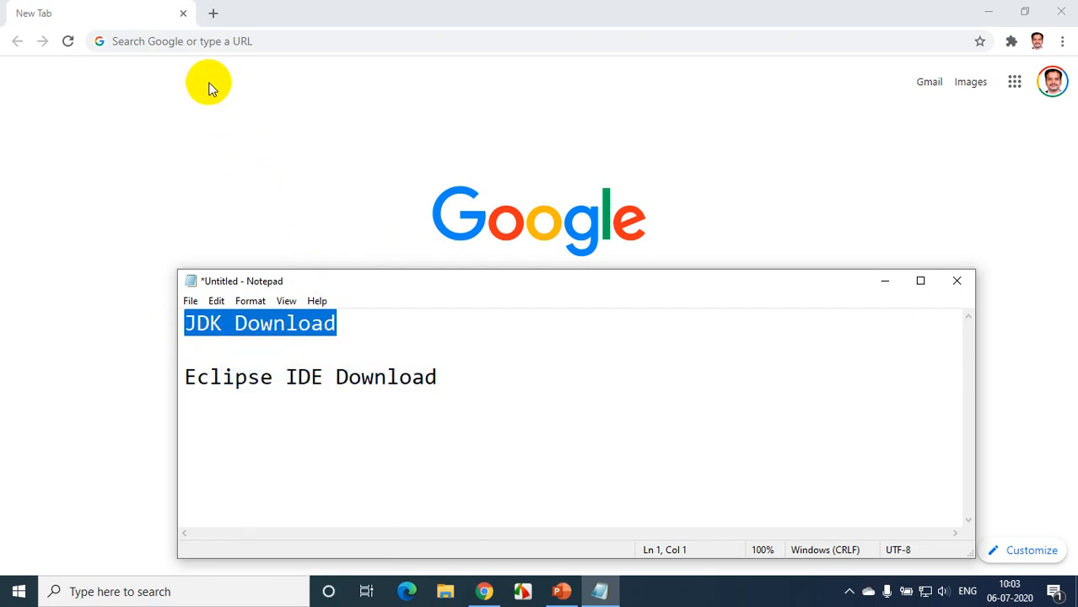
{"action": "type", "text": "JDK Download"}
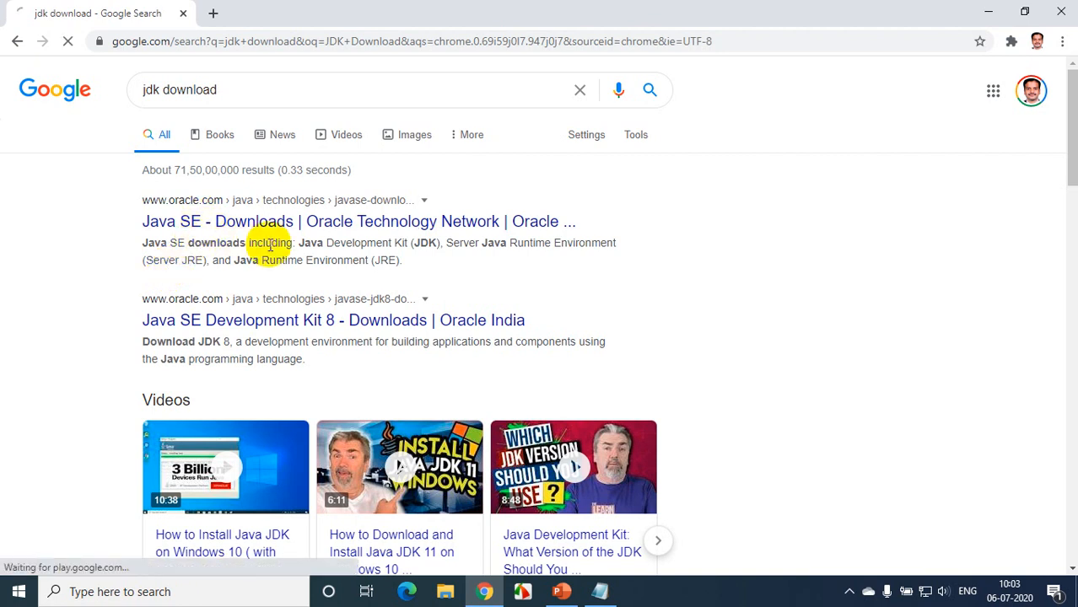
Open the 'Java SE - Downloads | Oracle' result and scroll to find JDK Download.
{"action": "left_click", "coordinate": [358, 221]}
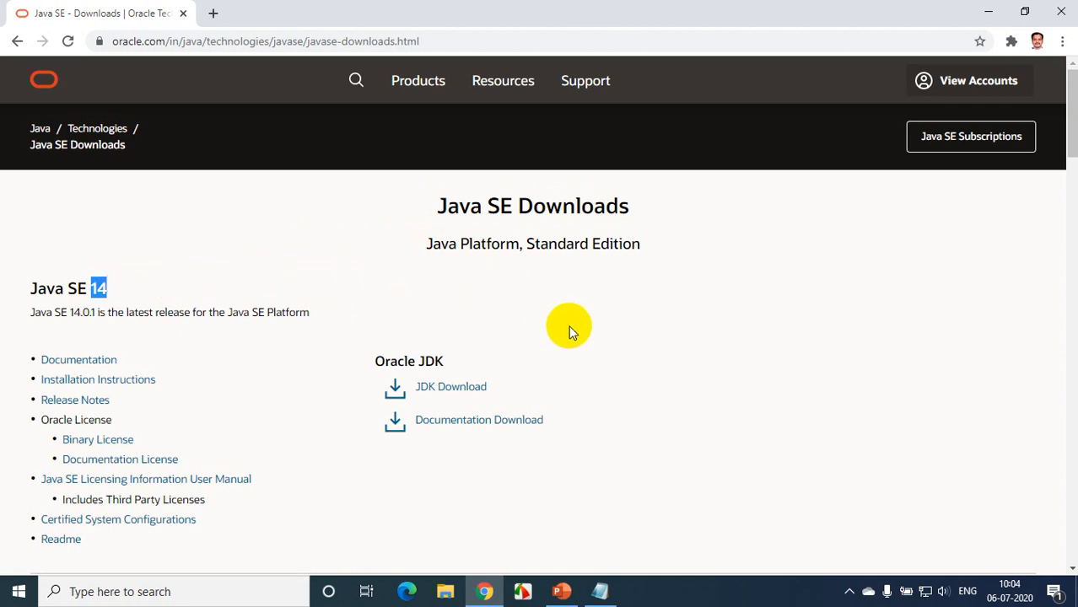
{"action": "scroll", "scroll_direction": "down", "scroll_amount": 3}
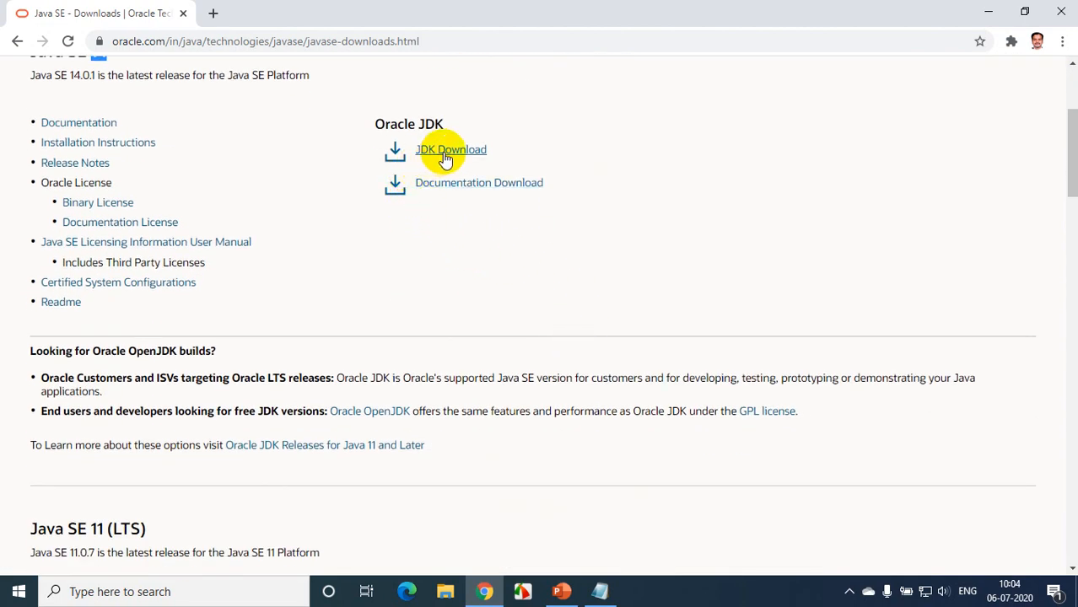
{"action": "scroll", "scroll_direction": "up", "scroll_amount": 3}
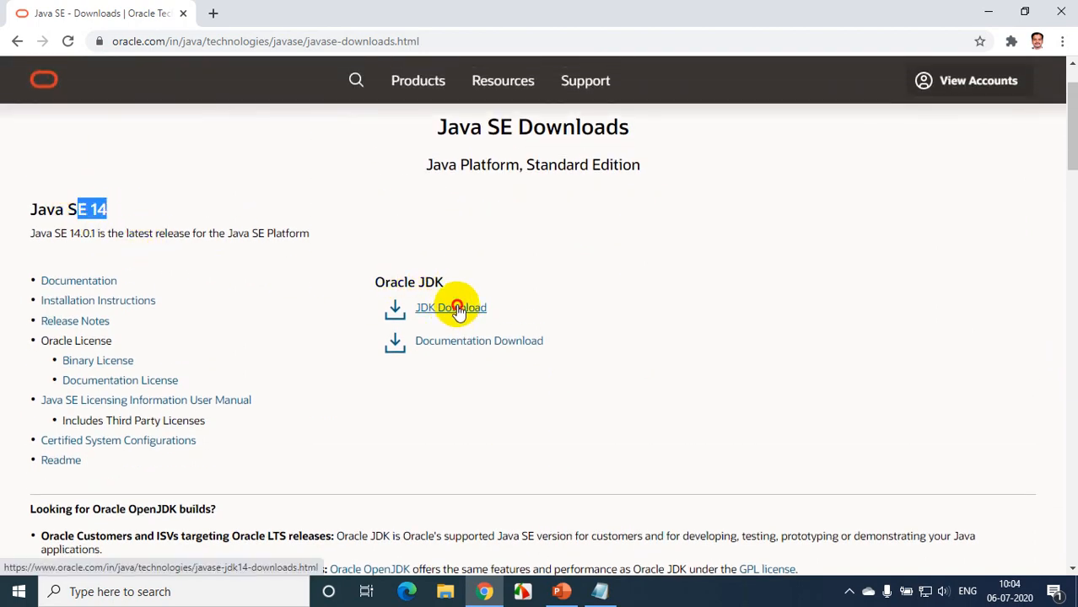
Follow the JDK Download link and scroll to the Windows x64 Installer row.
{"action": "left_click", "coordinate": [450, 307]}
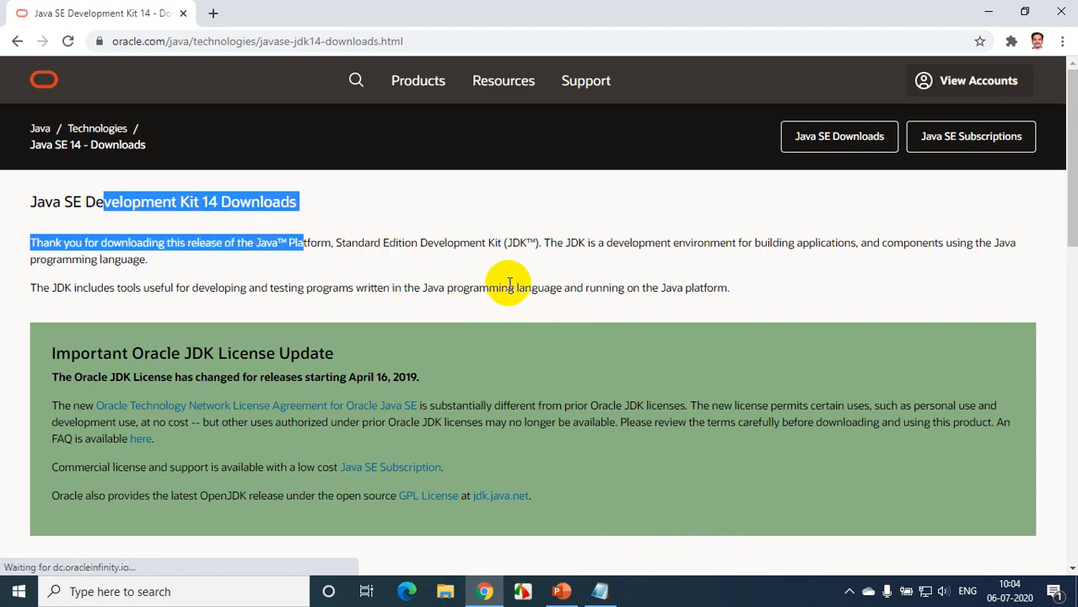
{"action": "scroll", "scroll_direction": "down", "scroll_amount": 3}
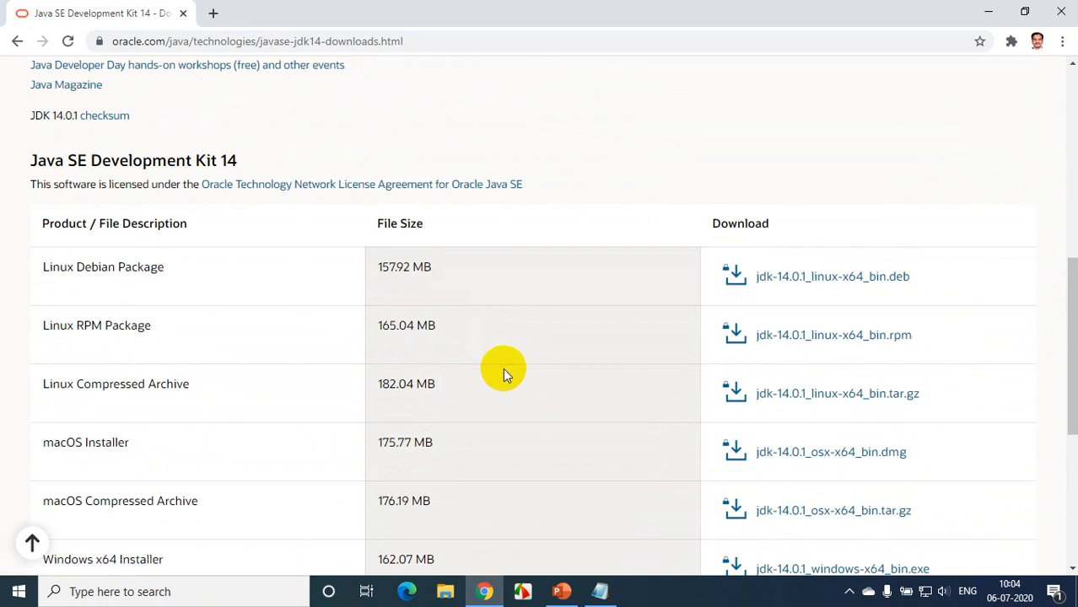
{"action": "mouse_move", "coordinate": [607, 304]}
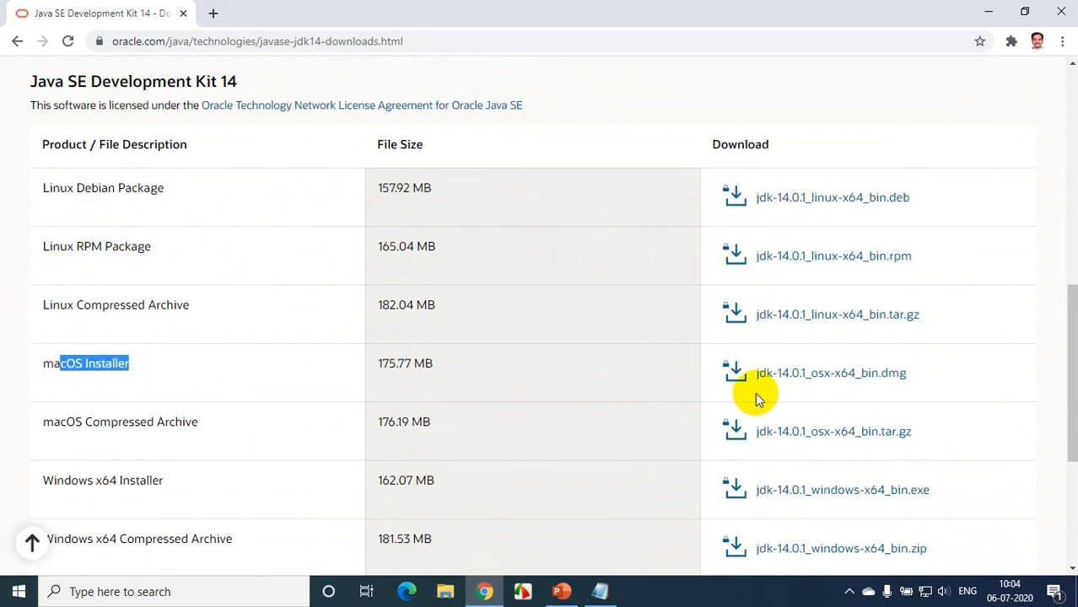
{"action": "scroll", "scroll_direction": "down", "scroll_amount": 3}
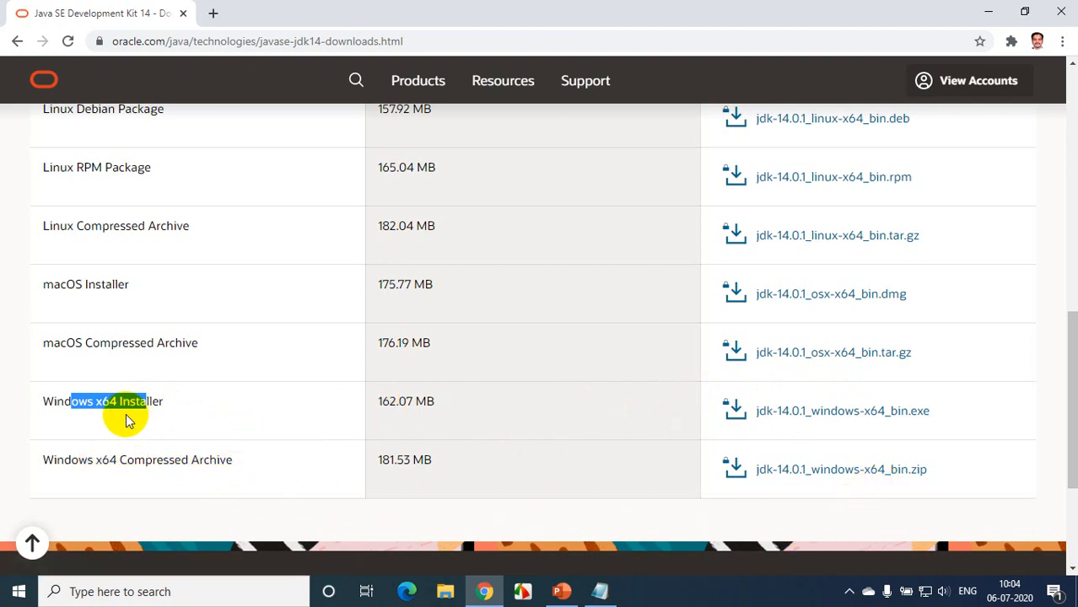
{"action": "mouse_move", "coordinate": [825, 411]}
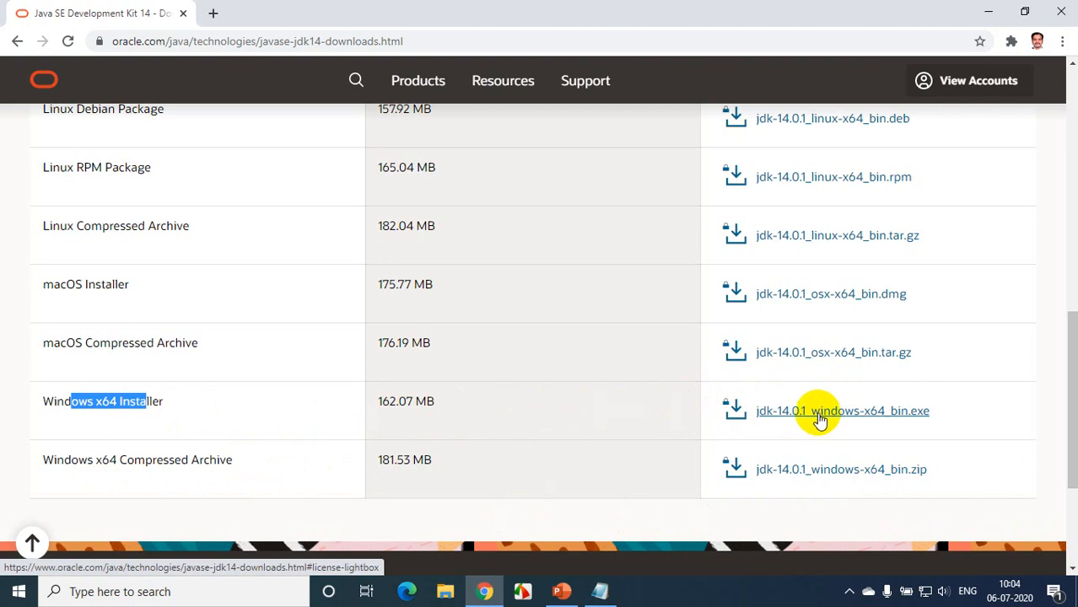
Accept the Oracle license and download jdk-14.0.1_windows-x64_bin.exe.
{"action": "left_click", "coordinate": [842, 411]}
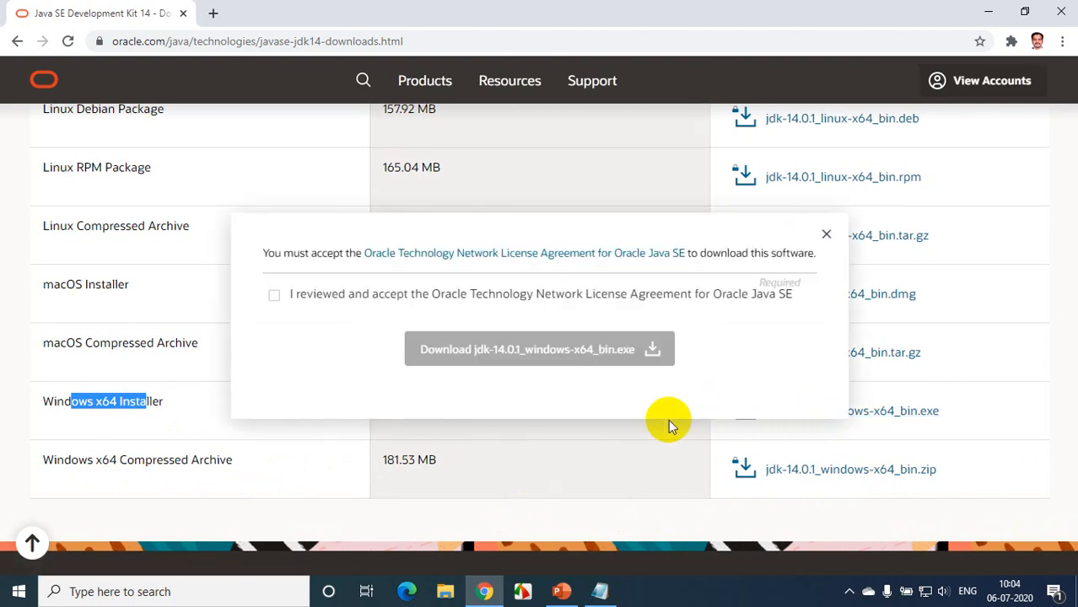
{"action": "left_click", "coordinate": [274, 294]}
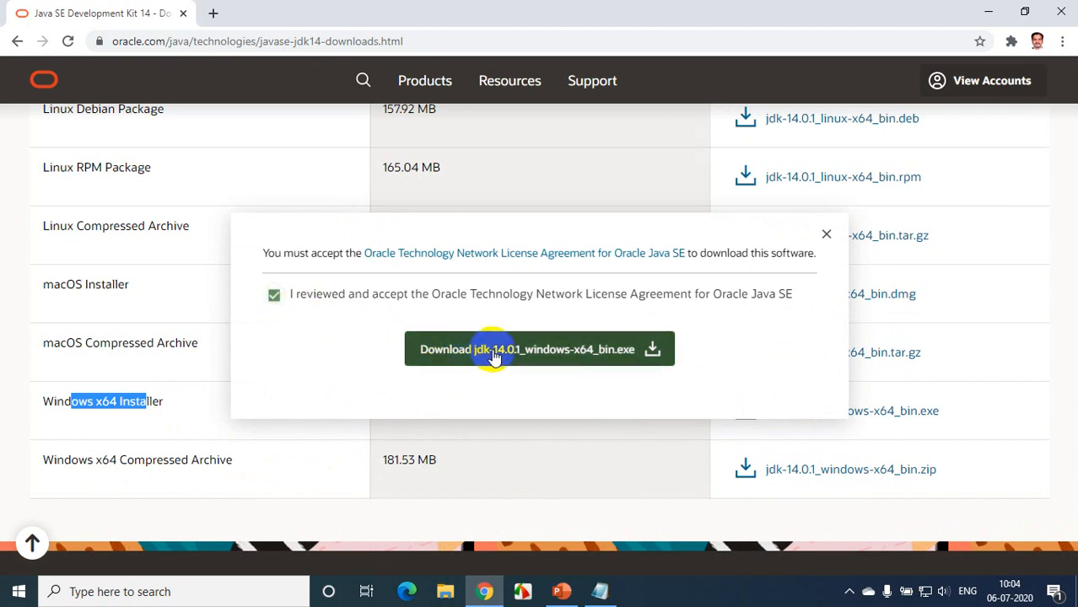
{"action": "left_click", "coordinate": [539, 349]}
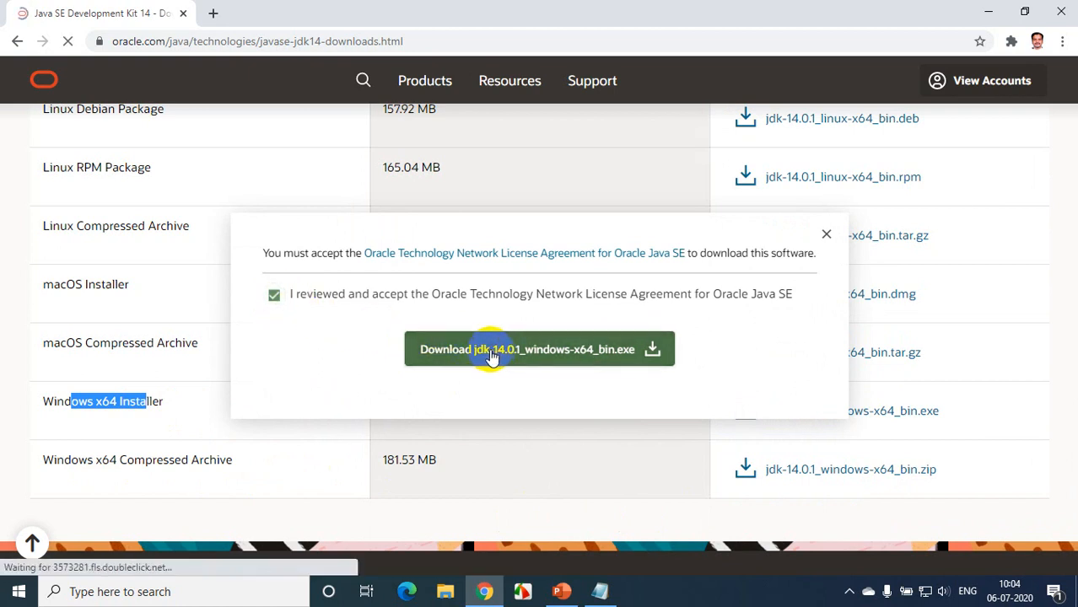
{"action": "left_click", "coordinate": [539, 350]}
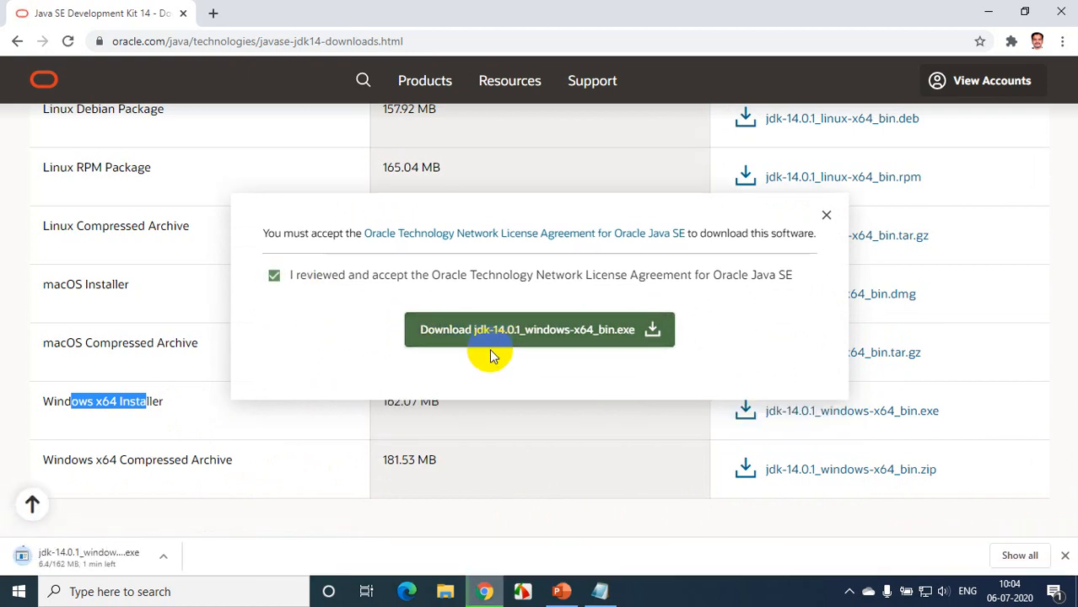
{"action": "mouse_move", "coordinate": [381, 456]}
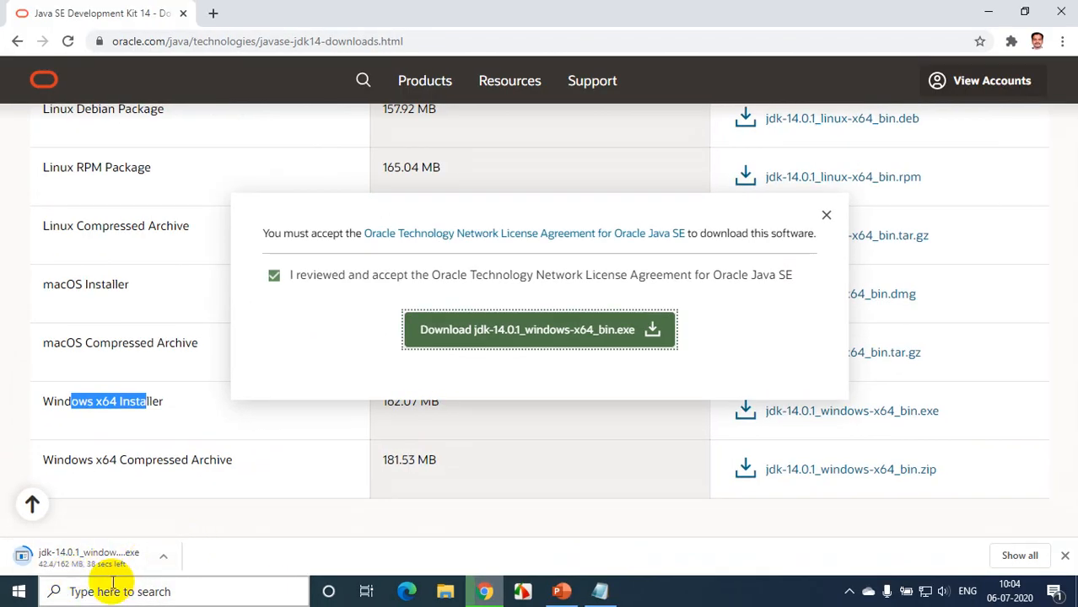
{"action": "mouse_move", "coordinate": [316, 490]}
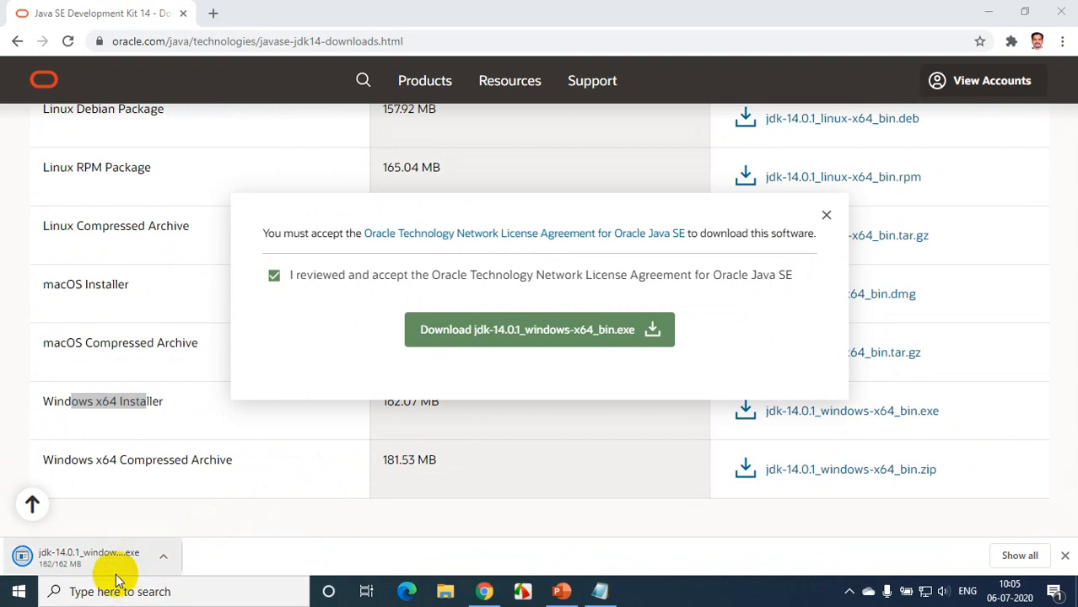
{"action": "mouse_move", "coordinate": [115, 576]}
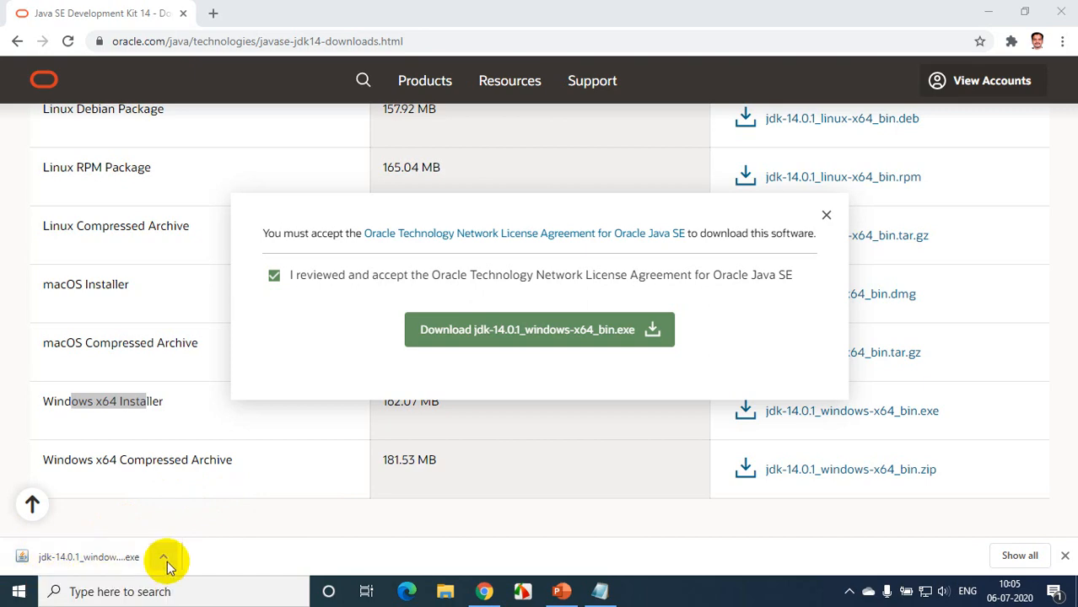
Show the finished jdk-14.0.1_windows-x64_bin download in its Downloads folder.
{"action": "left_click", "coordinate": [163, 556]}
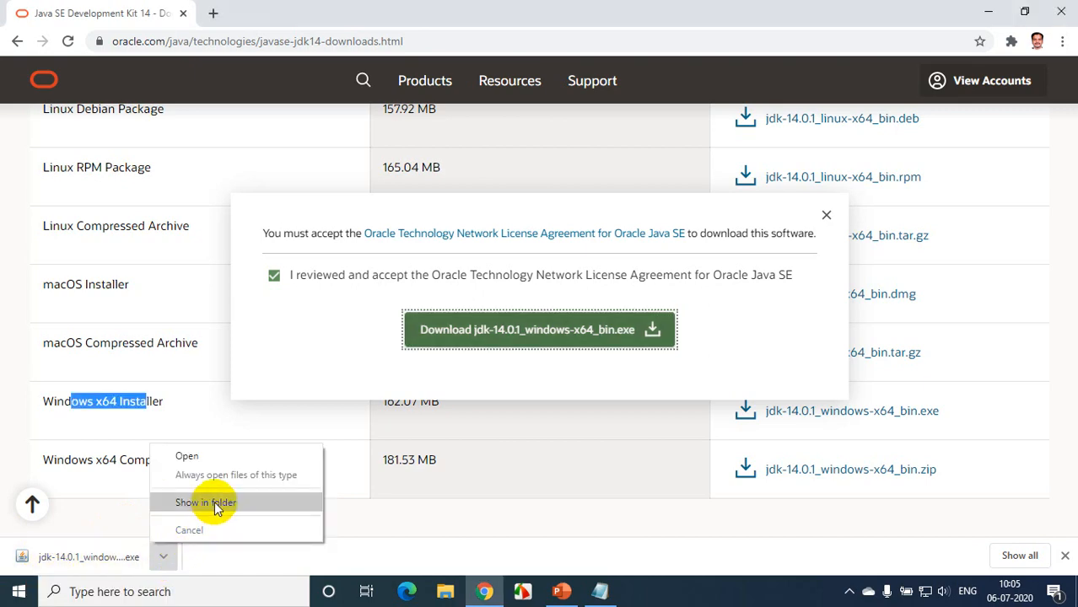
{"action": "left_click", "coordinate": [205, 502]}
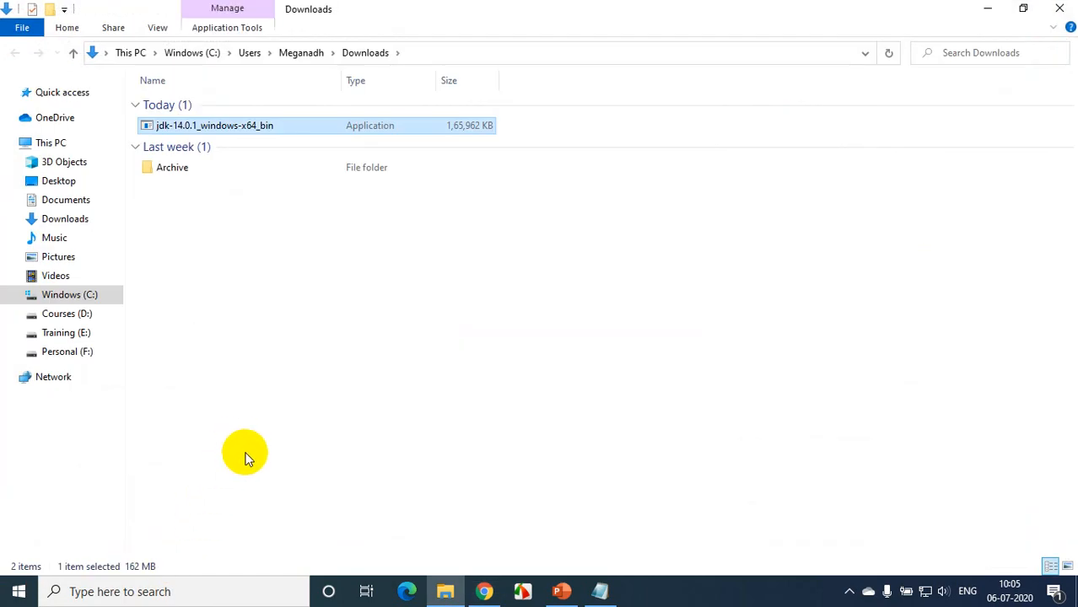
{"action": "mouse_move", "coordinate": [274, 417]}
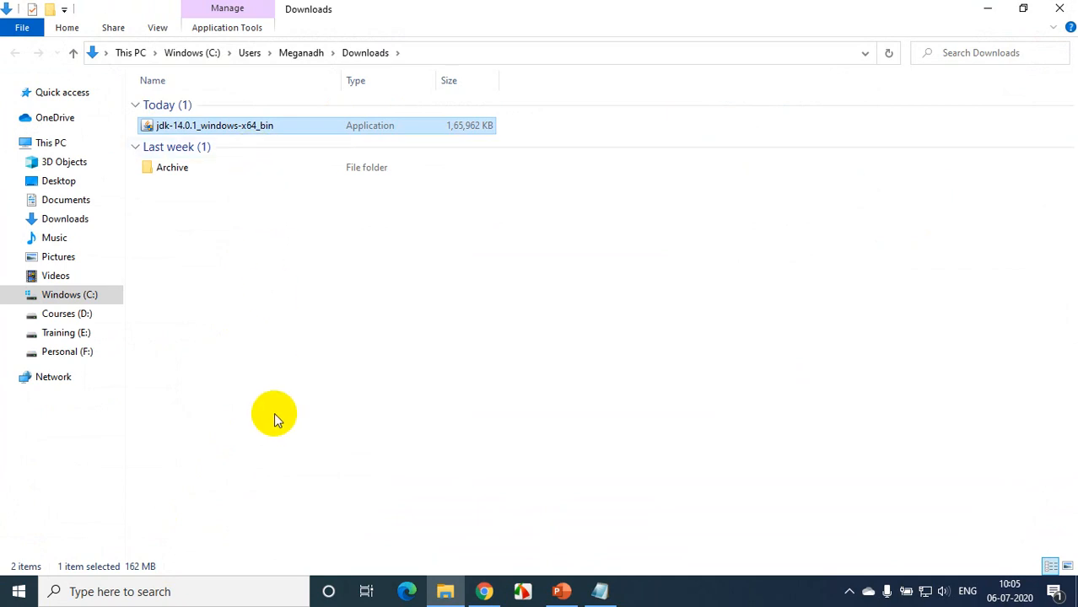
{"action": "mouse_move", "coordinate": [209, 128]}
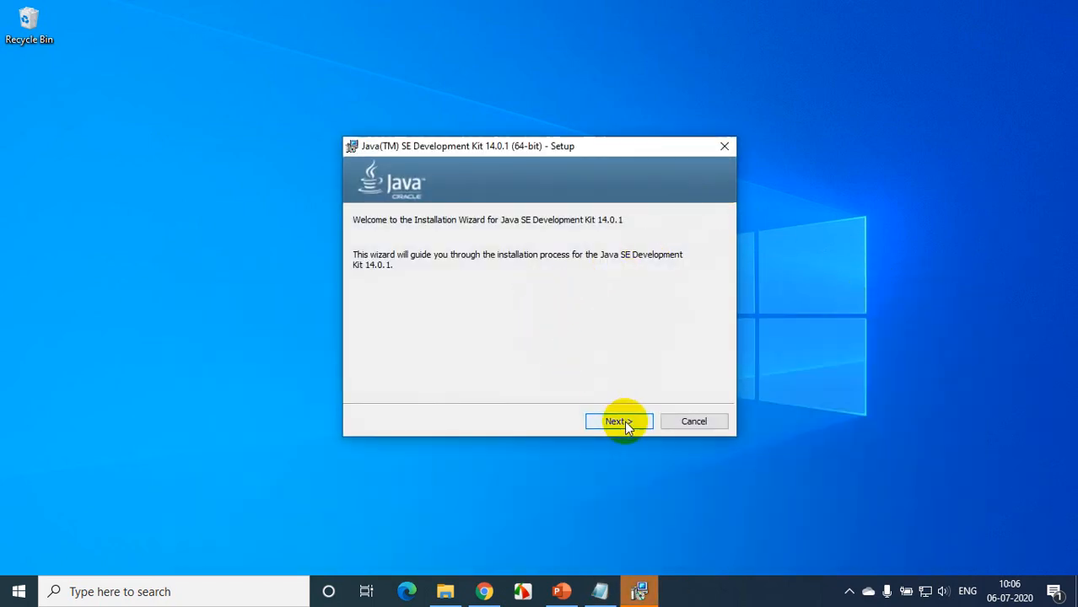
Pass the welcome page and install into the default C:\Program Files\Java\jdk-14.0.1 folder.
{"action": "left_click", "coordinate": [615, 421]}
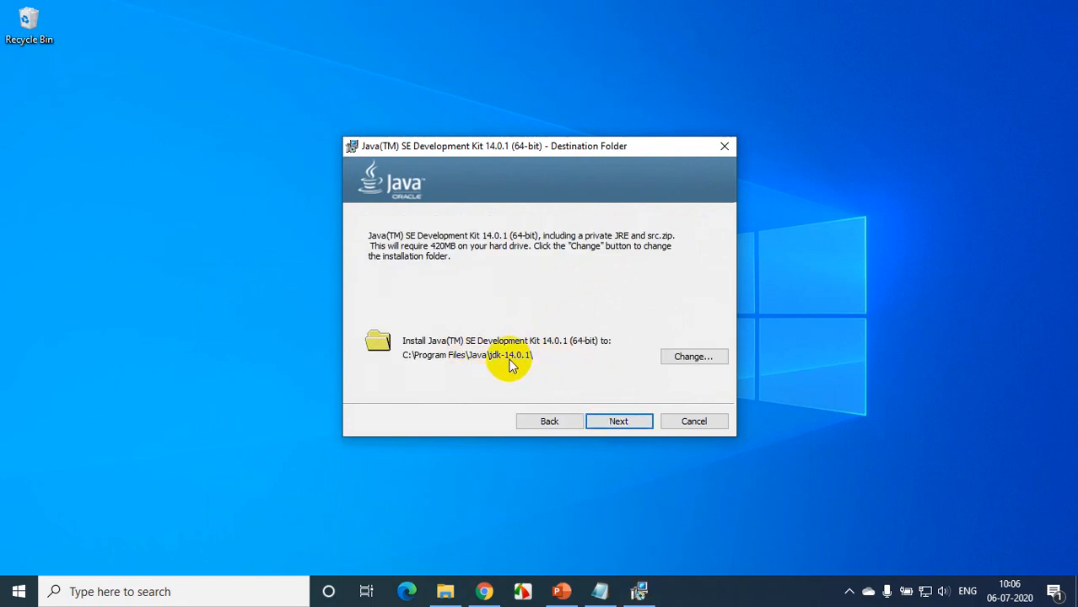
{"action": "mouse_move", "coordinate": [527, 361]}
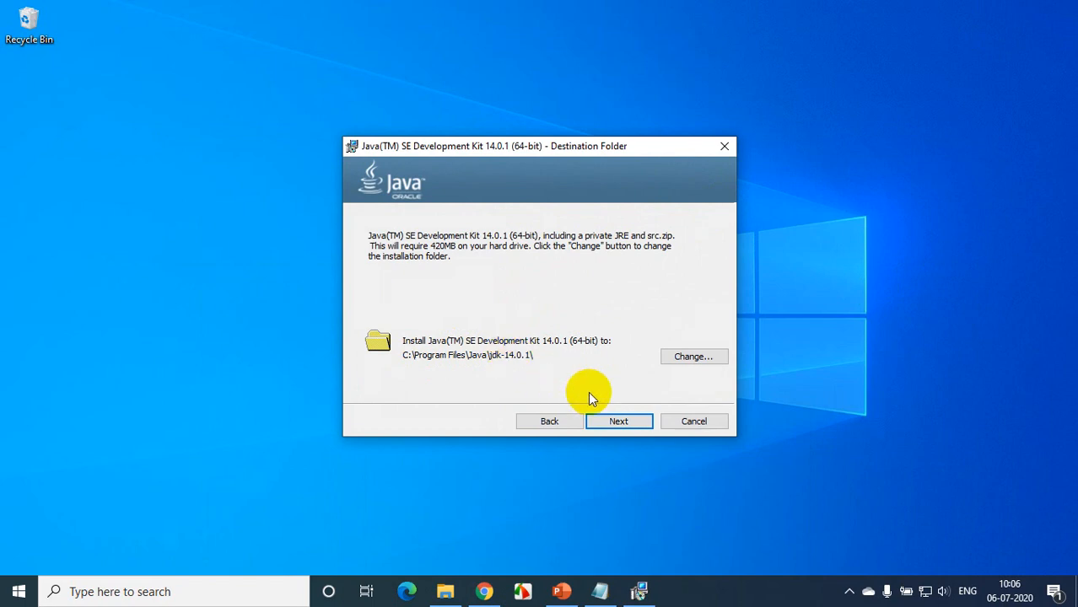
{"action": "left_click", "coordinate": [618, 421]}
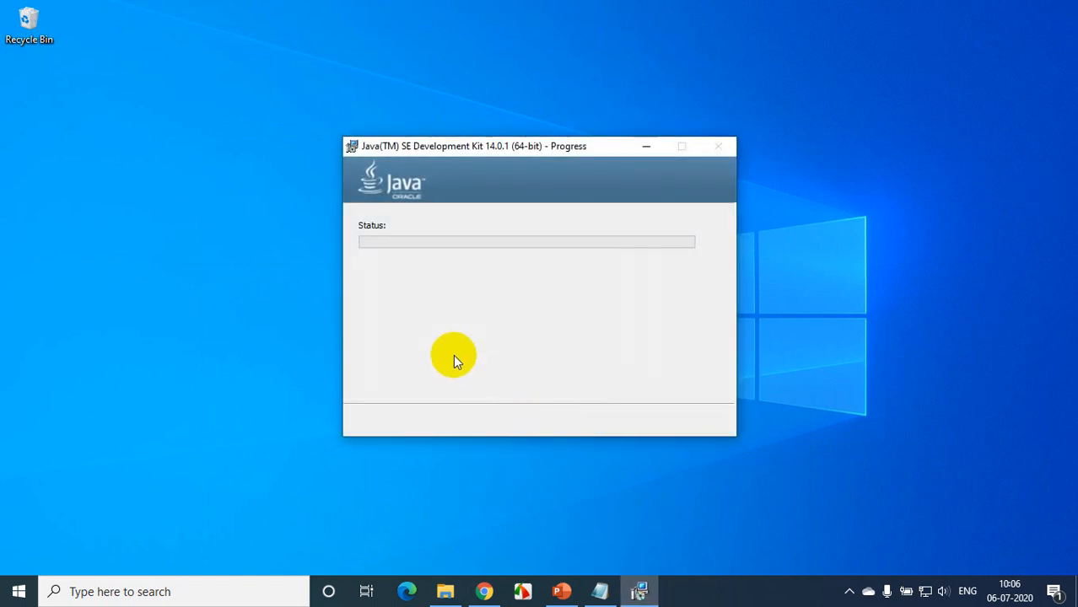
{"action": "mouse_move", "coordinate": [452, 341]}
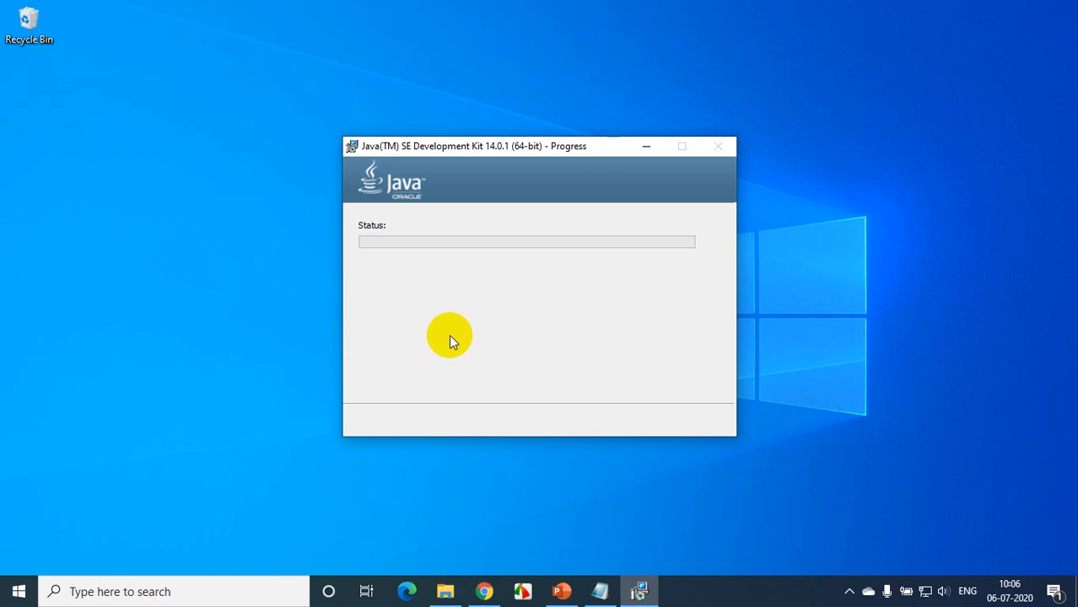
{"action": "mouse_move", "coordinate": [453, 302]}
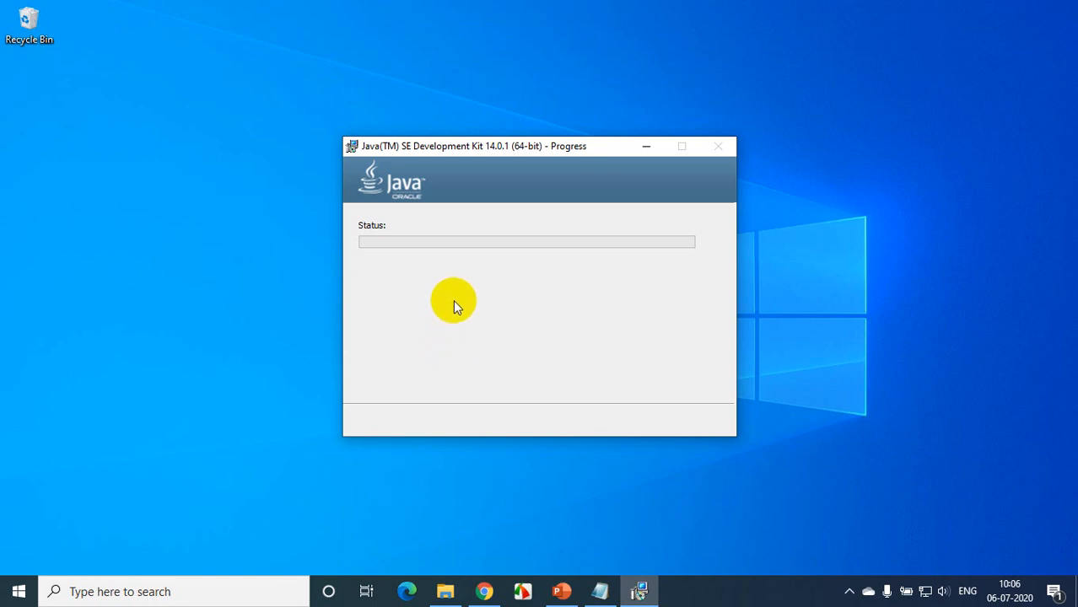
{"action": "mouse_move", "coordinate": [401, 253]}
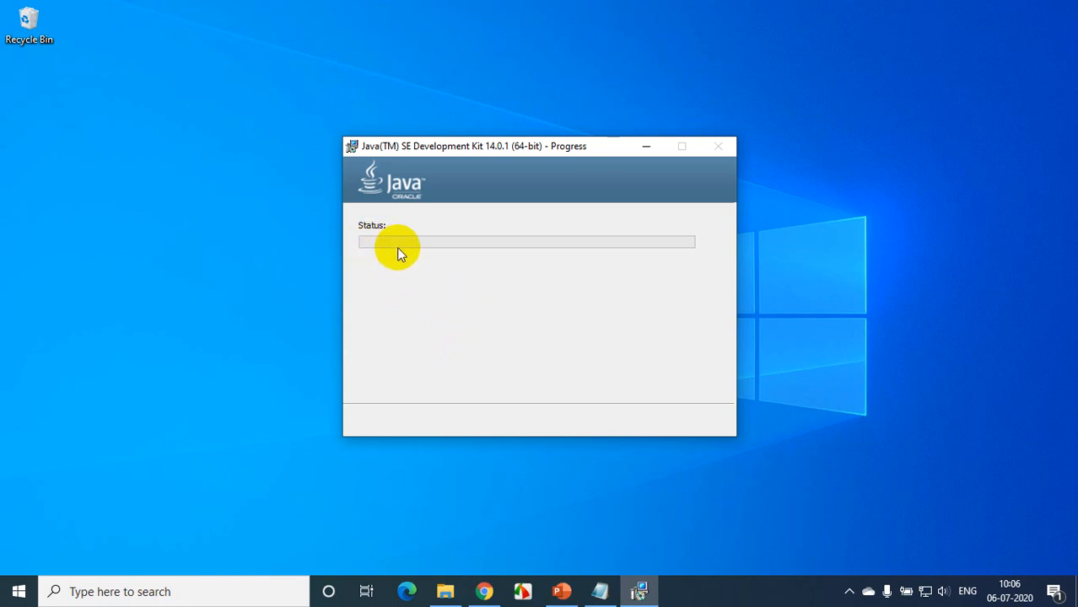
{"action": "mouse_move", "coordinate": [481, 257]}
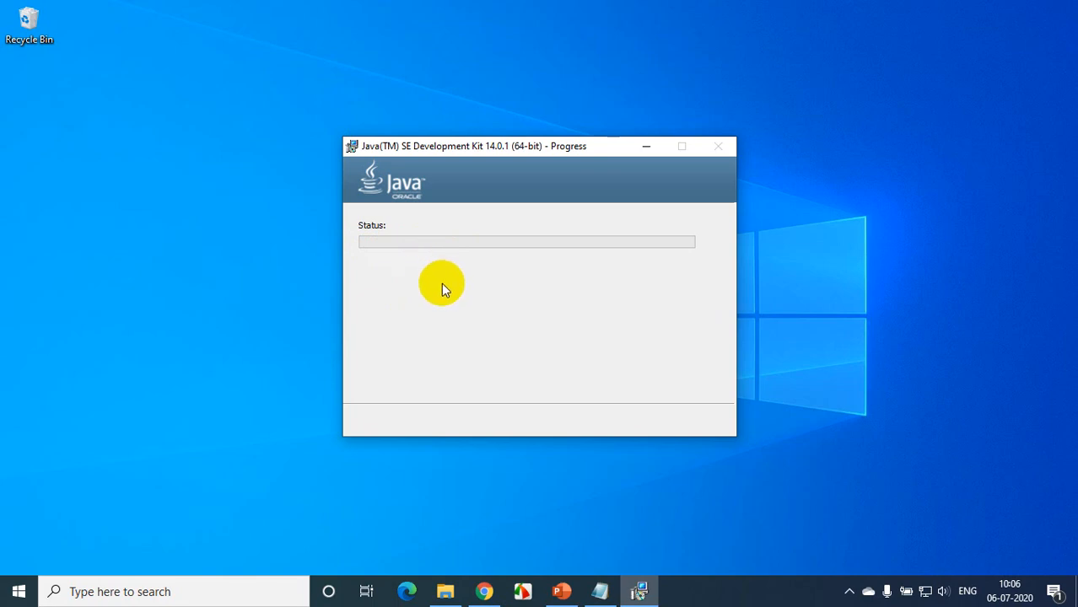
{"action": "mouse_move", "coordinate": [445, 299]}
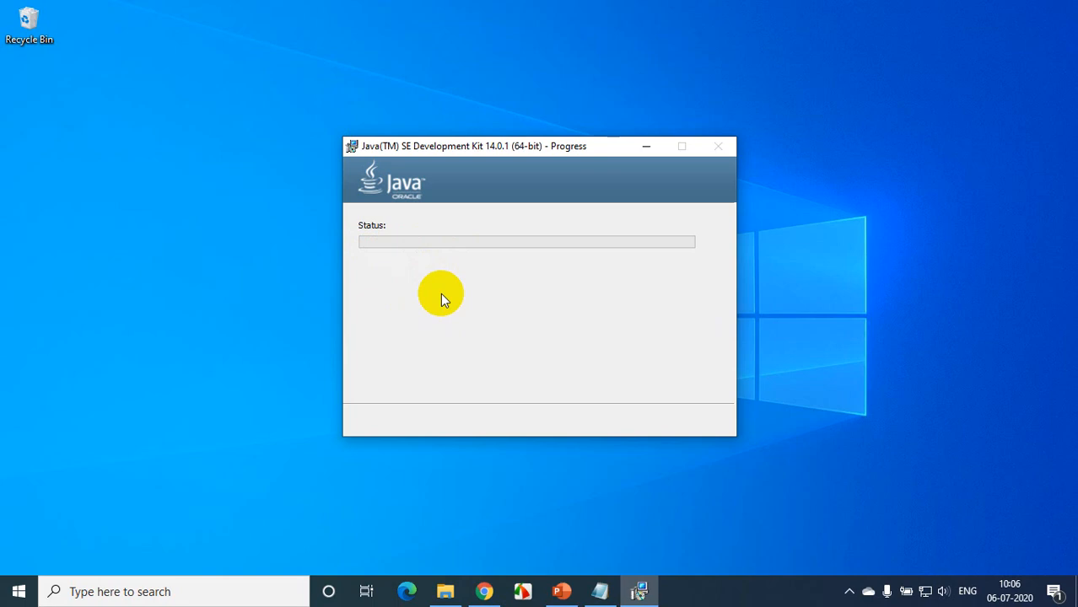
{"action": "mouse_move", "coordinate": [438, 303]}
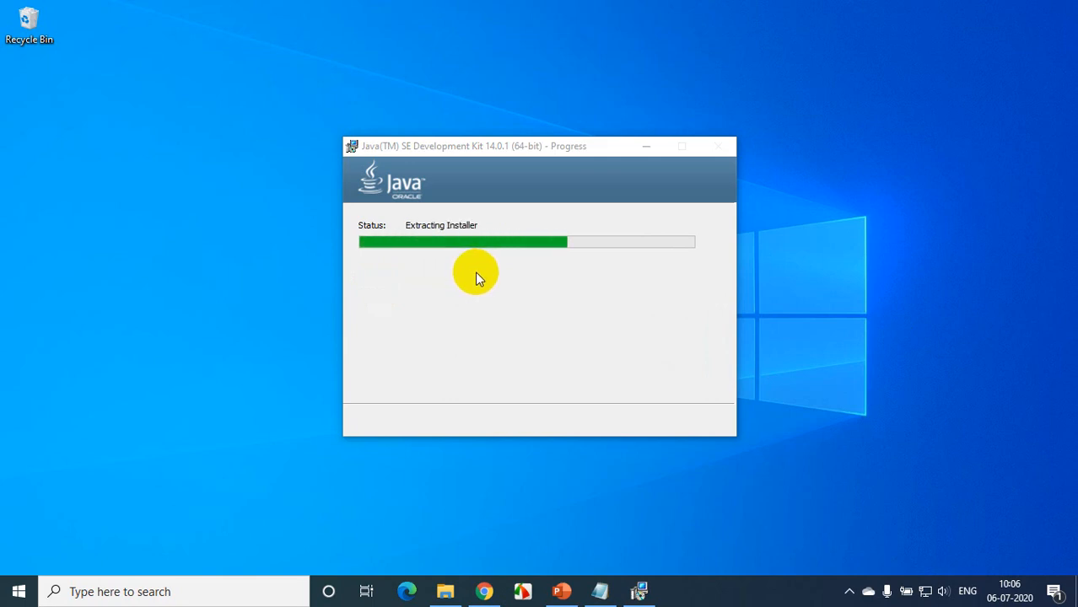
{"action": "mouse_move", "coordinate": [469, 290]}
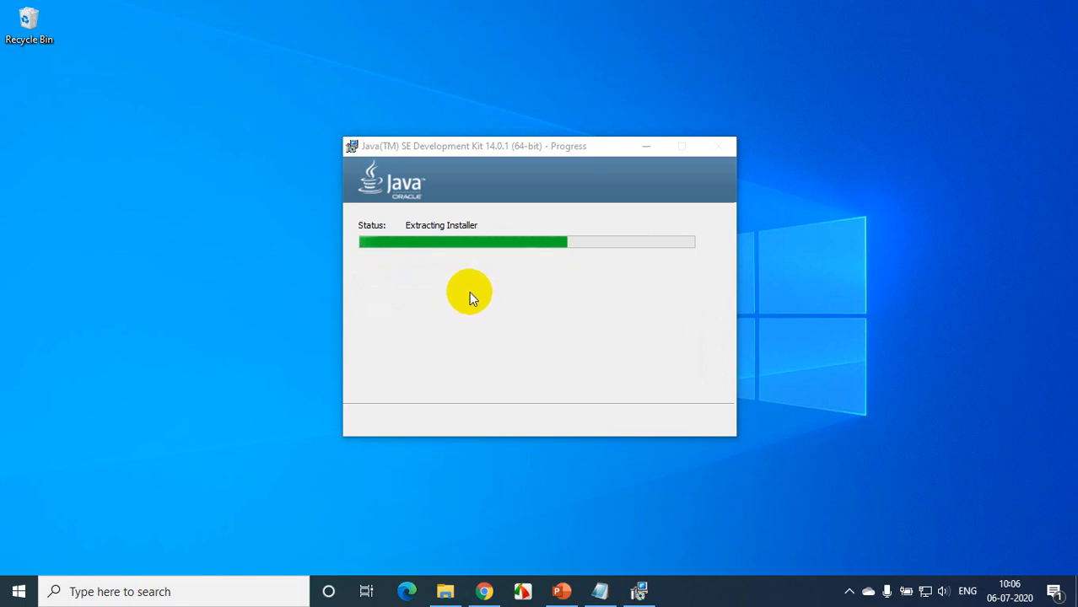
{"action": "mouse_move", "coordinate": [555, 297]}
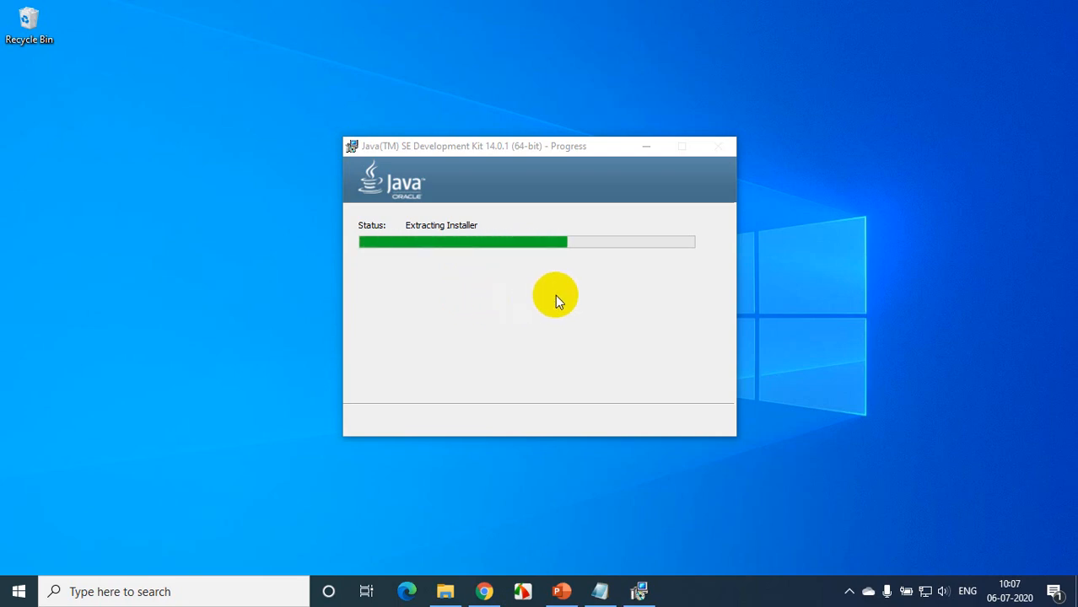
{"action": "mouse_move", "coordinate": [548, 298]}
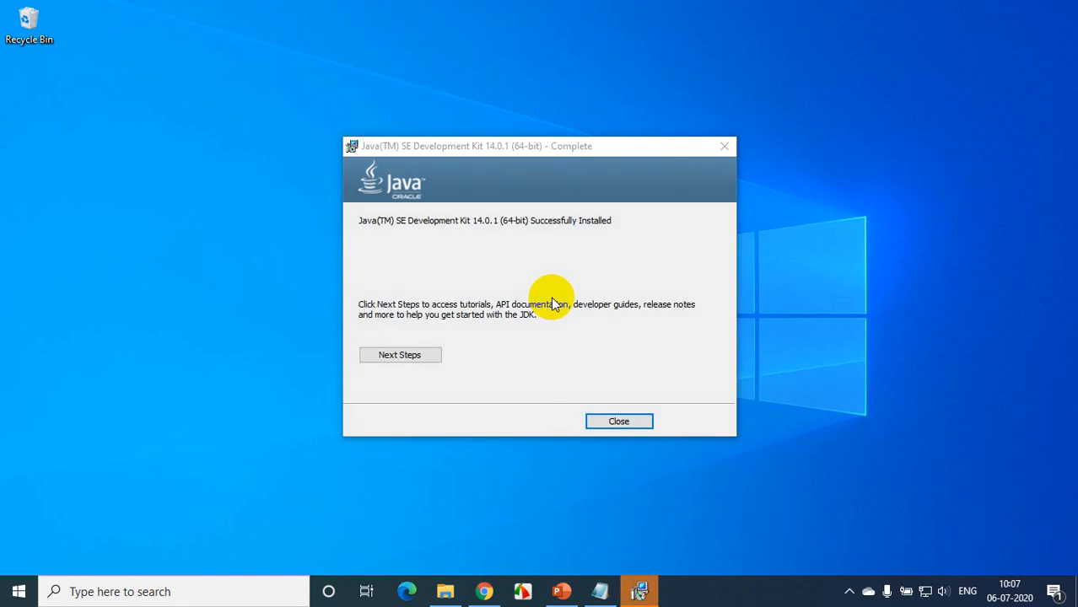
{"action": "mouse_move", "coordinate": [373, 237]}
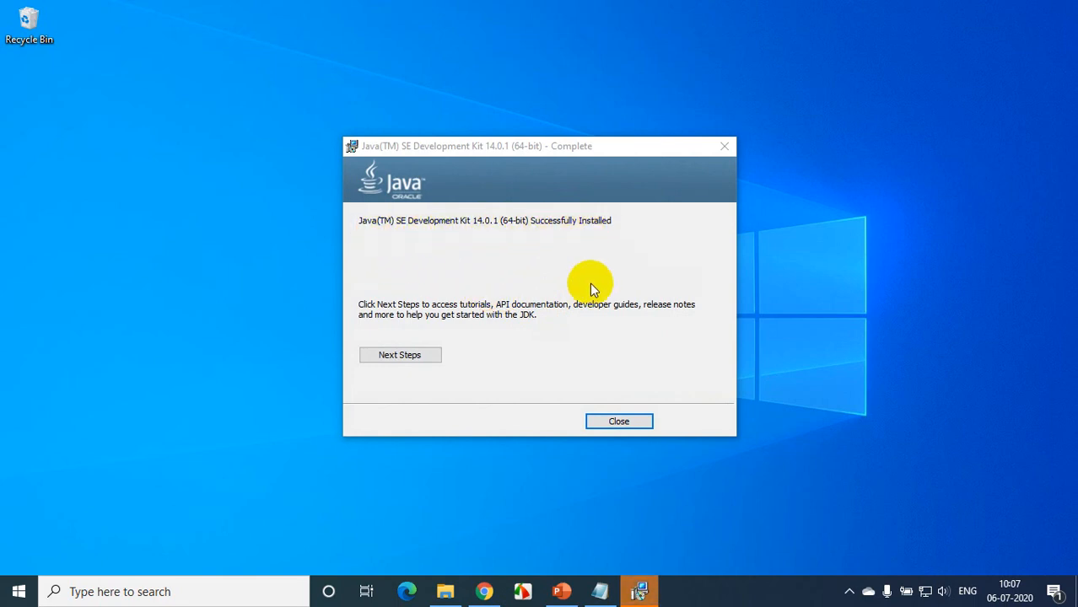
Close the JDK 14.0.1 Setup wizard after the successful installation.
{"action": "left_click", "coordinate": [619, 421]}
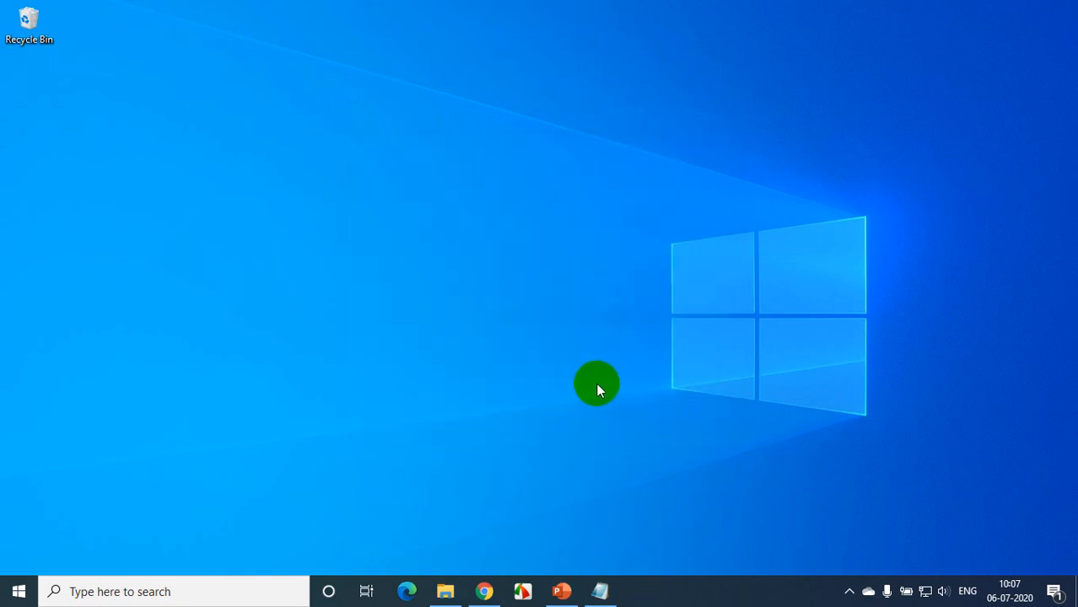
{"action": "mouse_move", "coordinate": [587, 378]}
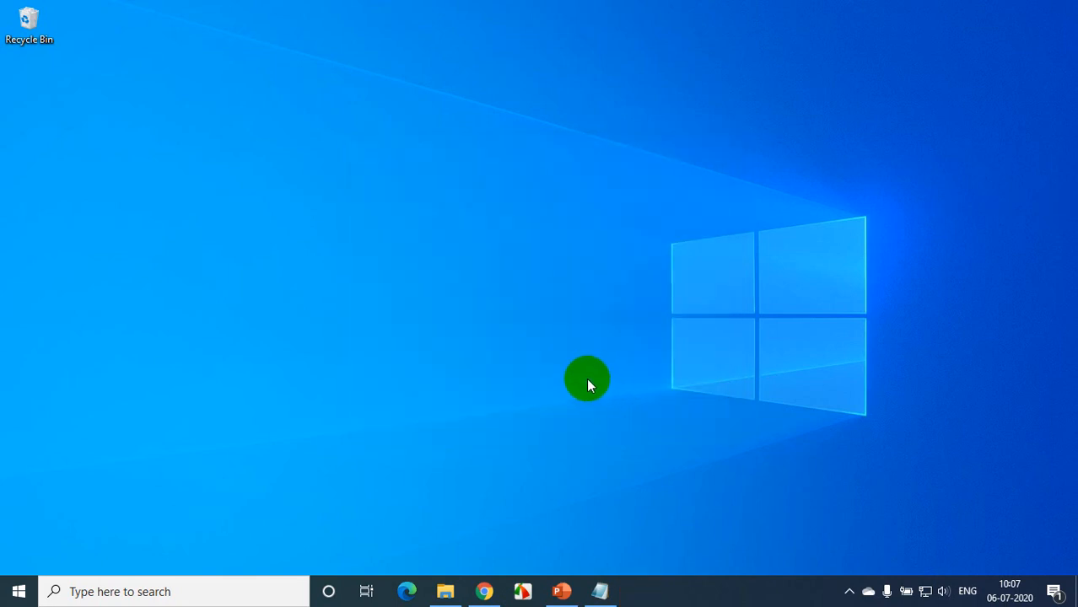
{"action": "mouse_move", "coordinate": [491, 375]}
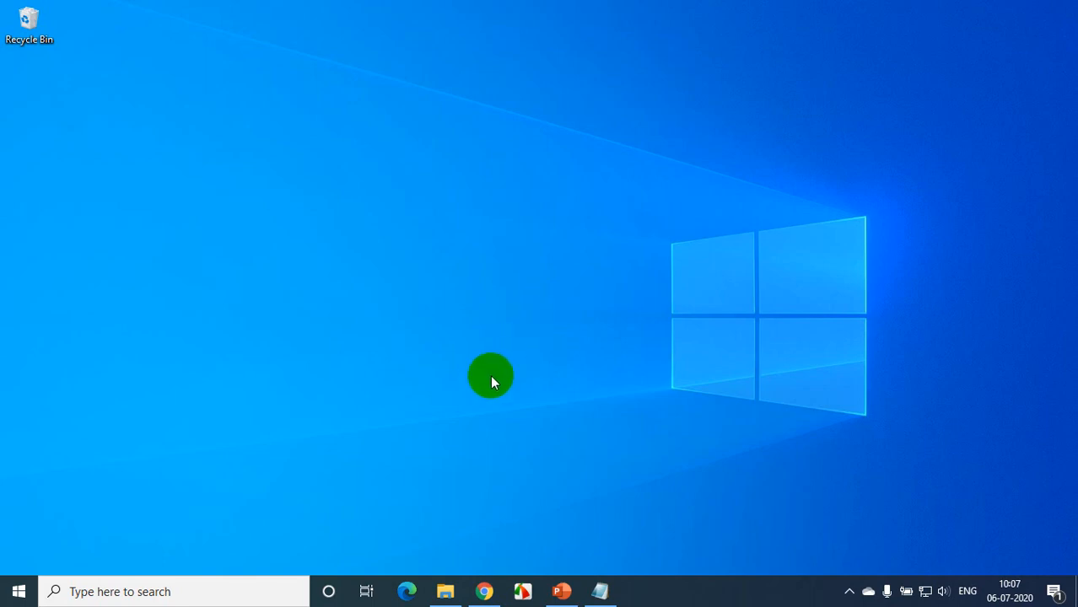
{"action": "mouse_move", "coordinate": [445, 592]}
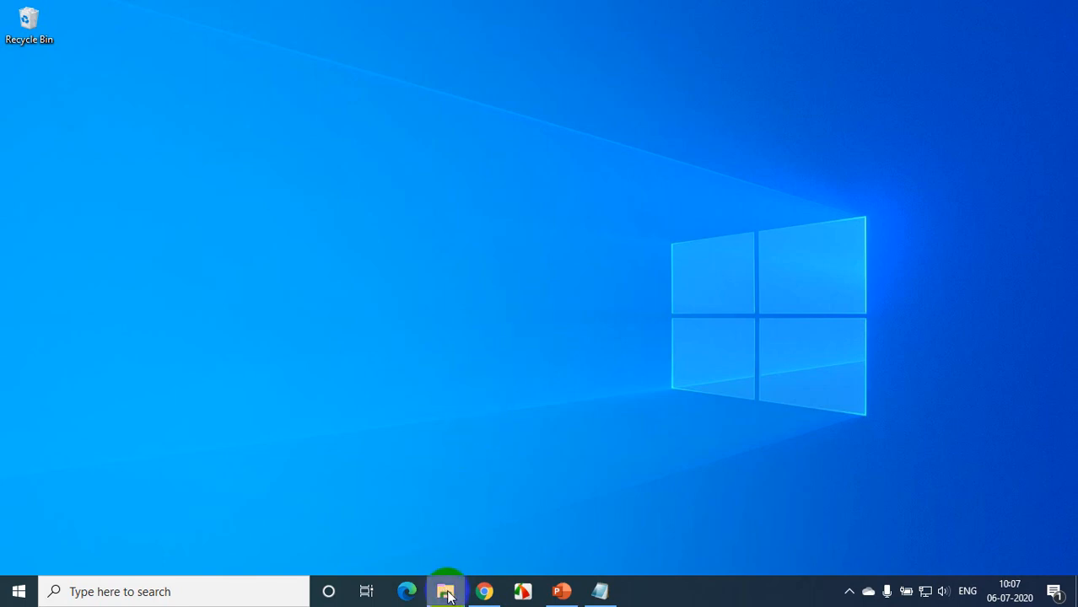
{"action": "mouse_move", "coordinate": [420, 496]}
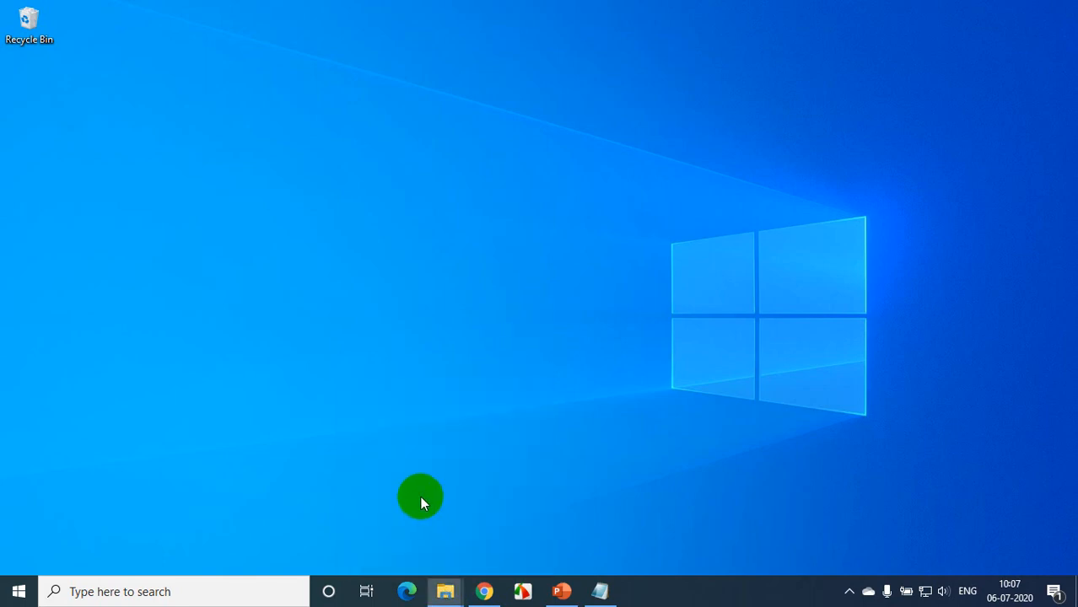
Browse to C:\Program Files\Java in File Explorer to confirm the jdk-14.0.1 folder.
{"action": "left_click", "coordinate": [444, 591]}
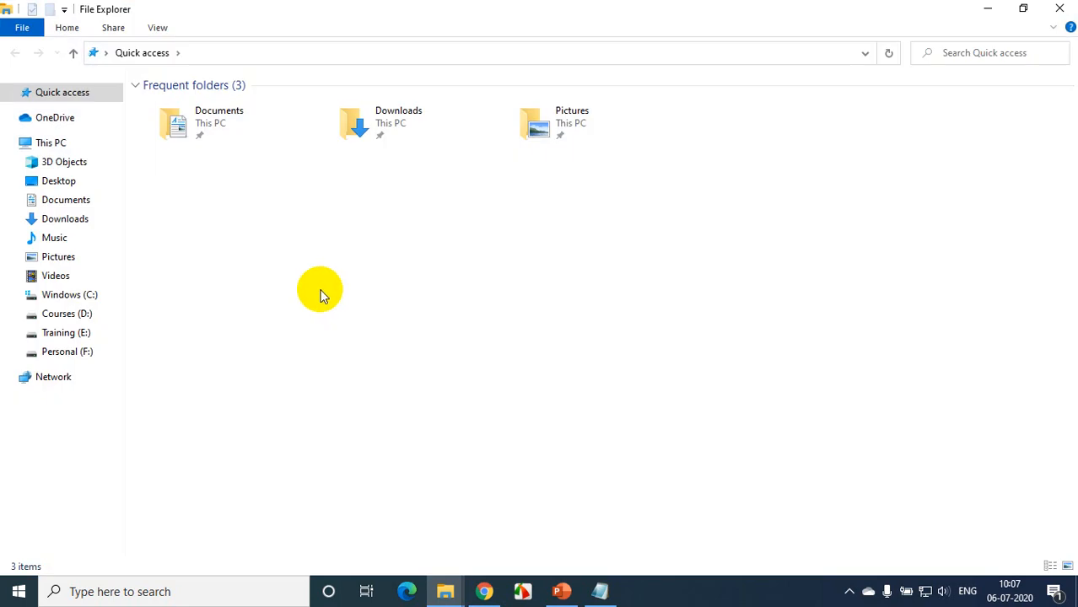
{"action": "mouse_move", "coordinate": [323, 298]}
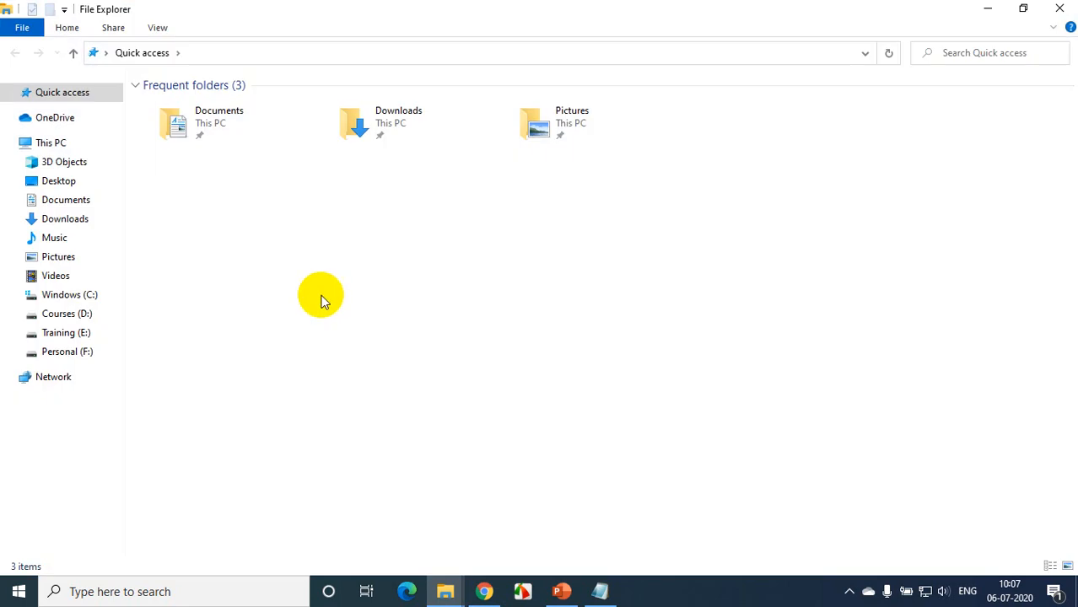
{"action": "mouse_move", "coordinate": [365, 177]}
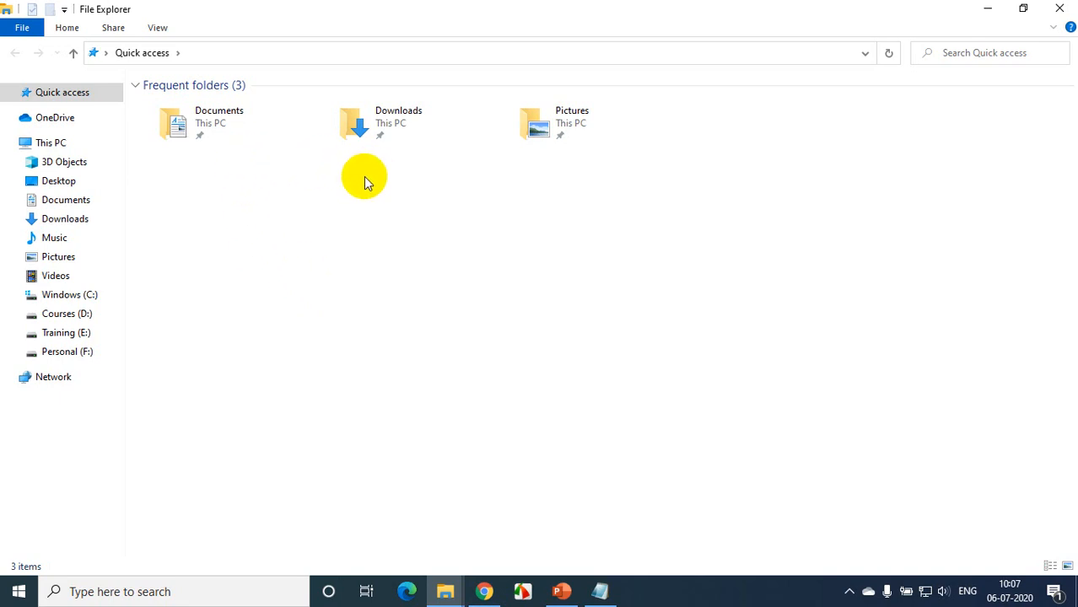
{"action": "left_click", "coordinate": [69, 294]}
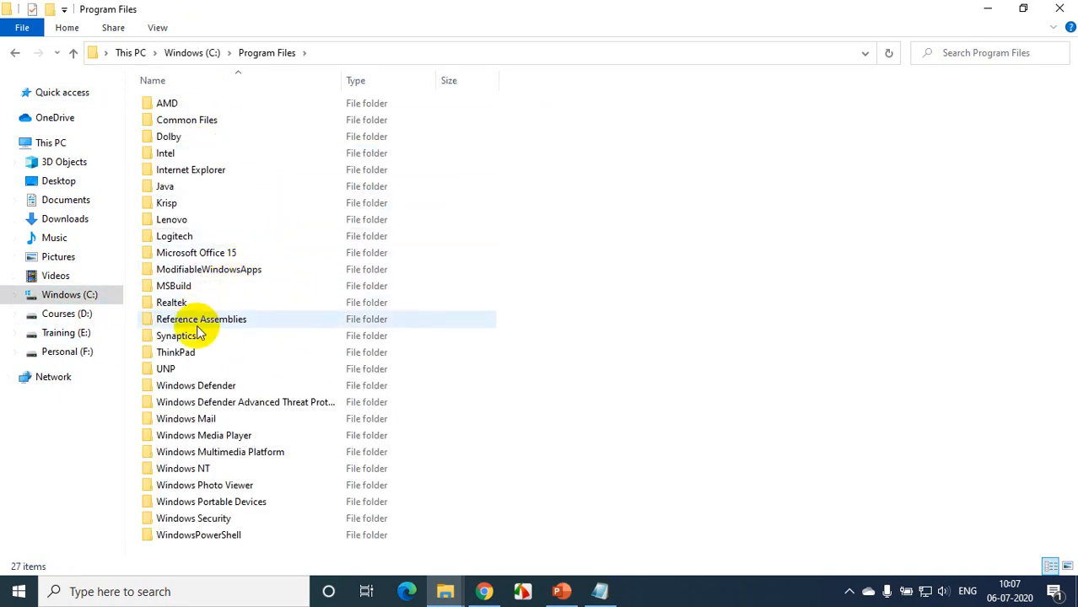
{"action": "left_click", "coordinate": [165, 187]}
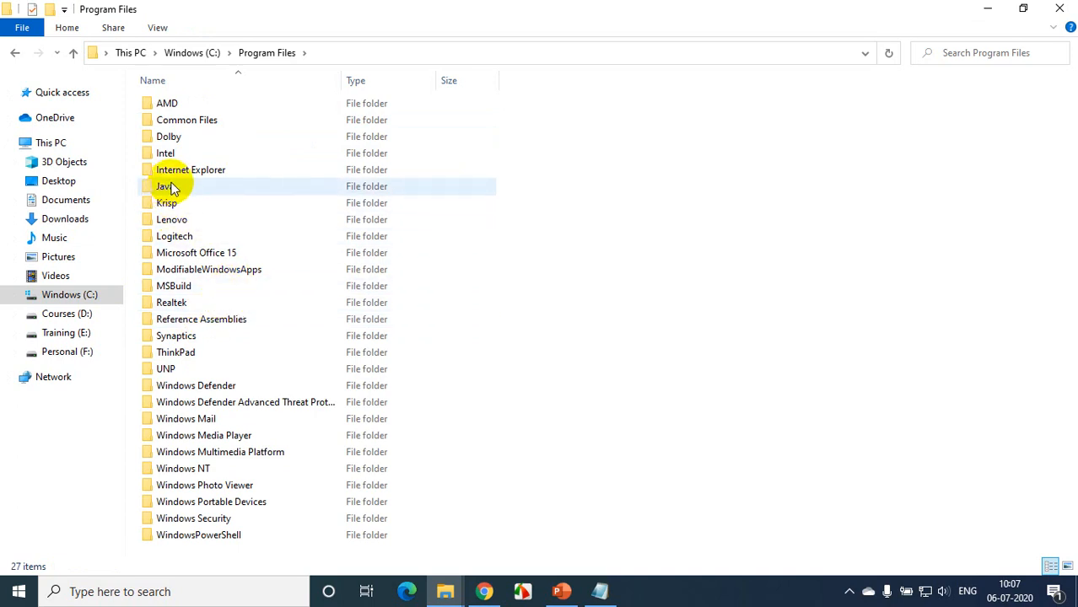
{"action": "mouse_move", "coordinate": [519, 358]}
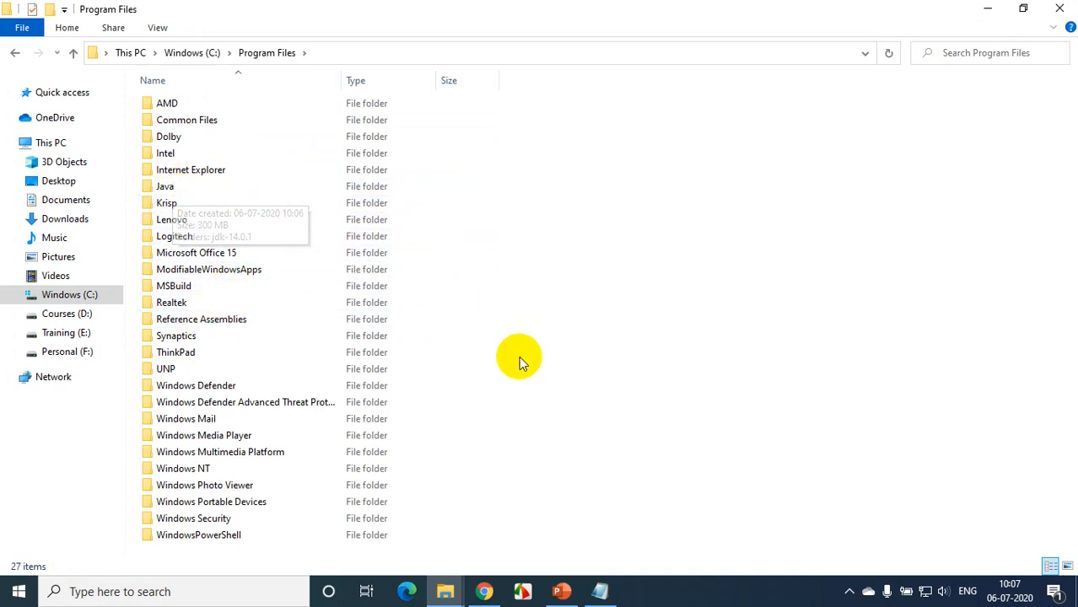
{"action": "double_click", "coordinate": [164, 186]}
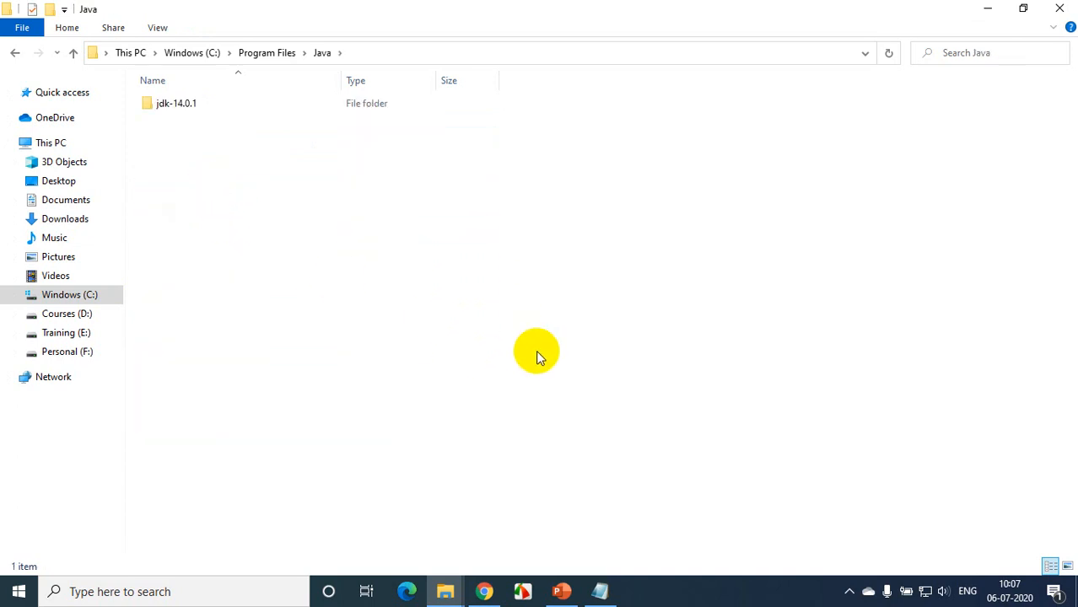
{"action": "mouse_move", "coordinate": [531, 326]}
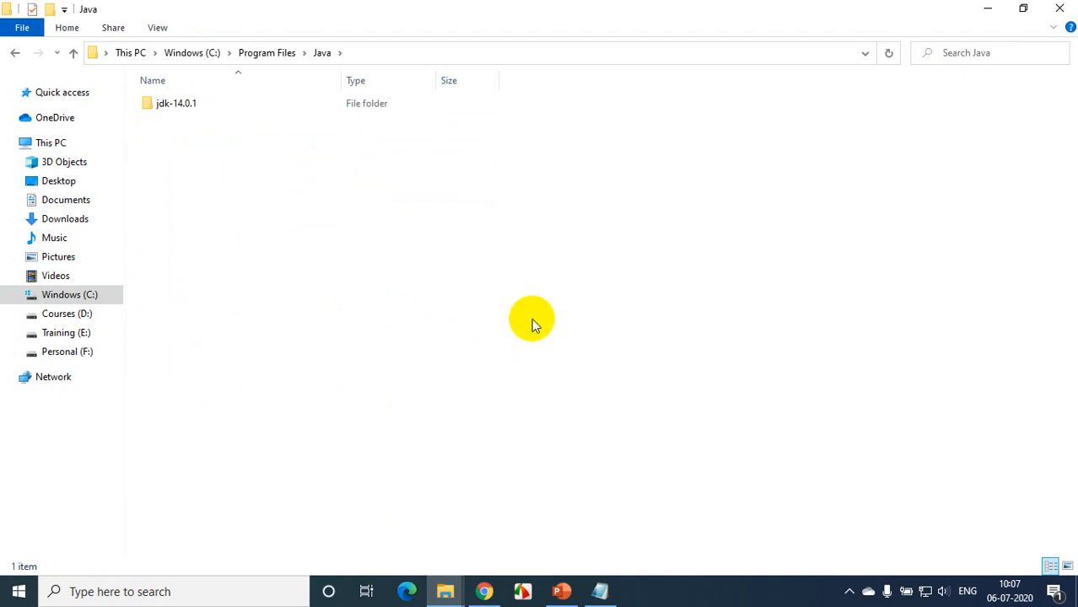
{"action": "mouse_move", "coordinate": [506, 319]}
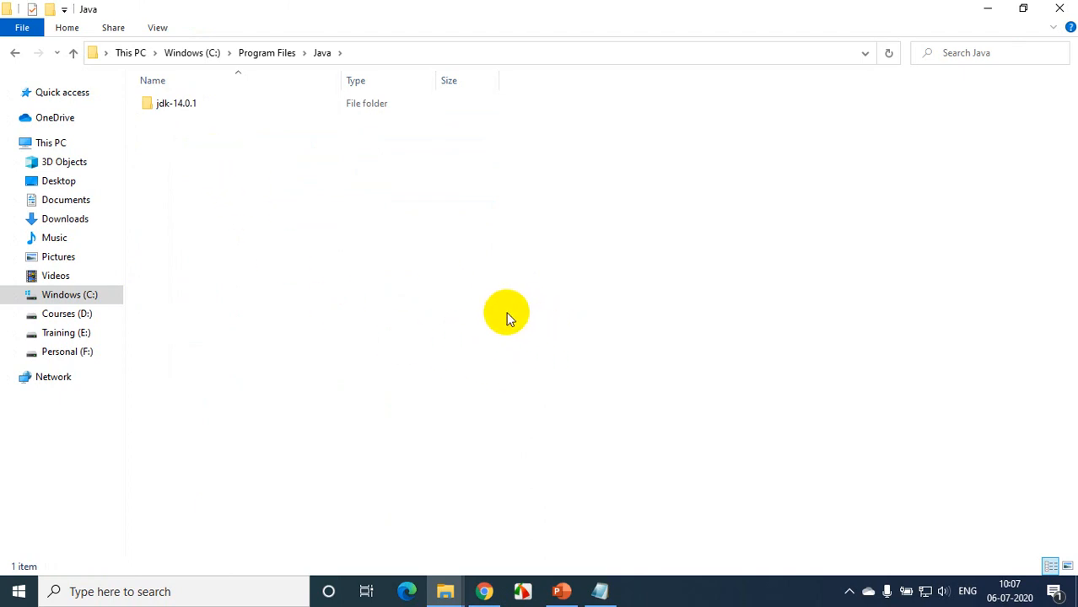
{"action": "mouse_move", "coordinate": [600, 590]}
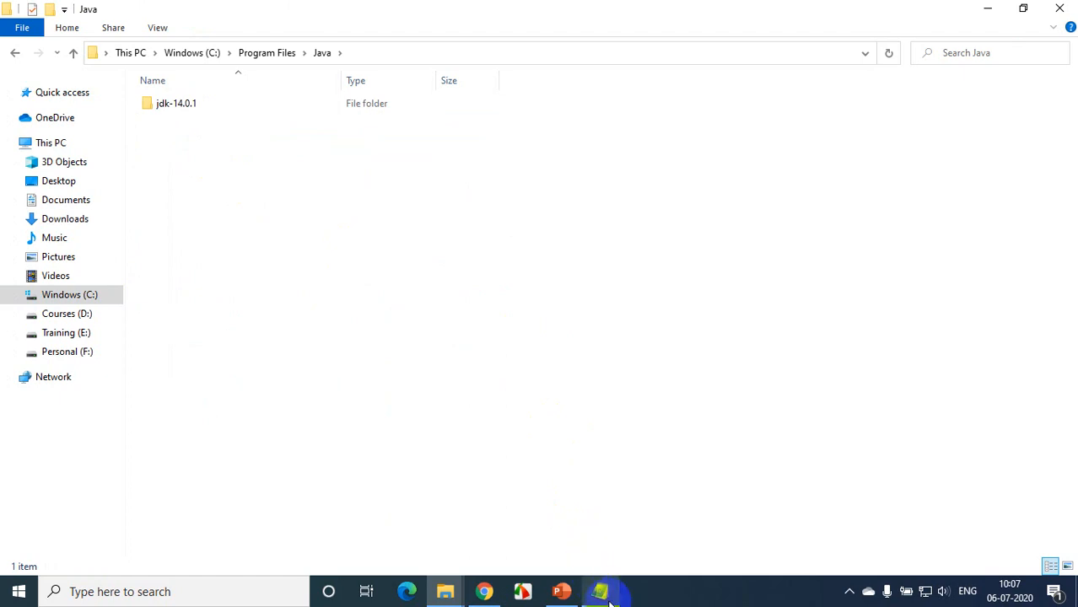
Select and copy the 'Eclipse IDE Download' line in Notepad.
{"action": "left_click", "coordinate": [599, 591]}
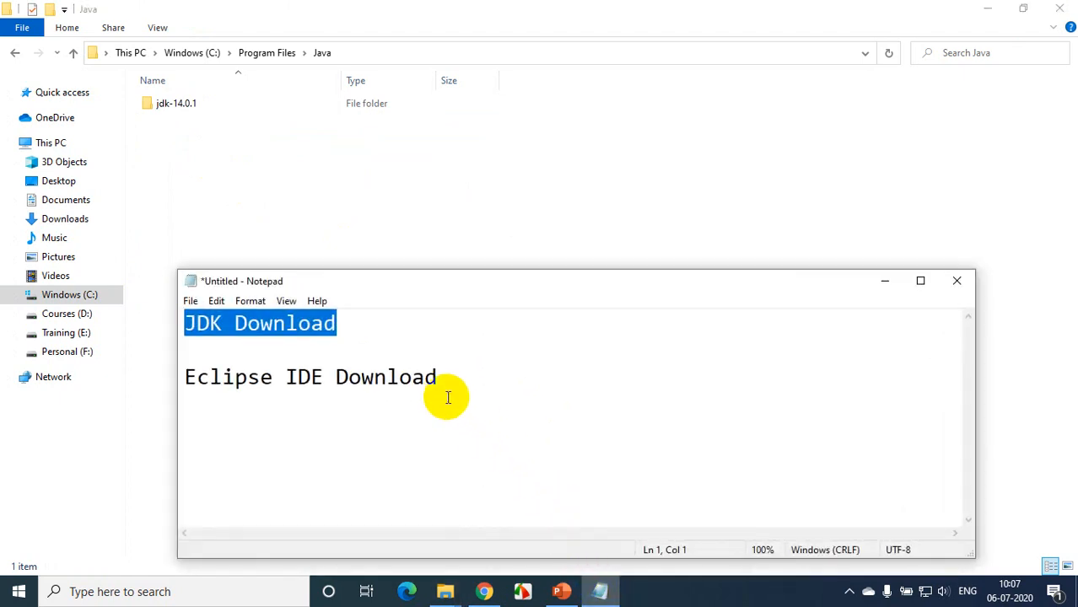
{"action": "triple_click", "coordinate": [309, 377]}
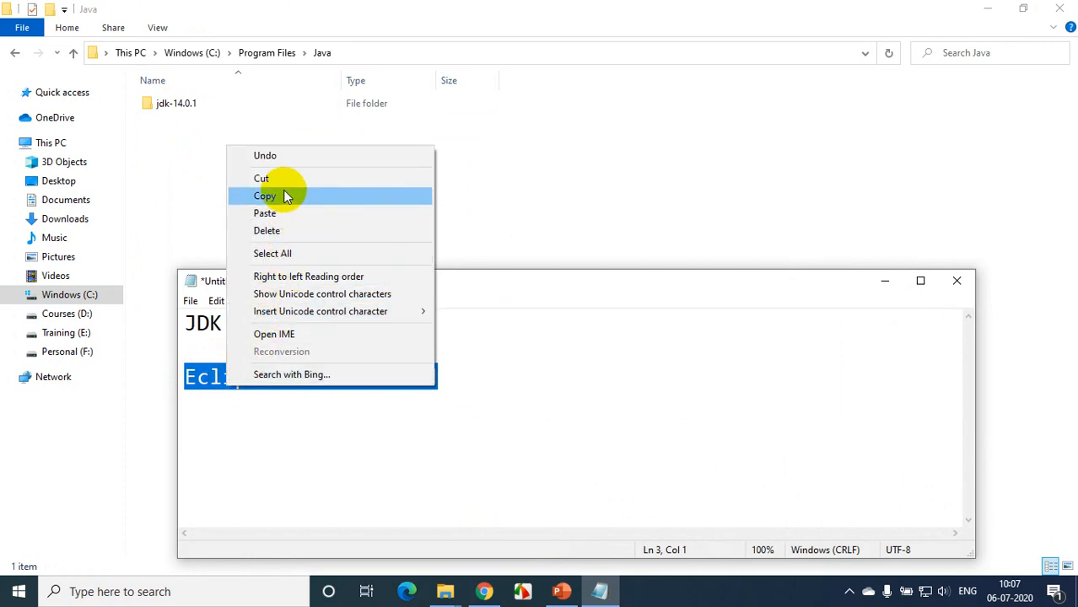
{"action": "left_click", "coordinate": [265, 196]}
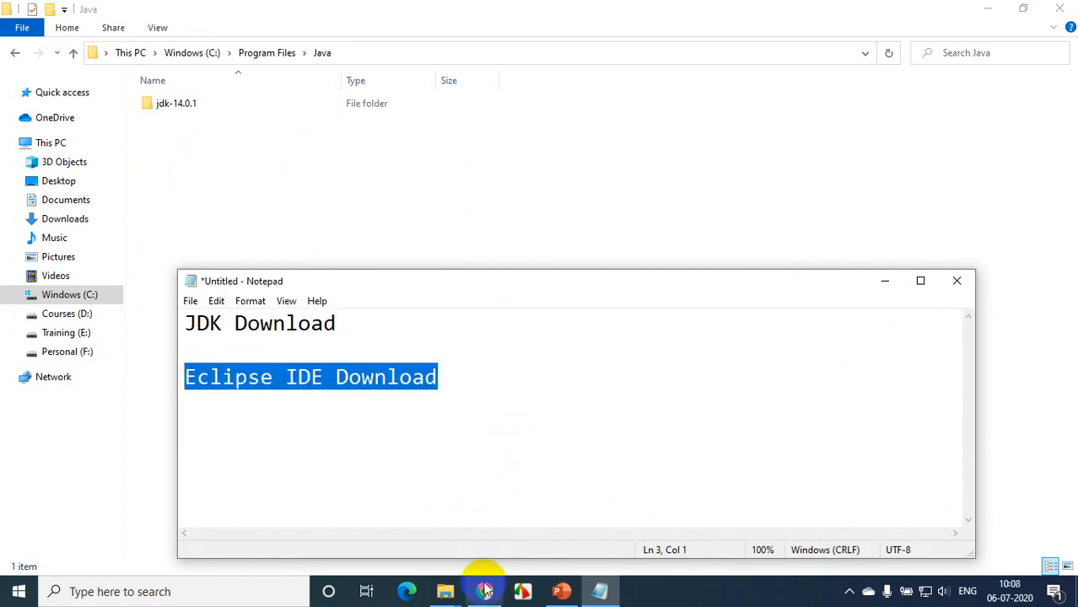
Open the 'Eclipse Downloads | The Eclipse Foundation' result for the 'eclipse ide download' search in Chrome.
{"action": "left_click", "coordinate": [483, 591]}
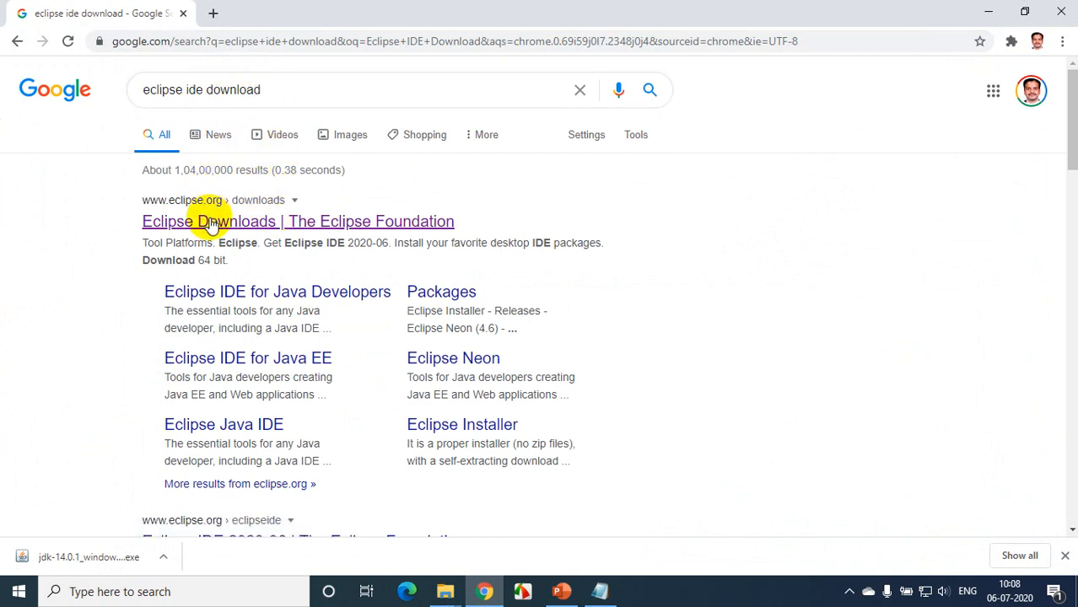
{"action": "mouse_move", "coordinate": [152, 221]}
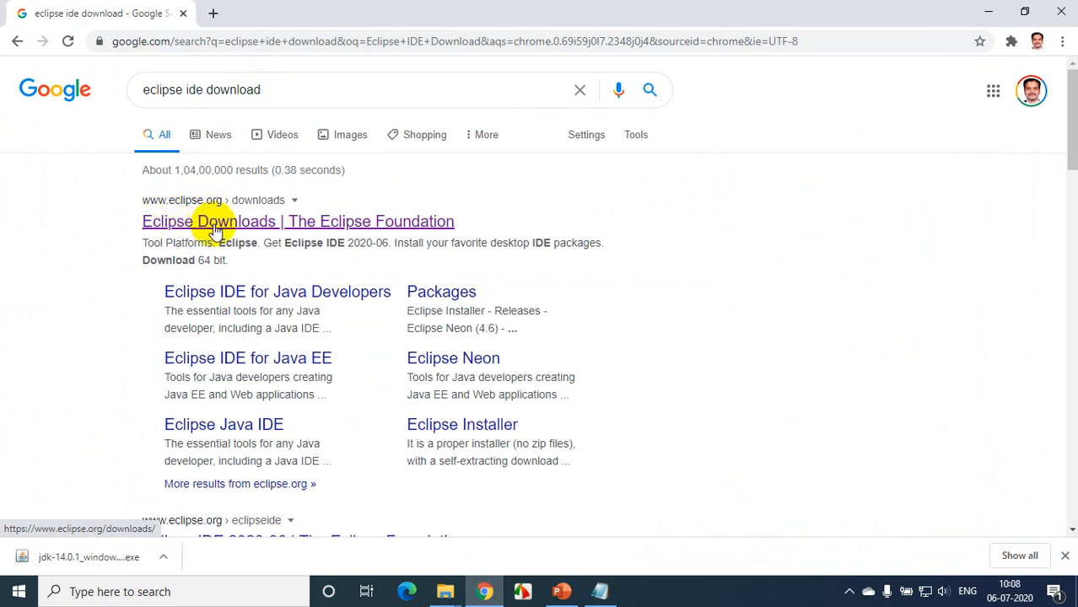
{"action": "left_click", "coordinate": [298, 221]}
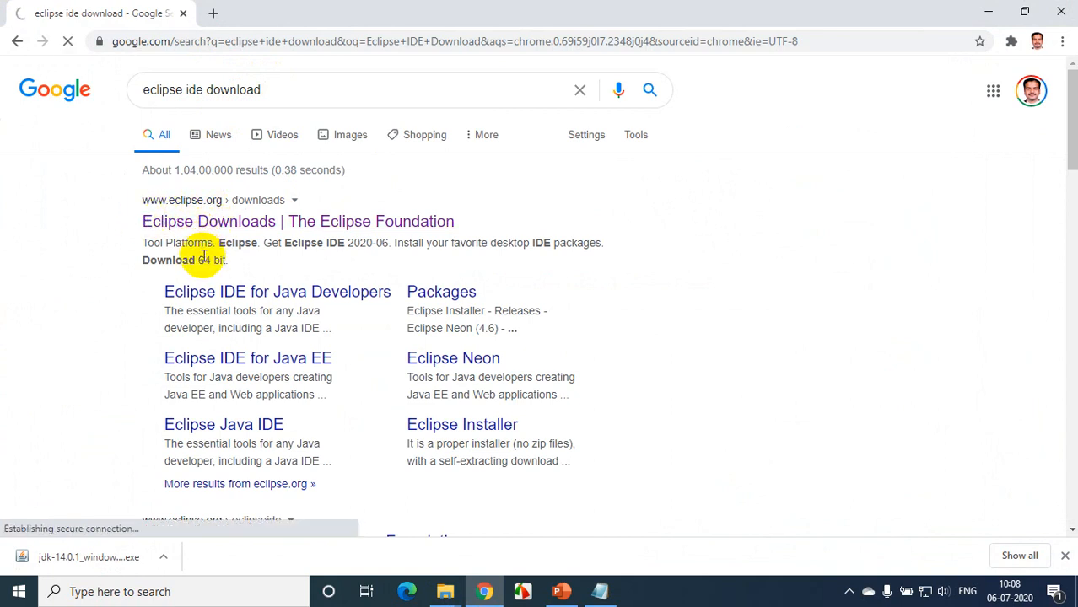
Choose 'Download 64 bit' for Eclipse IDE 2020-06 on the eclipse.org downloads page.
{"action": "left_click", "coordinate": [298, 221]}
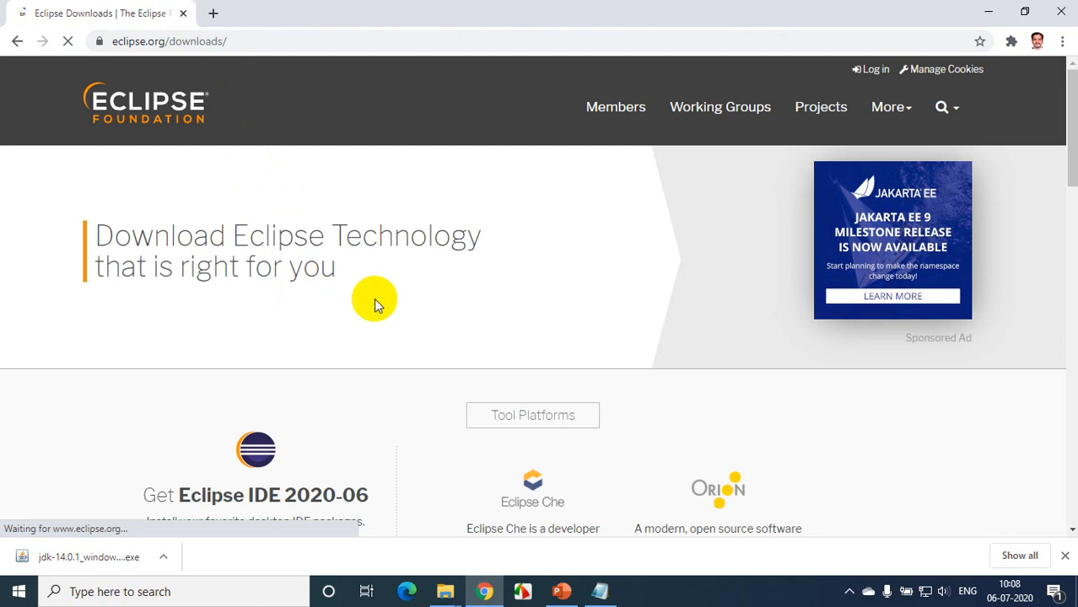
{"action": "scroll", "scroll_direction": "down", "scroll_amount": 3}
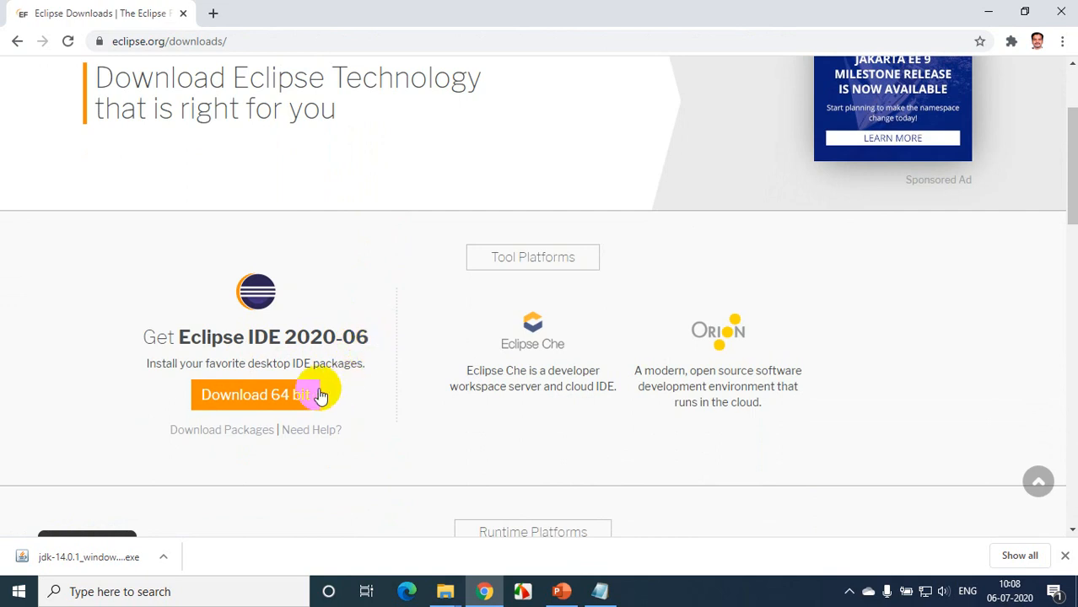
{"action": "left_click", "coordinate": [255, 395]}
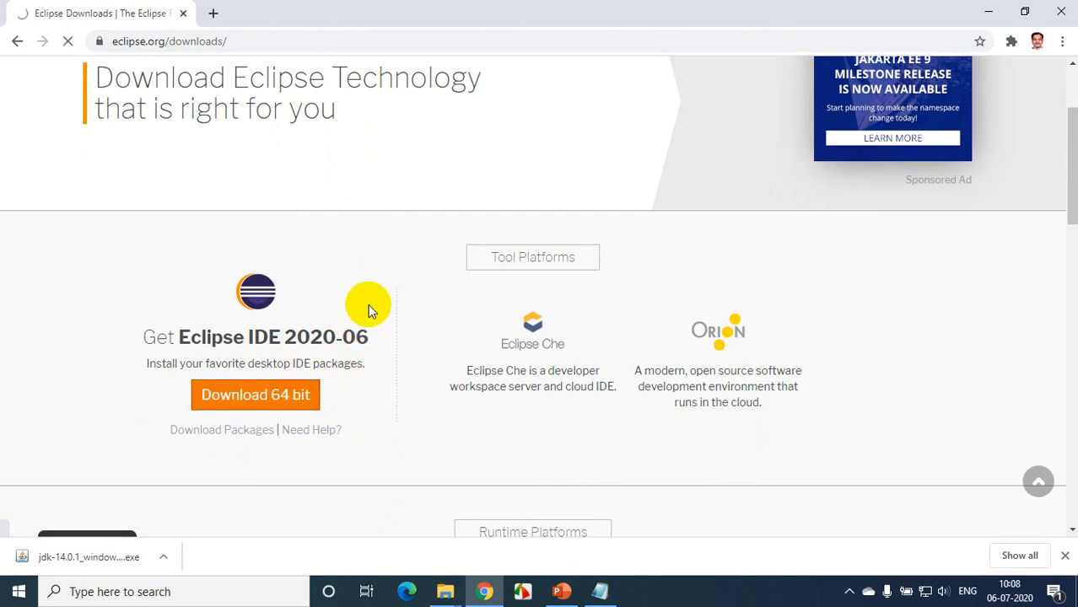
{"action": "left_click", "coordinate": [255, 395]}
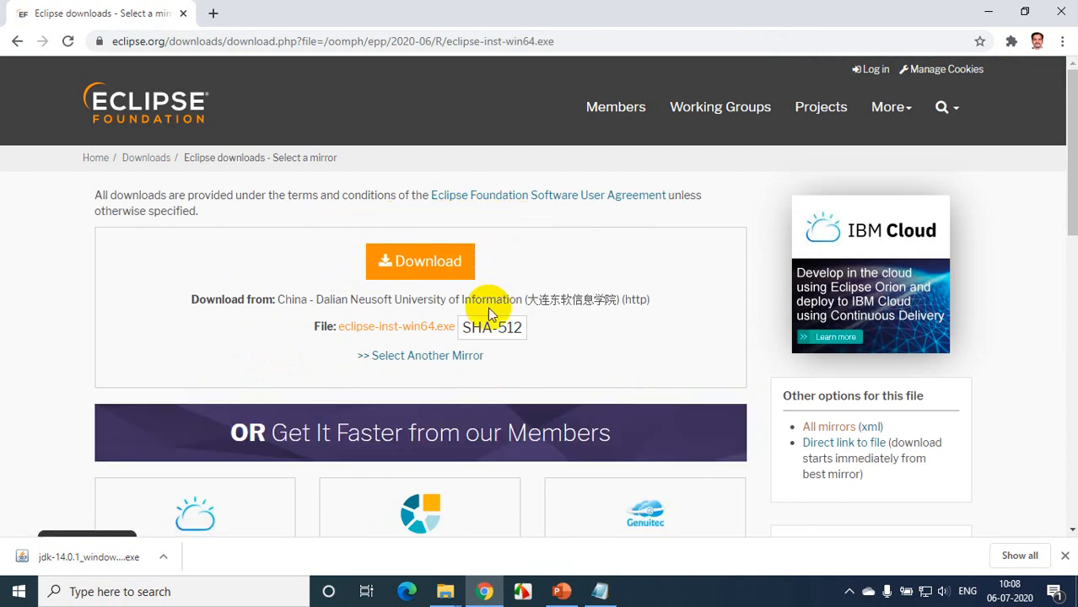
{"action": "left_click_drag", "start_coordinate": [357, 300], "coordinate": [498, 300]}
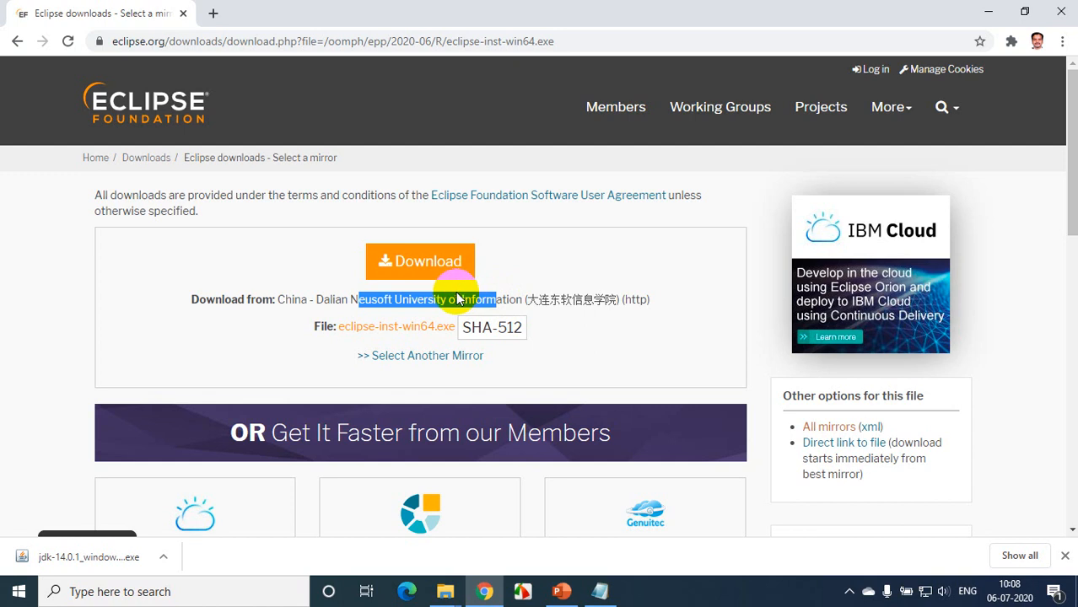
{"action": "mouse_move", "coordinate": [399, 355]}
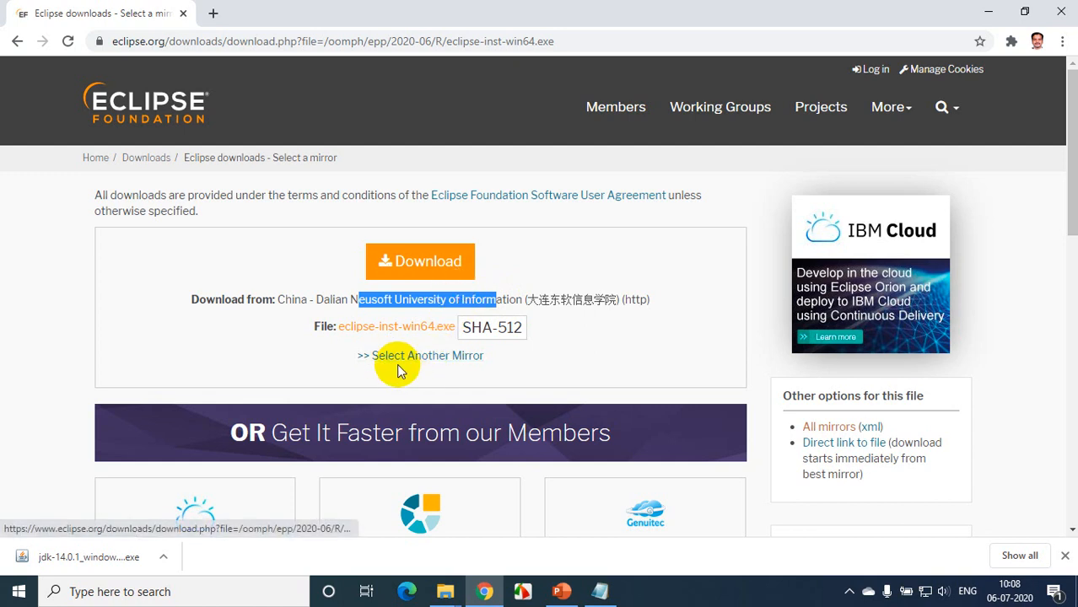
{"action": "left_click", "coordinate": [426, 355]}
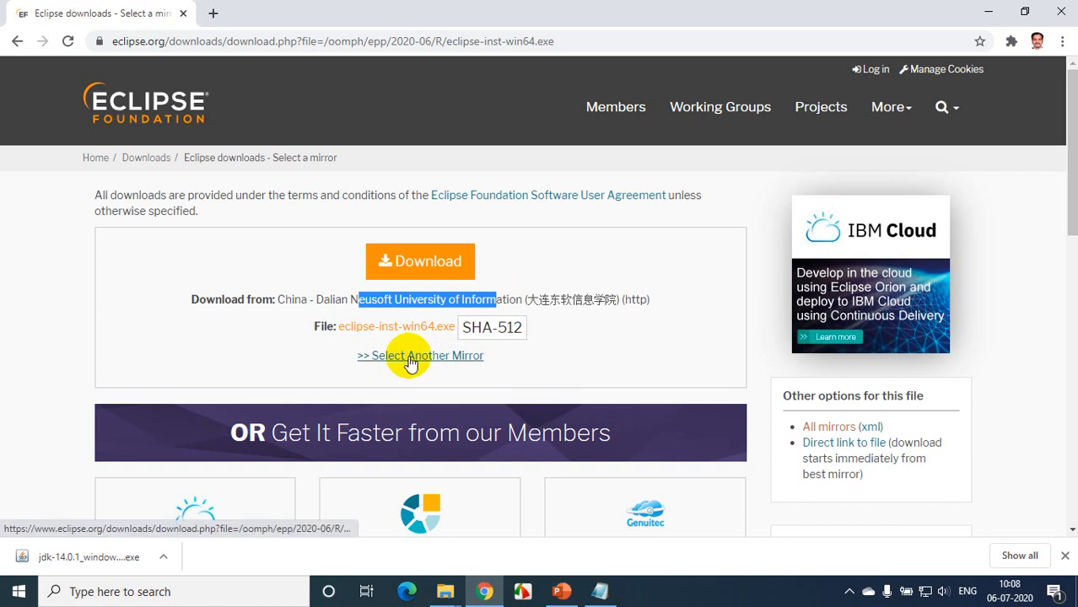
Download eclipse-inst-win64.exe from the 'India - Esto Internet' mirror in the full mirror list.
{"action": "left_click", "coordinate": [420, 356]}
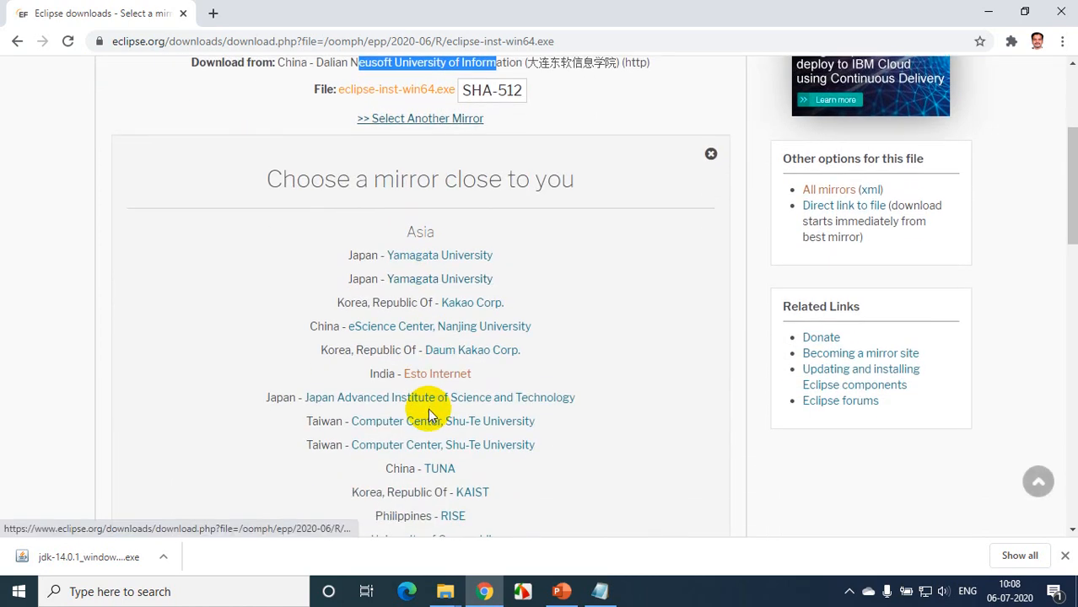
{"action": "scroll", "scroll_direction": "down", "scroll_amount": 3}
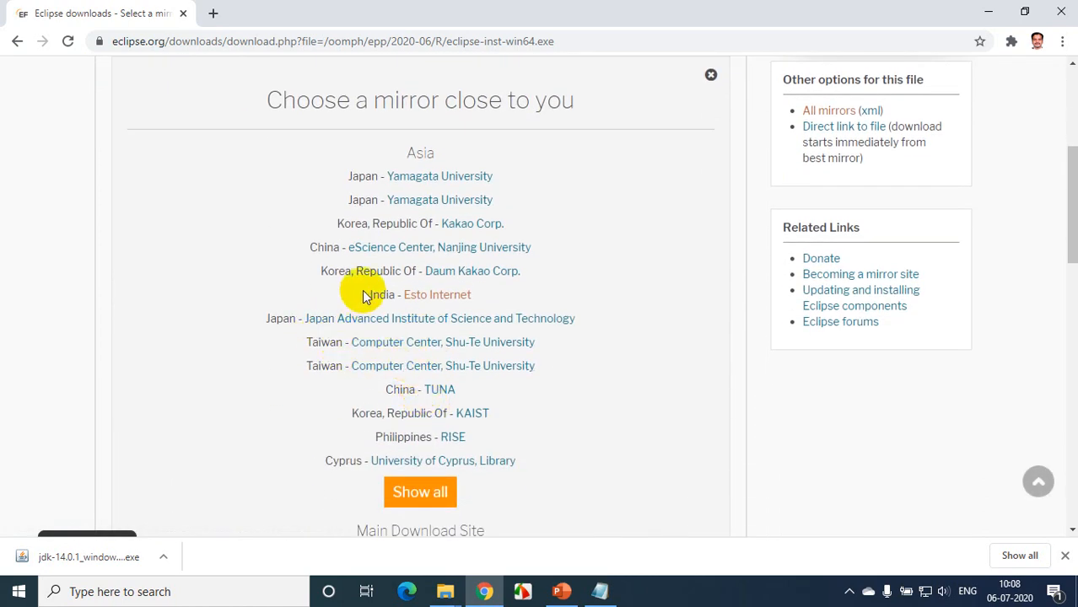
{"action": "scroll", "scroll_direction": "down", "scroll_amount": 3}
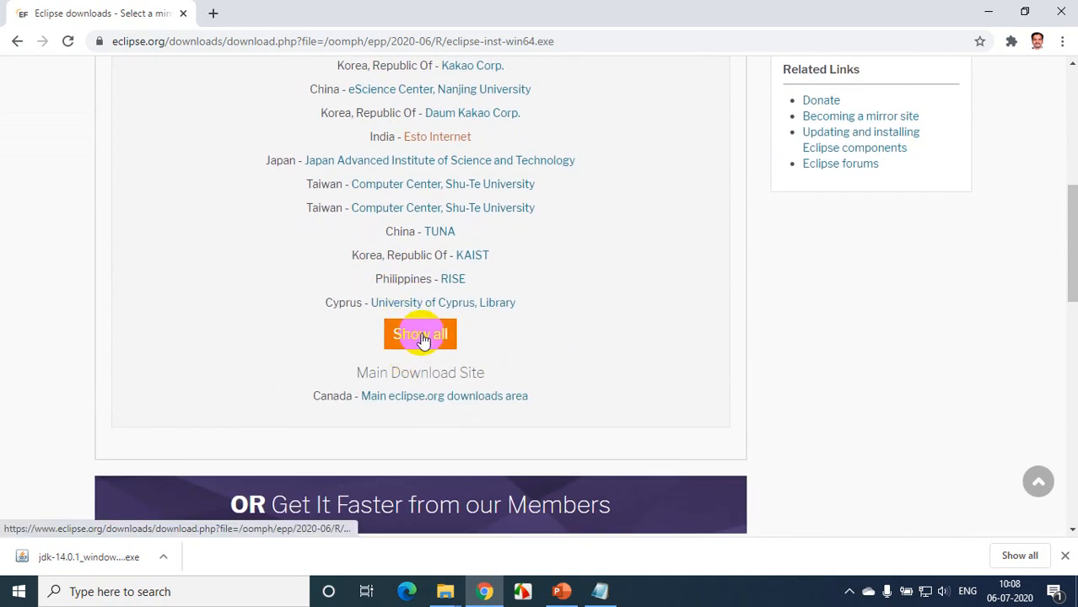
{"action": "left_click", "coordinate": [420, 334]}
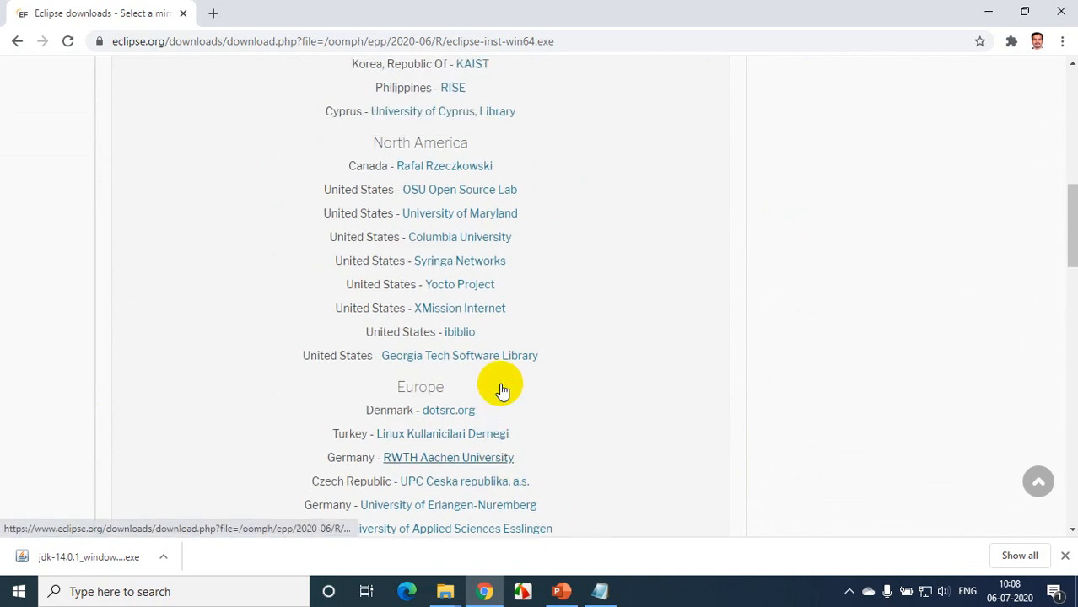
{"action": "scroll", "scroll_direction": "down", "scroll_amount": 3}
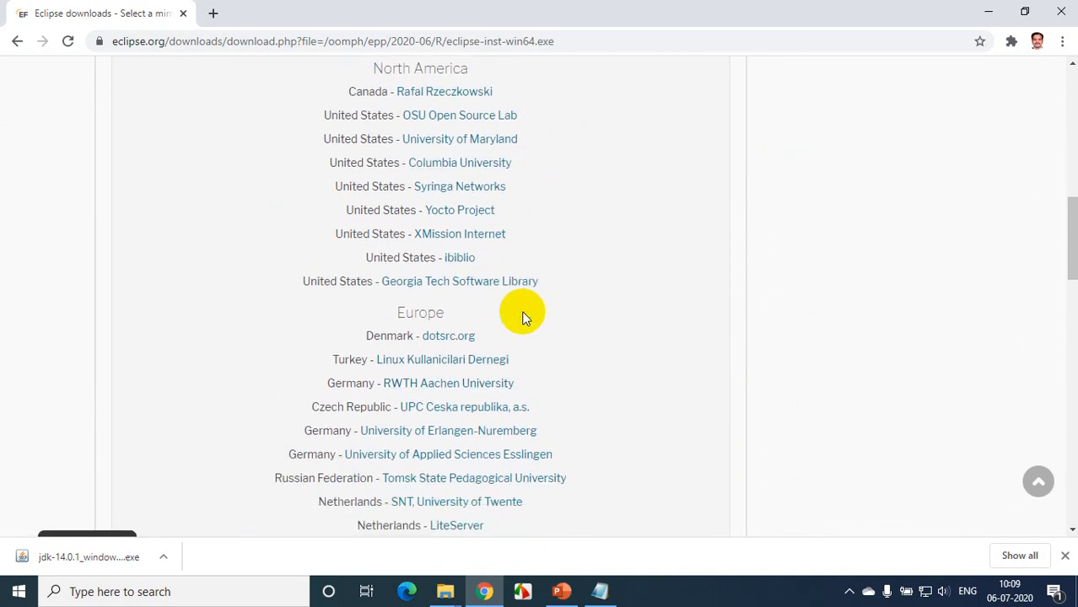
{"action": "scroll", "scroll_direction": "down", "scroll_amount": 3}
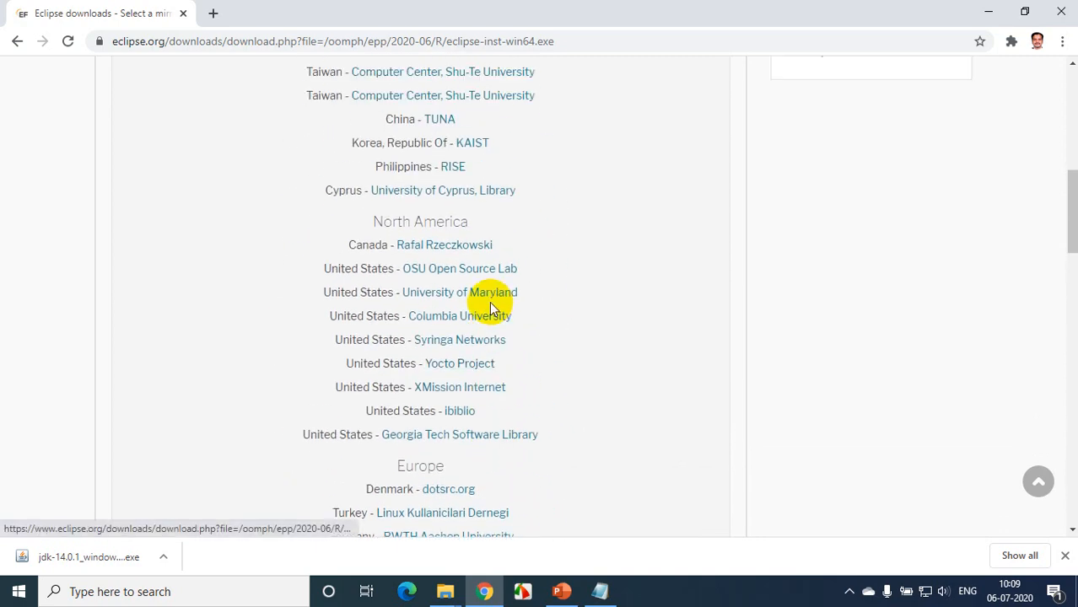
{"action": "scroll", "scroll_direction": "up", "scroll_amount": 3}
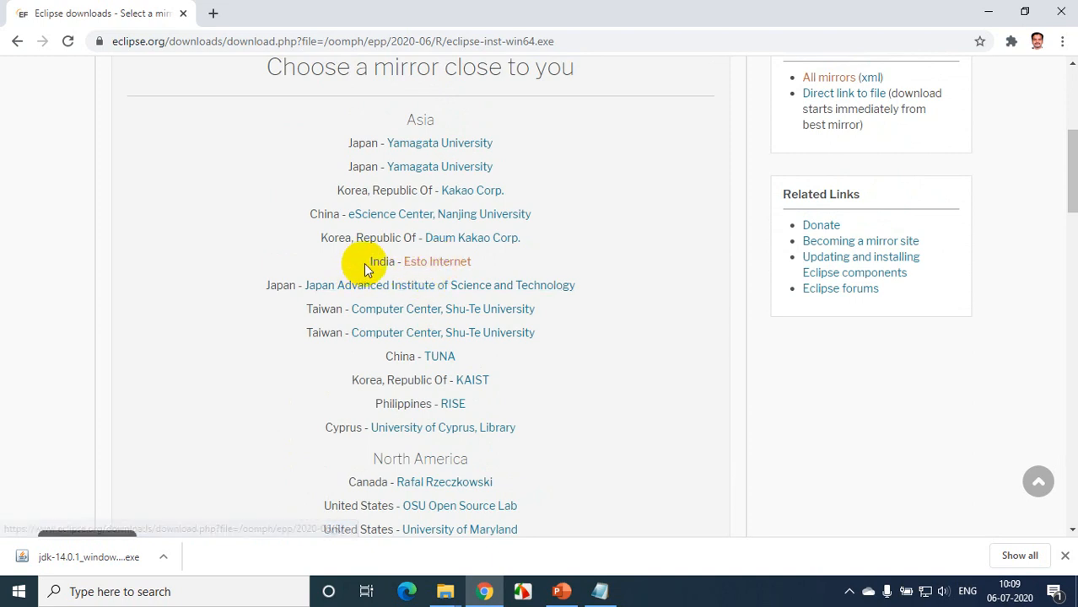
{"action": "left_click", "coordinate": [437, 261]}
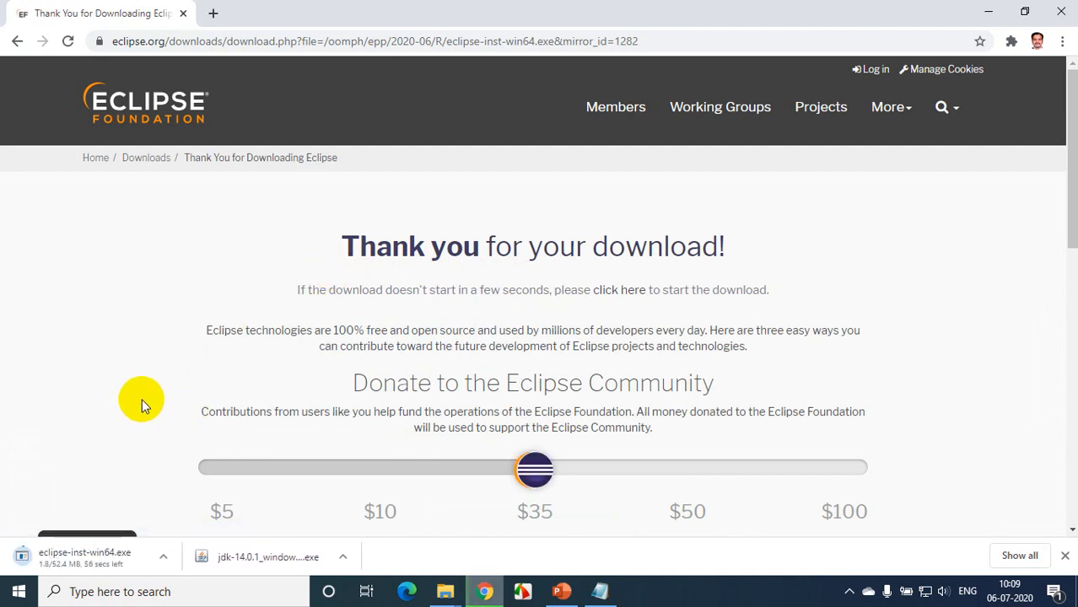
{"action": "mouse_move", "coordinate": [76, 578]}
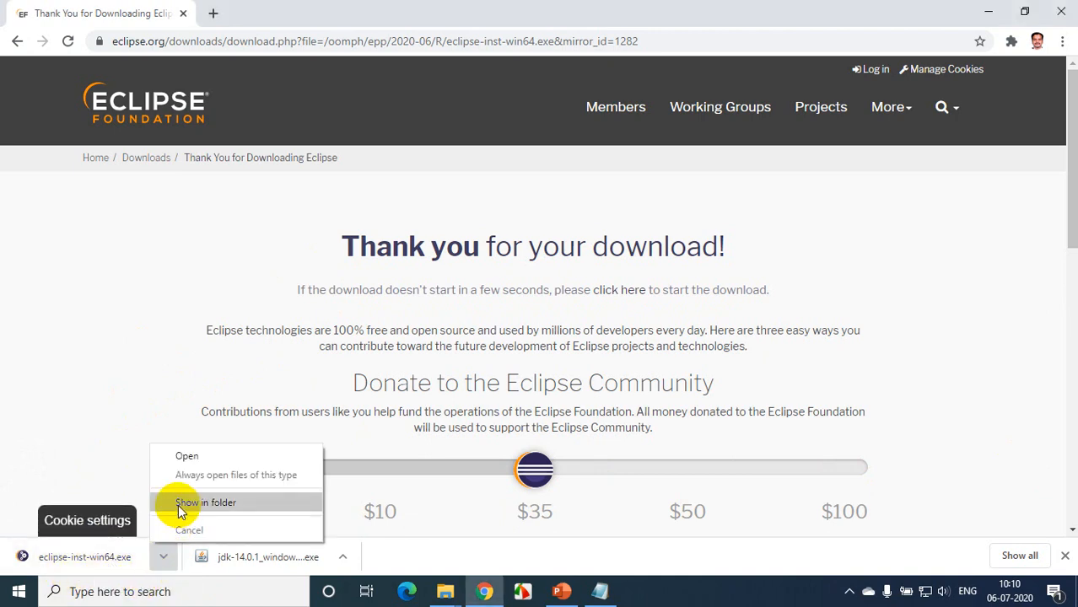
Show eclipse-inst-win64 in the Downloads folder and bring up its run options.
{"action": "left_click", "coordinate": [205, 503]}
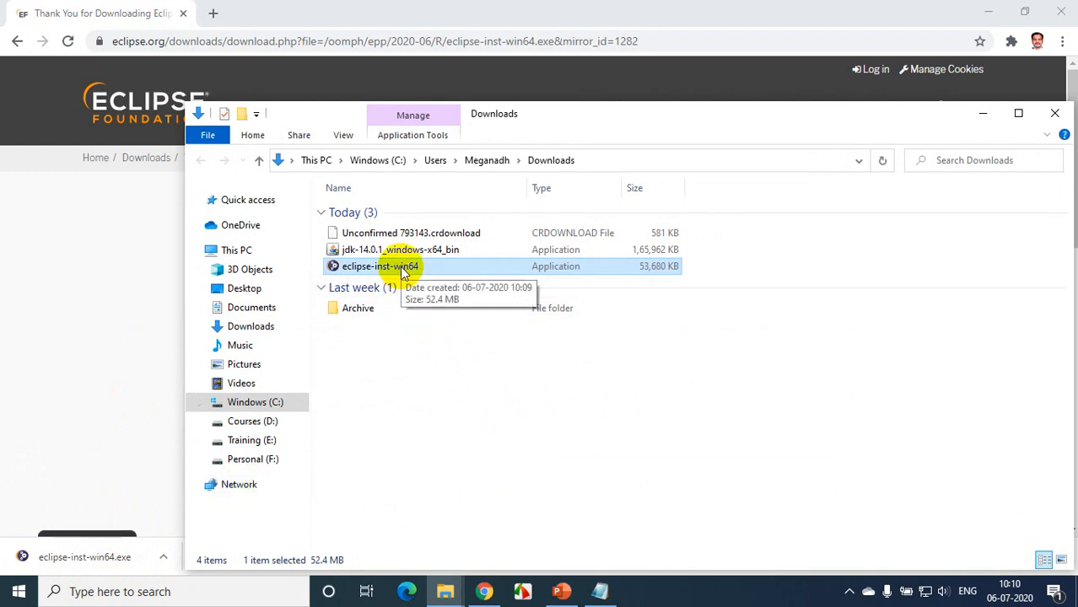
{"action": "right_click", "coordinate": [380, 266]}
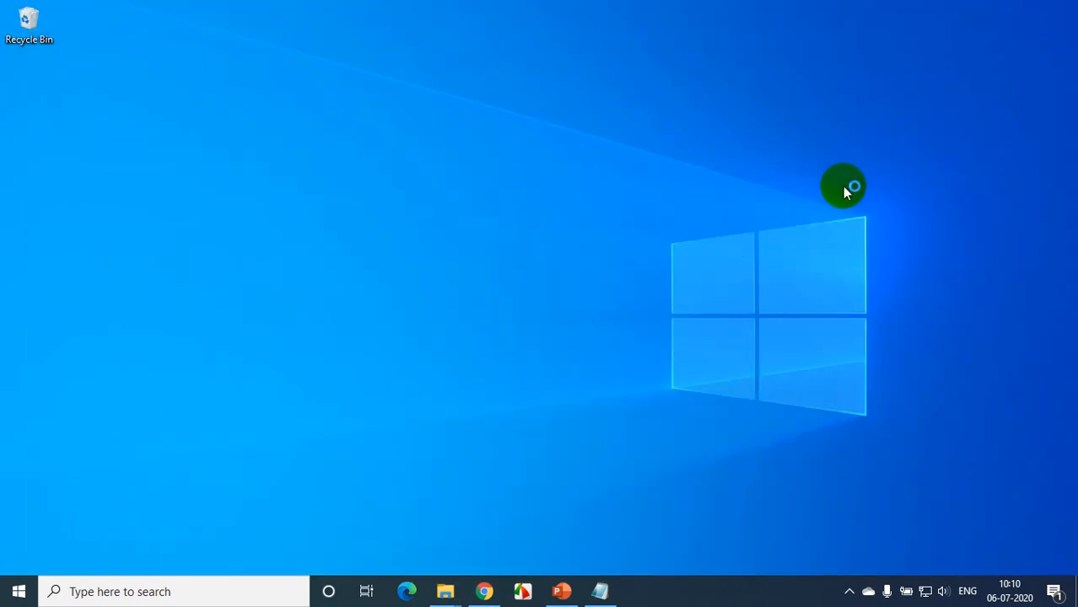
{"action": "mouse_move", "coordinate": [646, 185]}
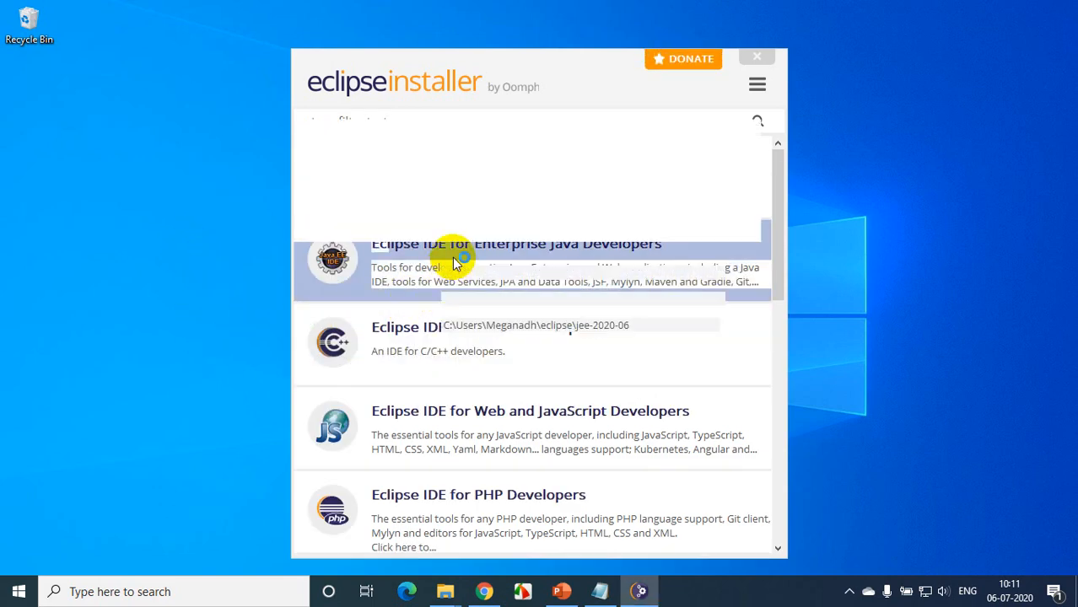
Install Eclipse IDE for Enterprise Java Developers with jdk-14.0.1 as the Java 1.8+ VM.
{"action": "left_click", "coordinate": [517, 253]}
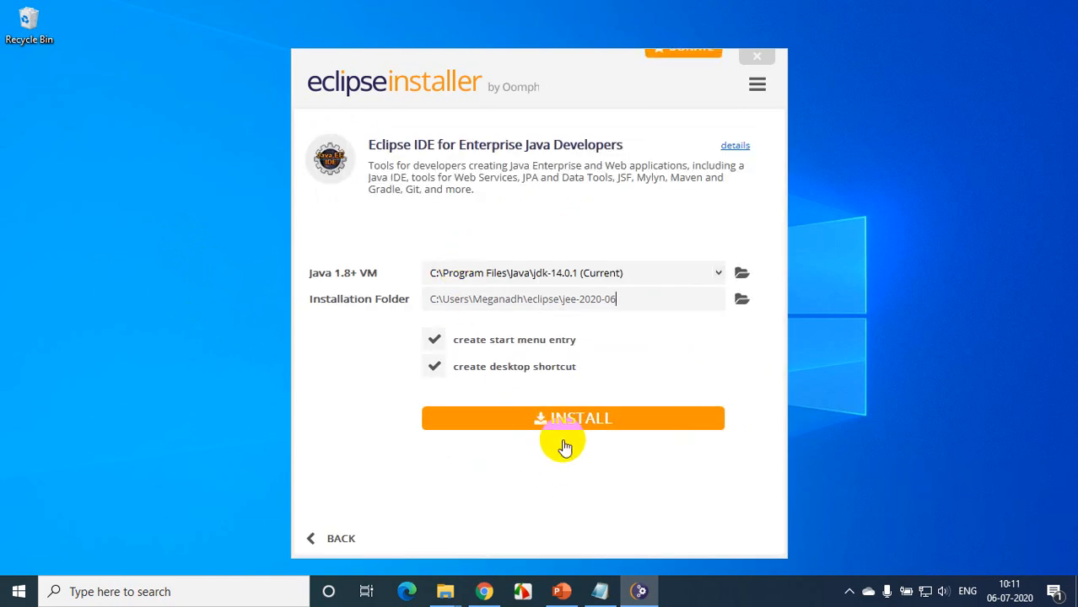
{"action": "mouse_move", "coordinate": [573, 372]}
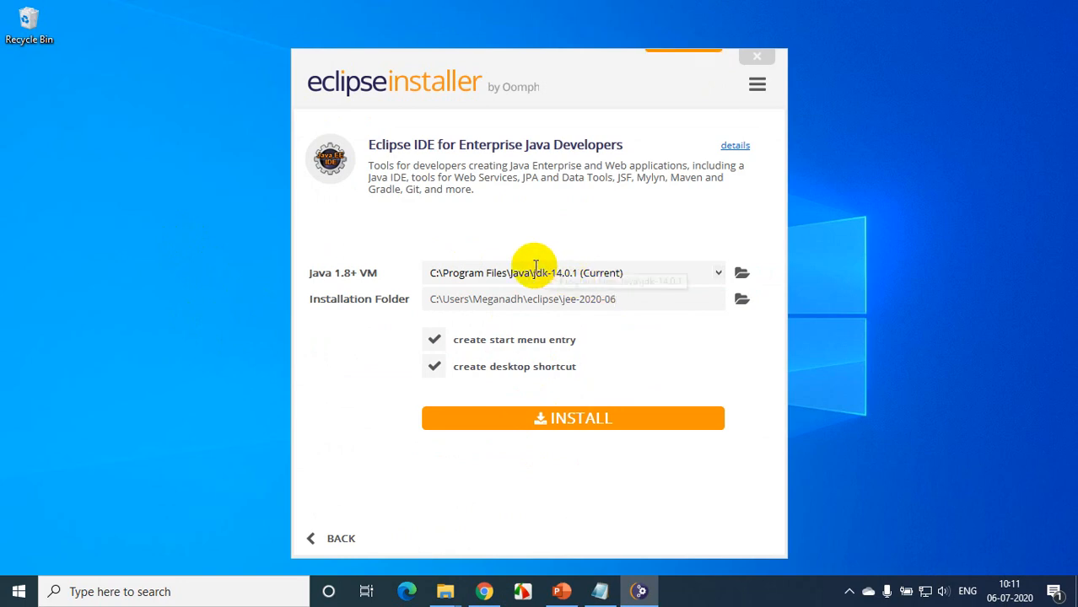
{"action": "left_click", "coordinate": [716, 272]}
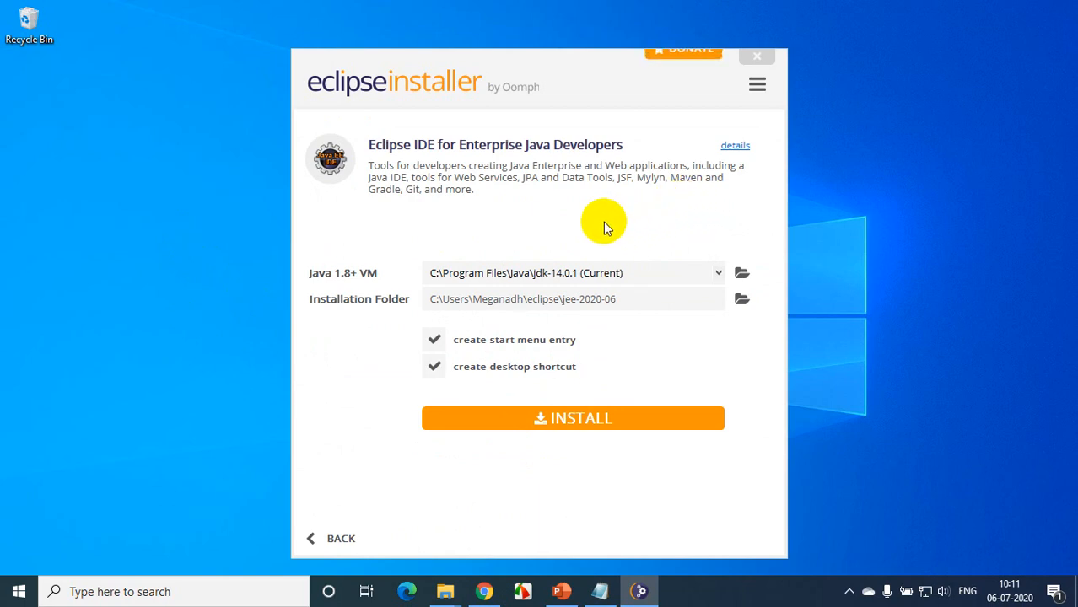
{"action": "mouse_move", "coordinate": [564, 272]}
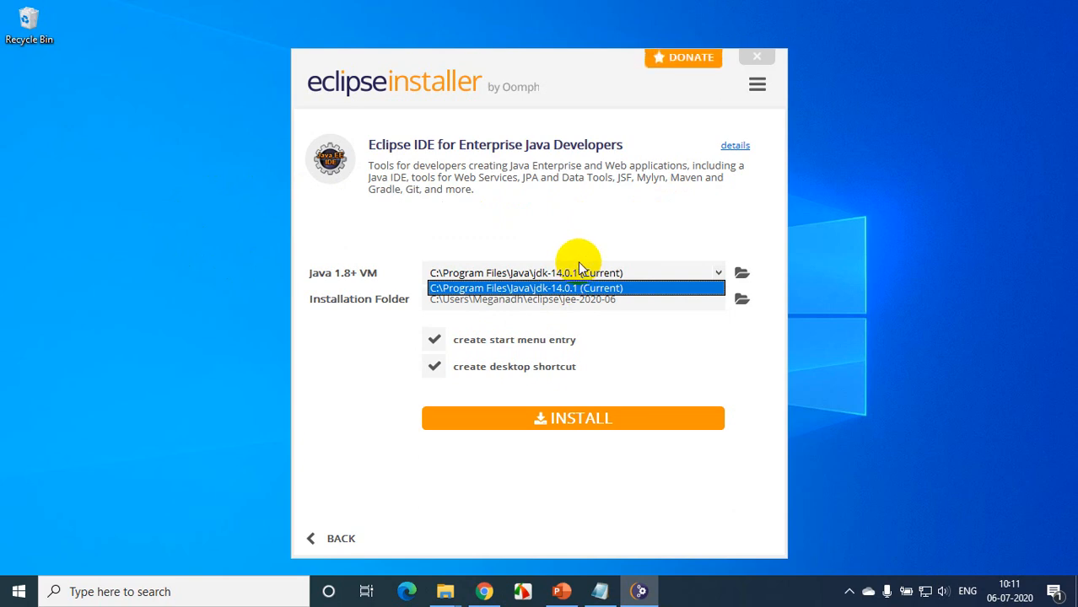
{"action": "left_click", "coordinate": [526, 287]}
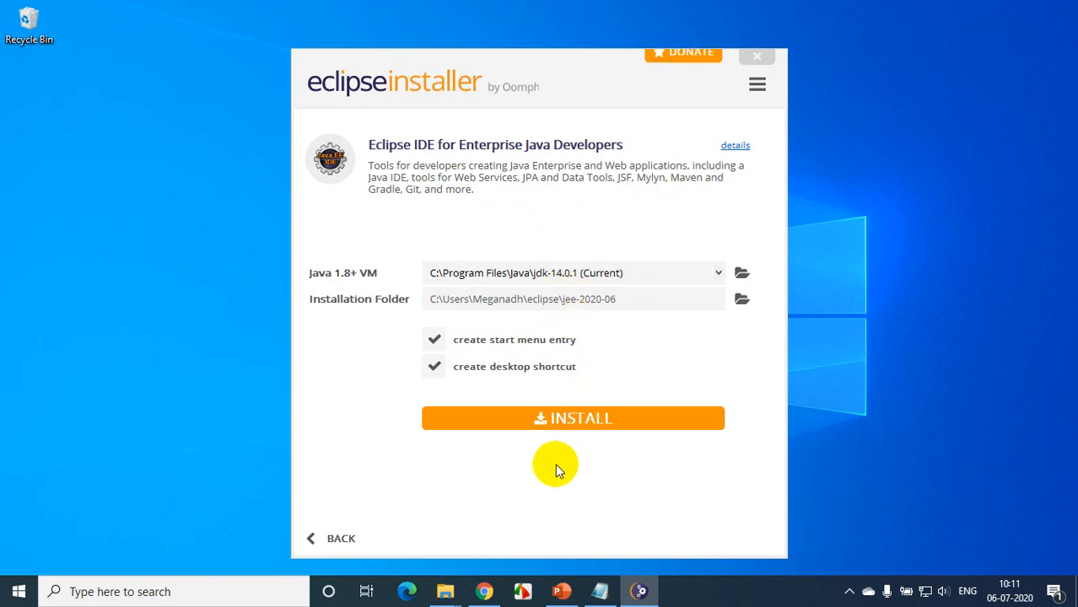
{"action": "left_click", "coordinate": [572, 418]}
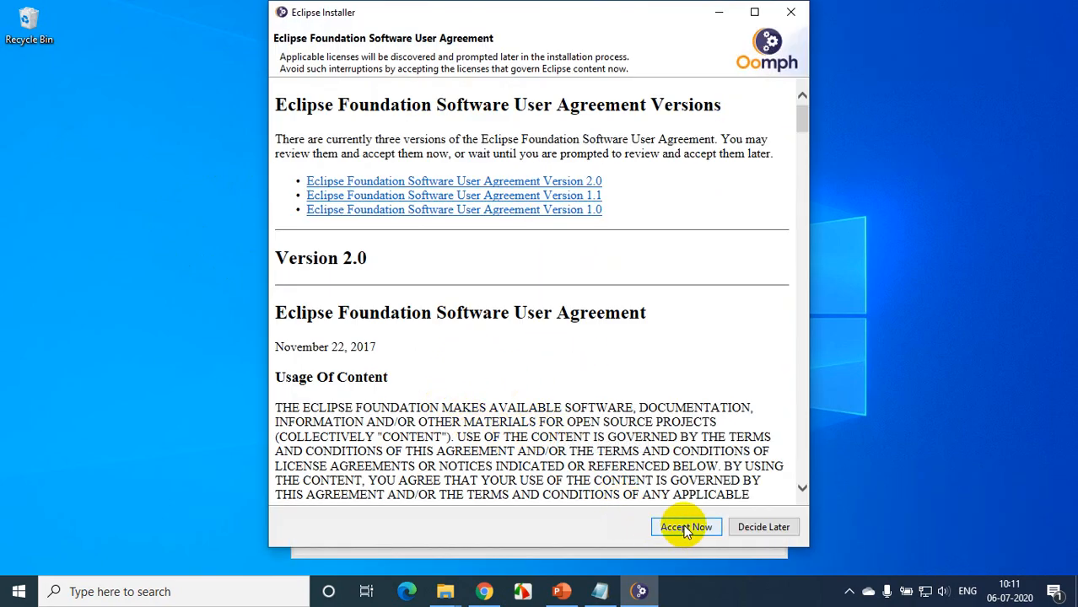
Accept all Eclipse Foundation license agreements with Accept Now.
{"action": "left_click", "coordinate": [686, 526]}
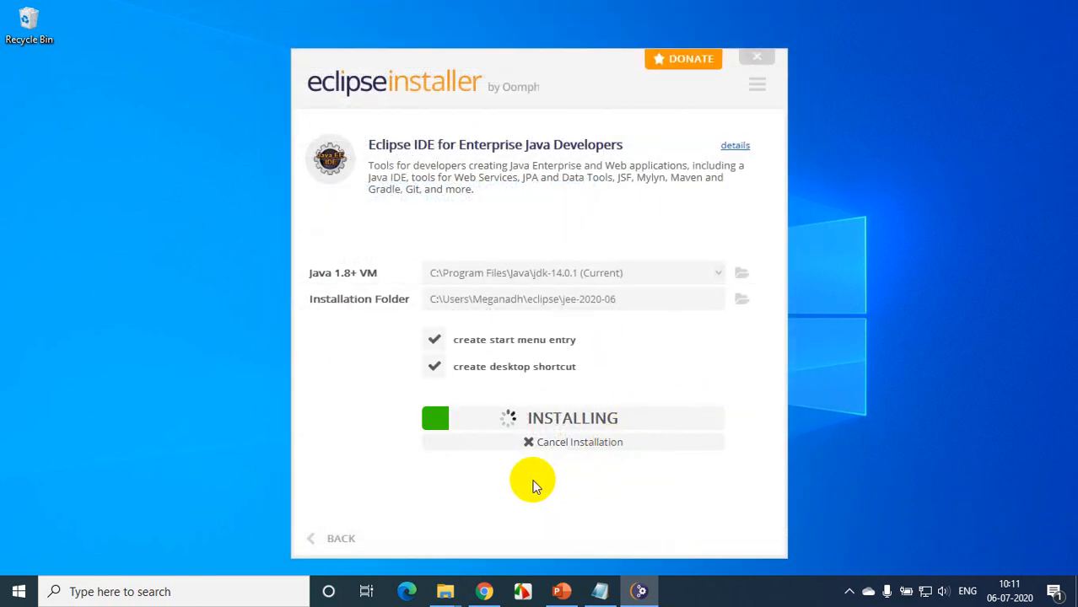
{"action": "mouse_move", "coordinate": [405, 447]}
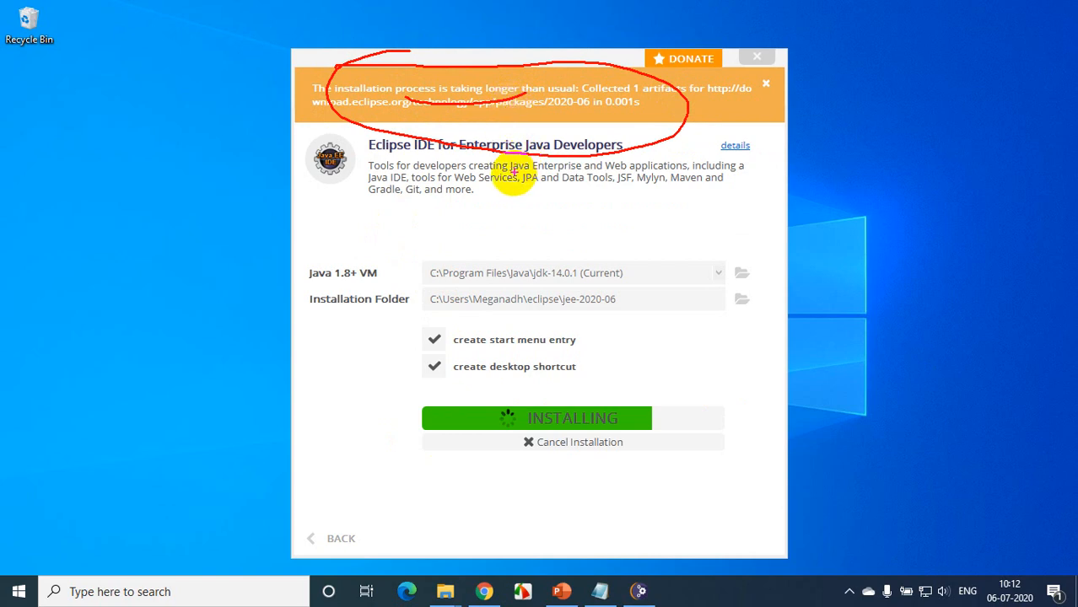
{"action": "mouse_move", "coordinate": [408, 395]}
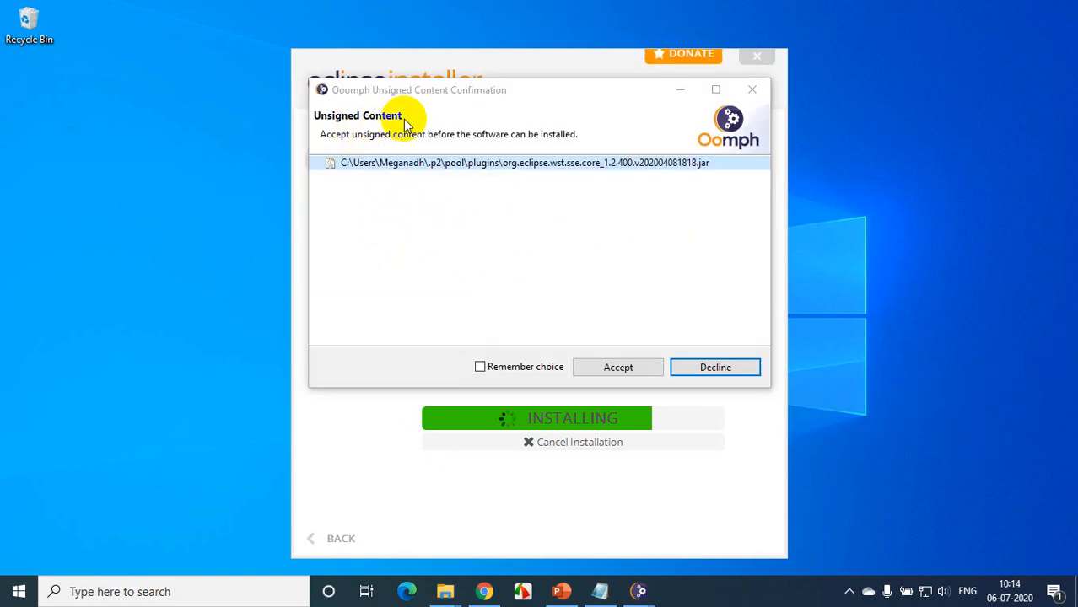
Accept unsigned content and always trust the Eclipse.org Foundation certificate, remembering both choices.
{"action": "left_click", "coordinate": [480, 367]}
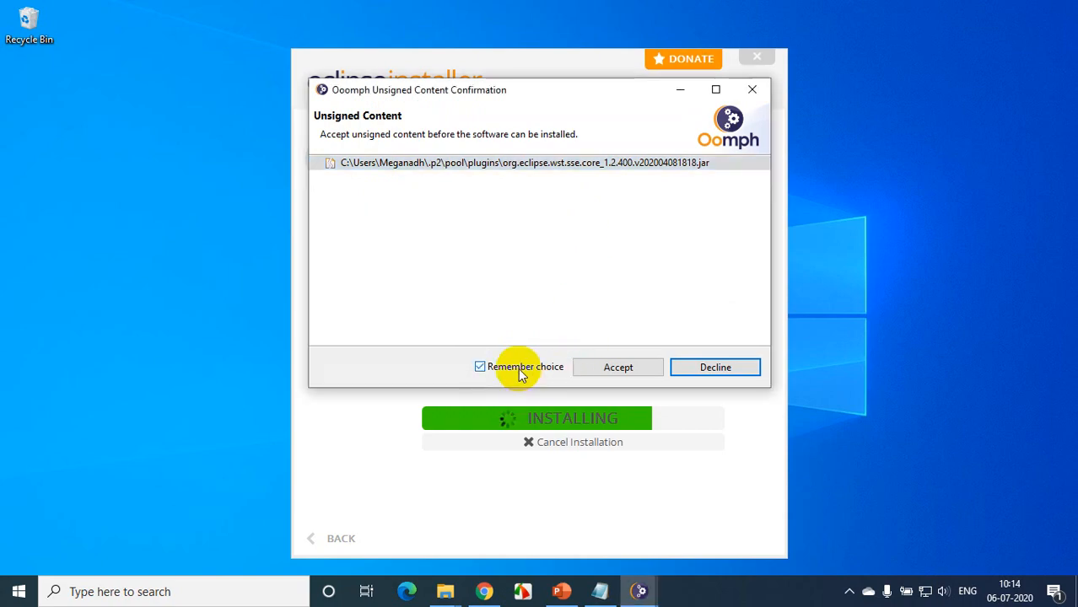
{"action": "left_click", "coordinate": [617, 367]}
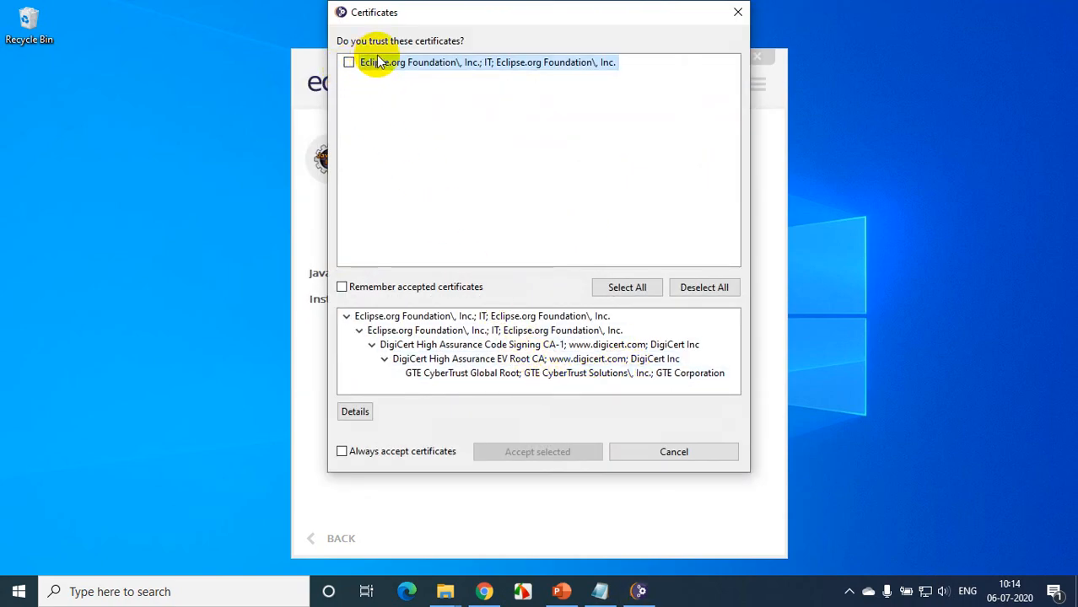
{"action": "left_click", "coordinate": [349, 62]}
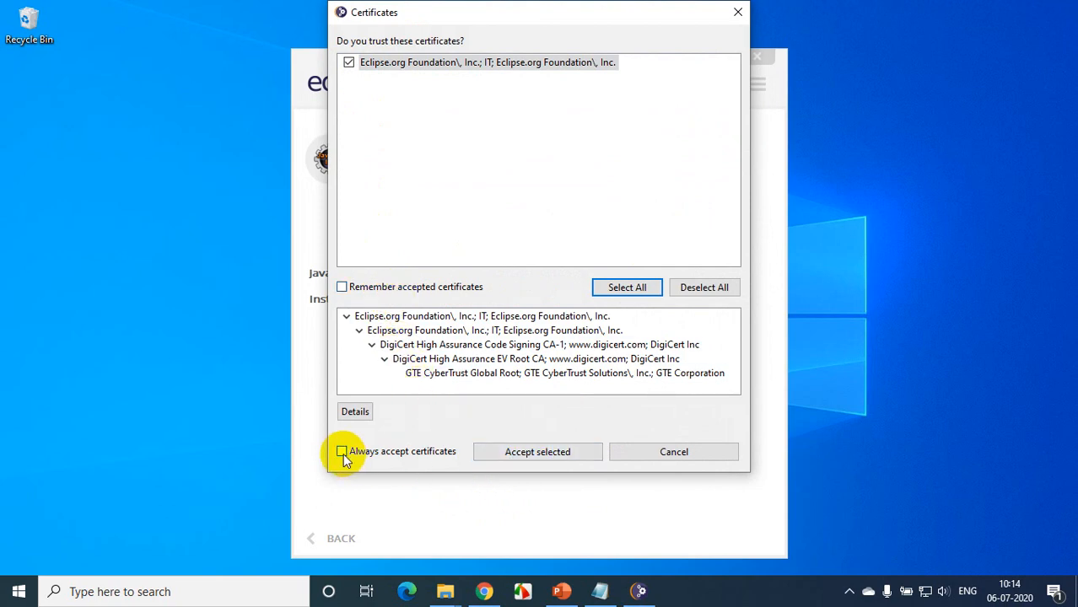
{"action": "left_click", "coordinate": [341, 451]}
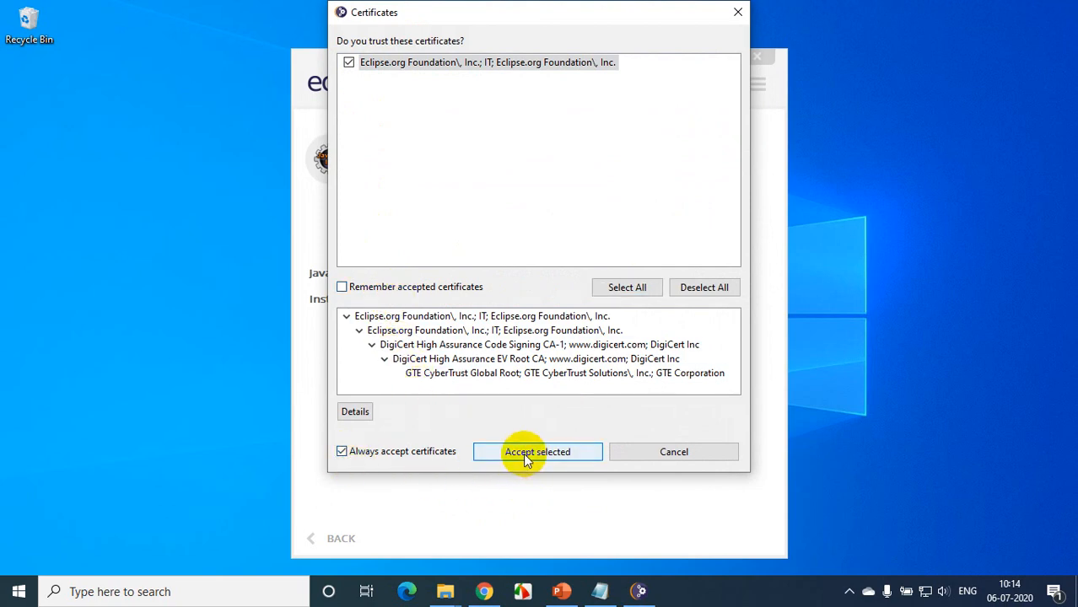
{"action": "left_click", "coordinate": [537, 451]}
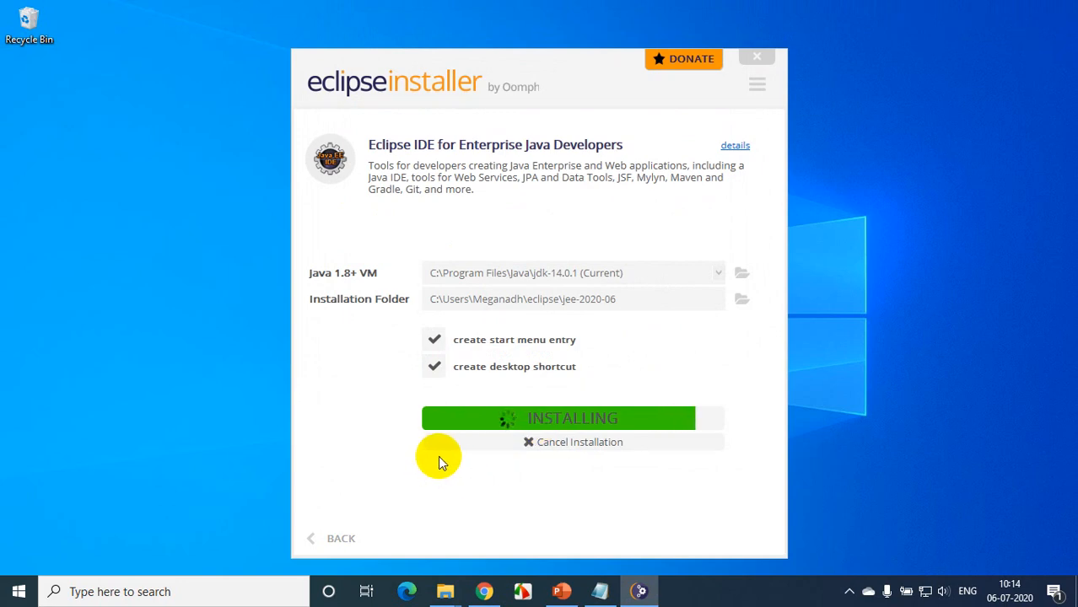
{"action": "mouse_move", "coordinate": [776, 459]}
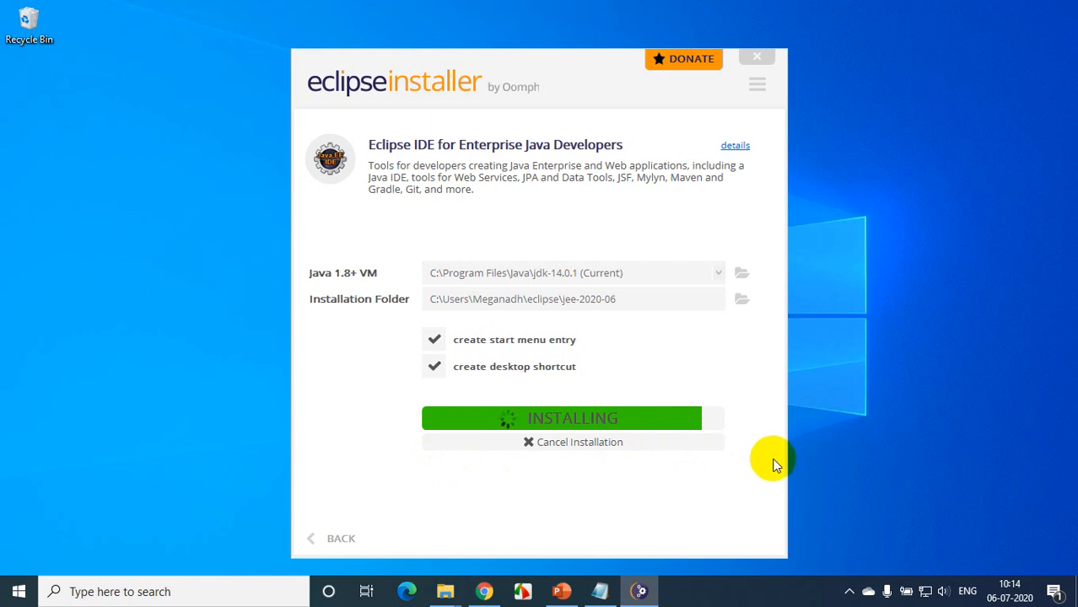
{"action": "mouse_move", "coordinate": [772, 460]}
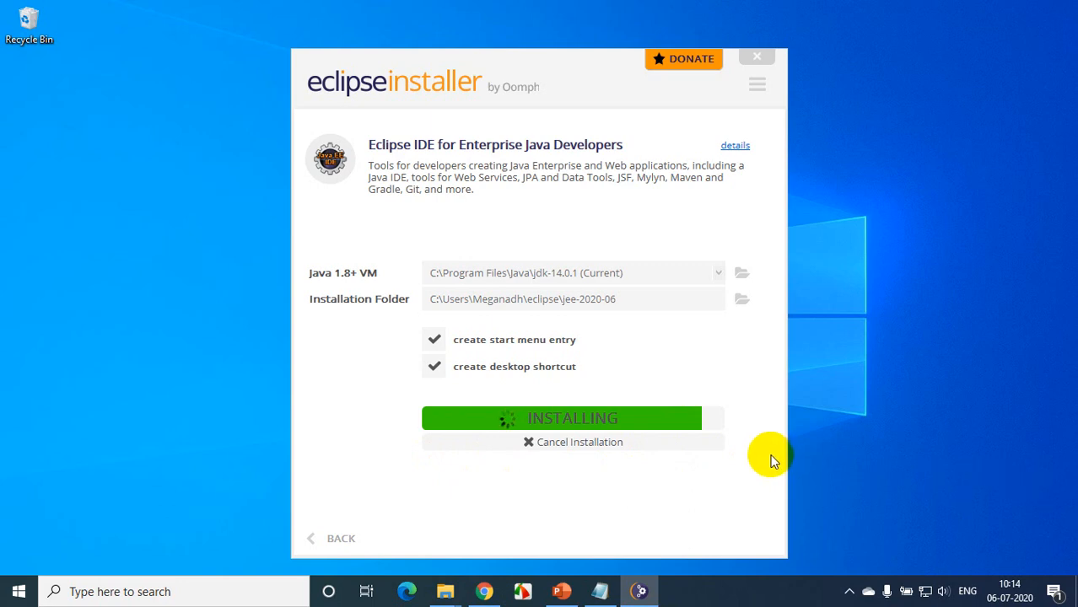
{"action": "mouse_move", "coordinate": [797, 447]}
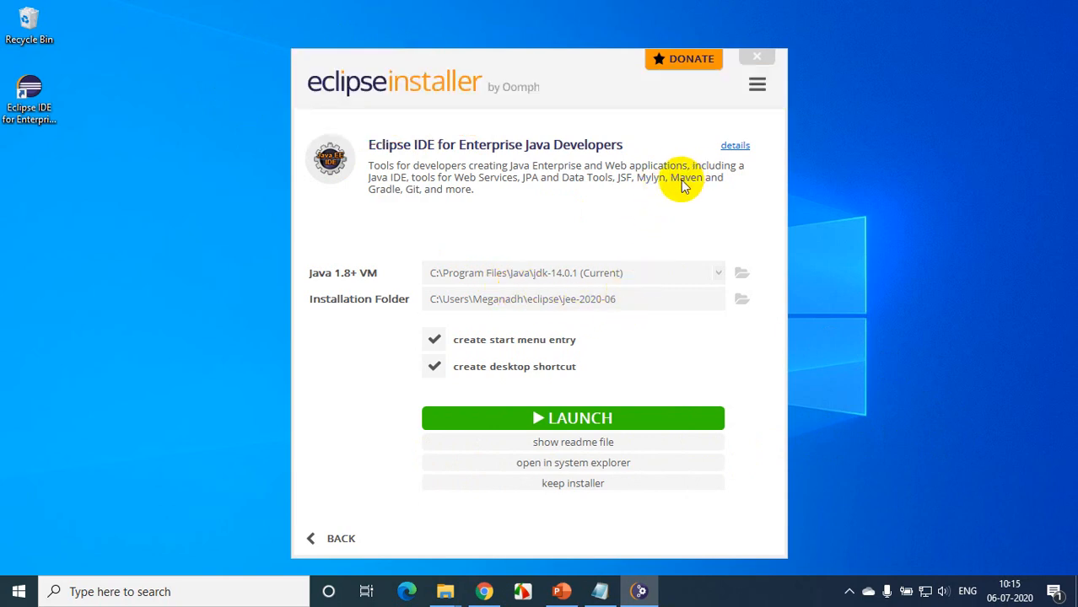
{"action": "mouse_move", "coordinate": [410, 286]}
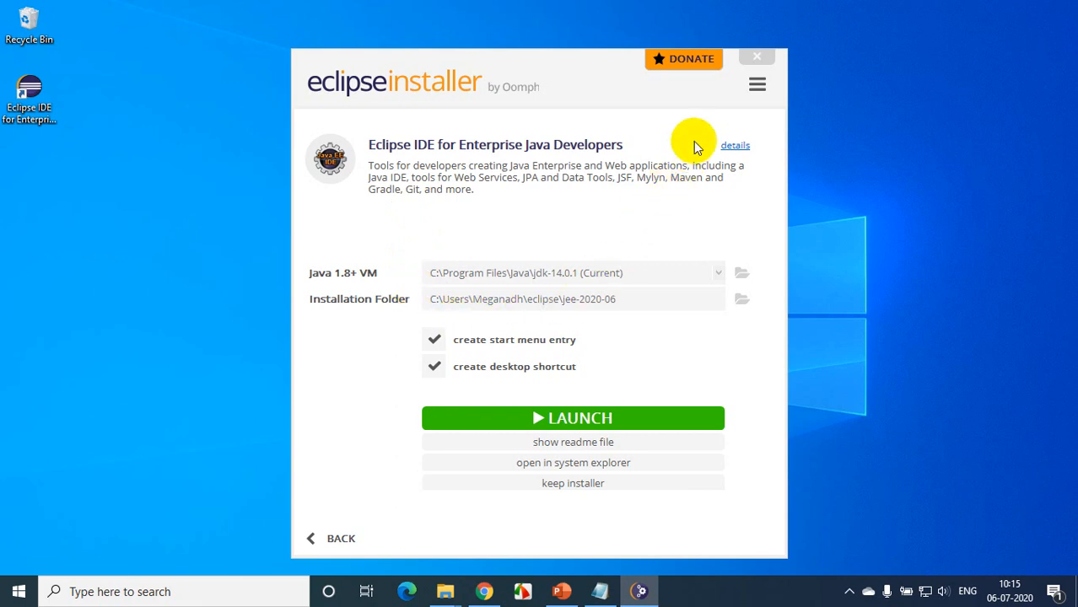
Close the Eclipse Installer once installation finishes to reach the Launch Product prompt.
{"action": "left_click", "coordinate": [756, 56]}
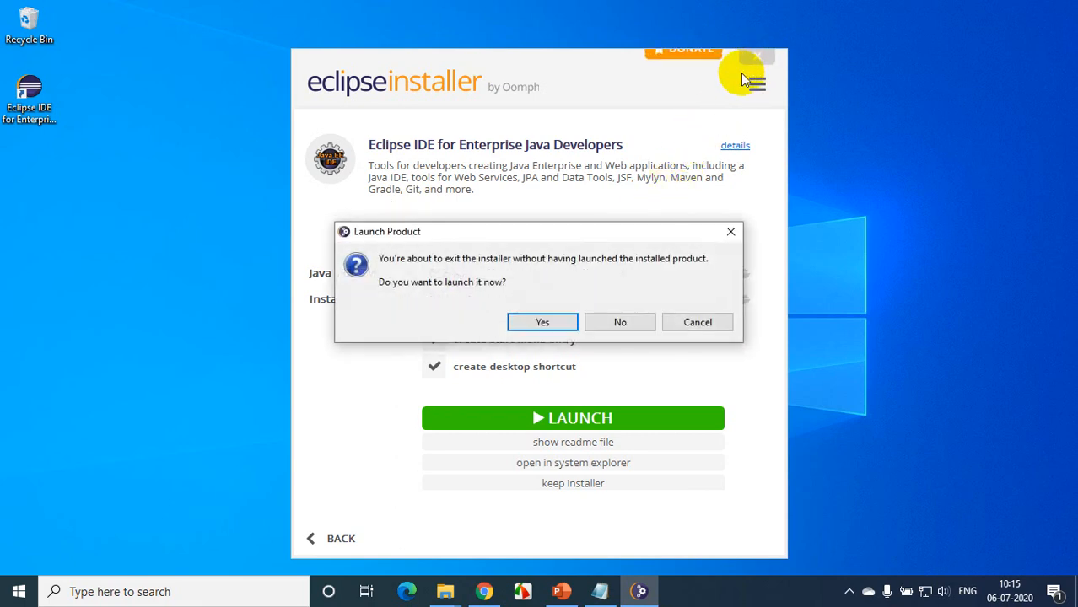
{"action": "mouse_move", "coordinate": [538, 278]}
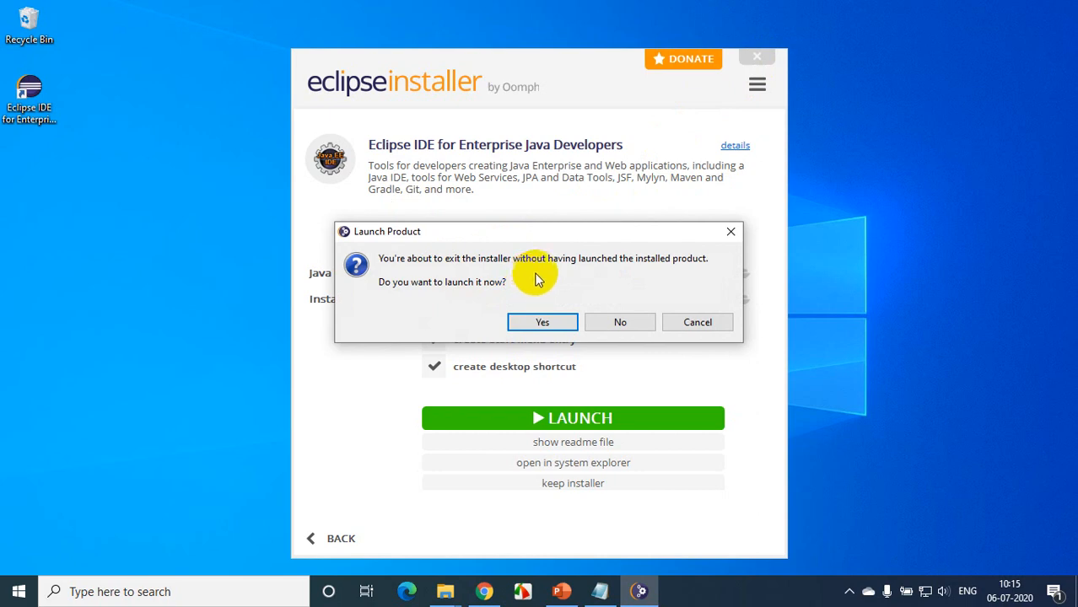
{"action": "mouse_move", "coordinate": [472, 302]}
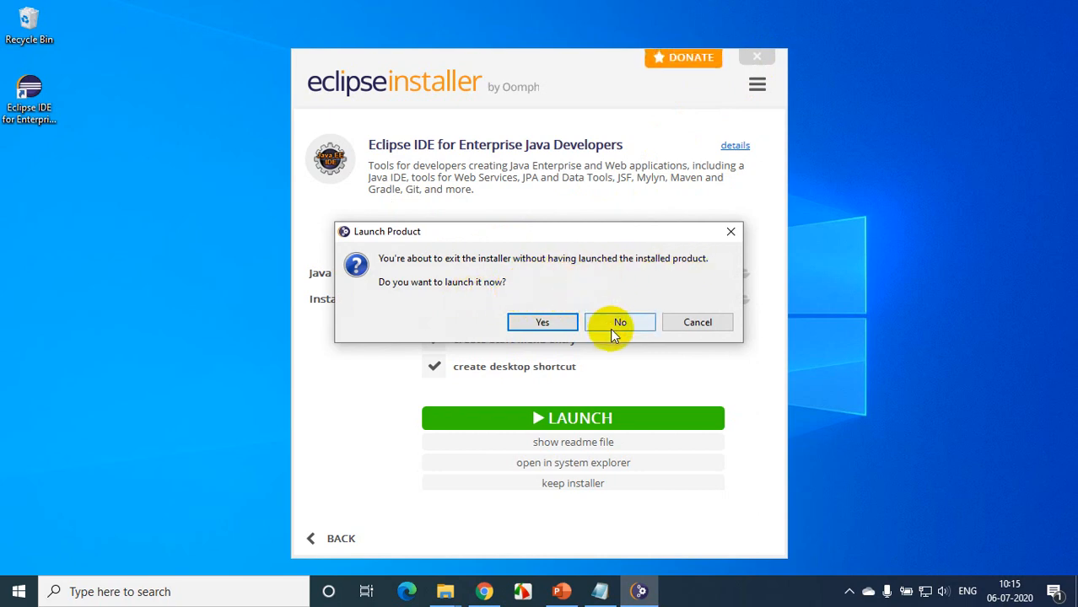
Decline launching Eclipse, leaving the 'Eclipse IDE for Enterprise Java Developers - 2020-06' shortcut.
{"action": "left_click", "coordinate": [620, 322]}
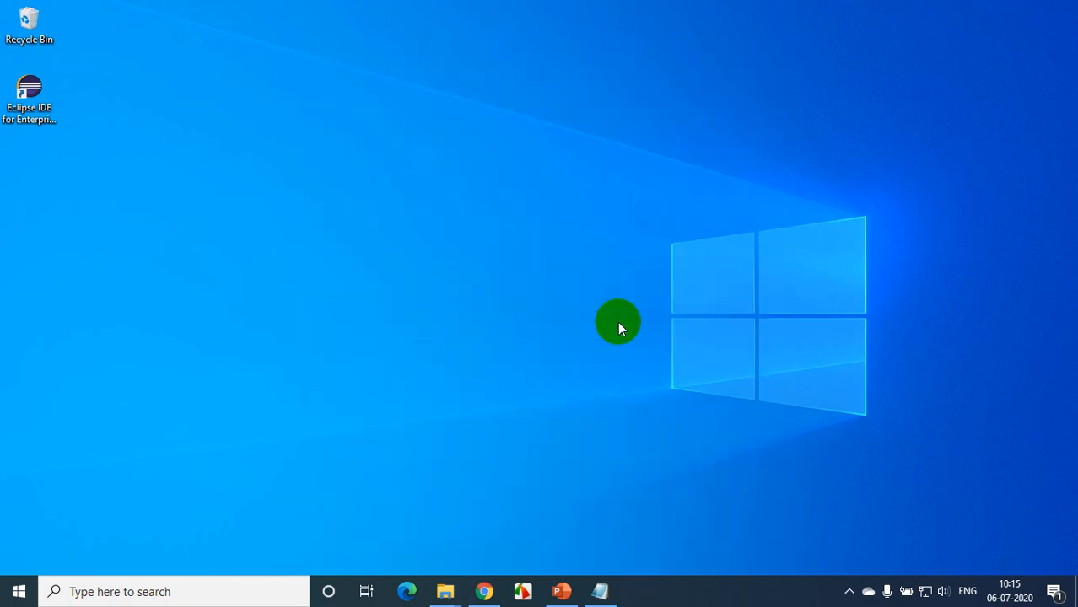
{"action": "mouse_move", "coordinate": [598, 304]}
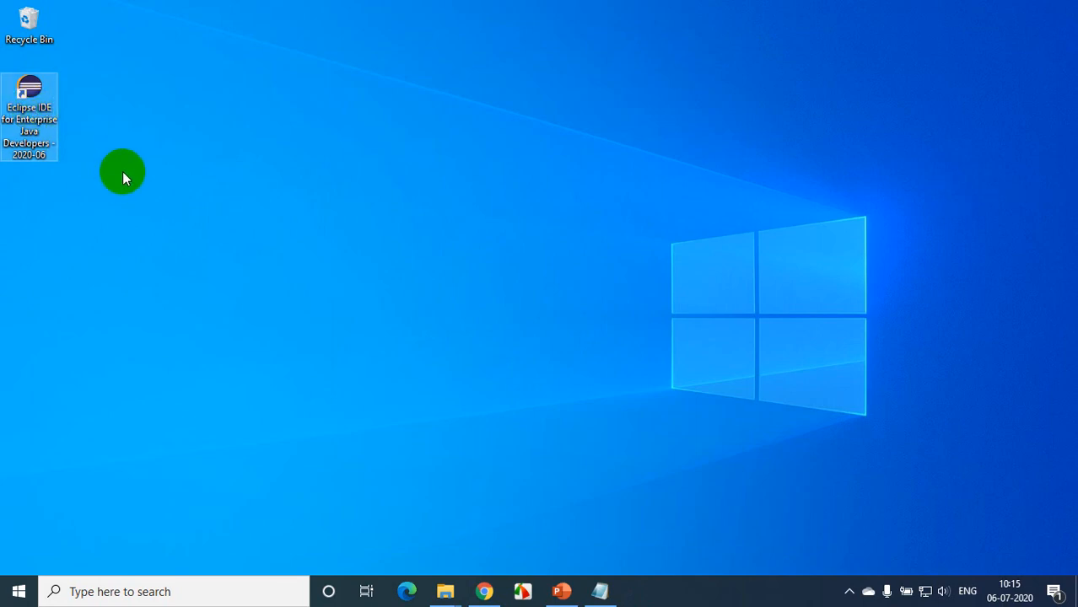
{"action": "mouse_move", "coordinate": [412, 356]}
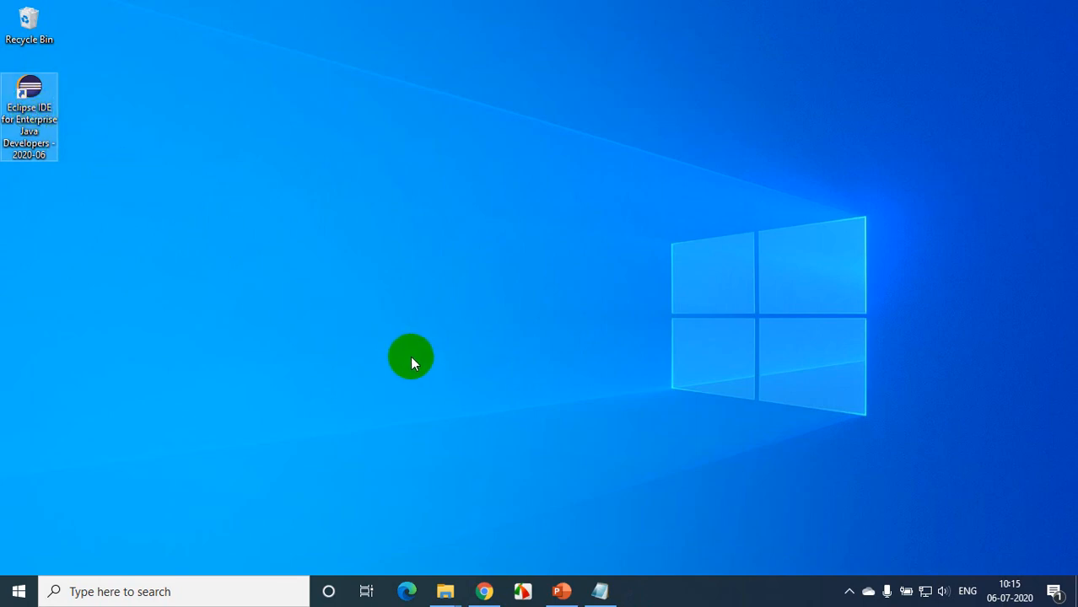
{"action": "mouse_move", "coordinate": [406, 351]}
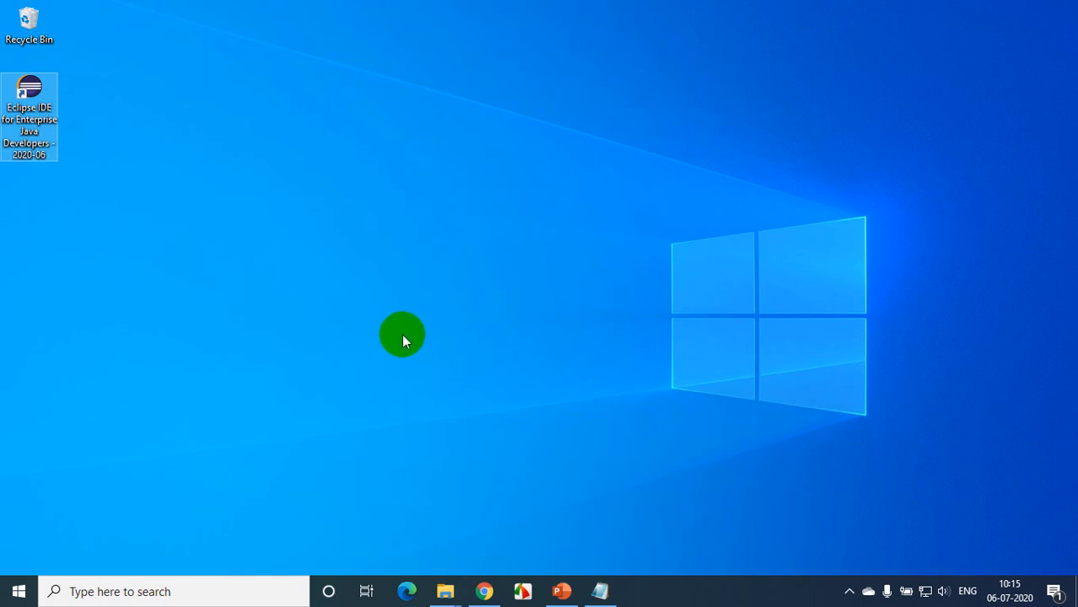
{"action": "mouse_move", "coordinate": [150, 380]}
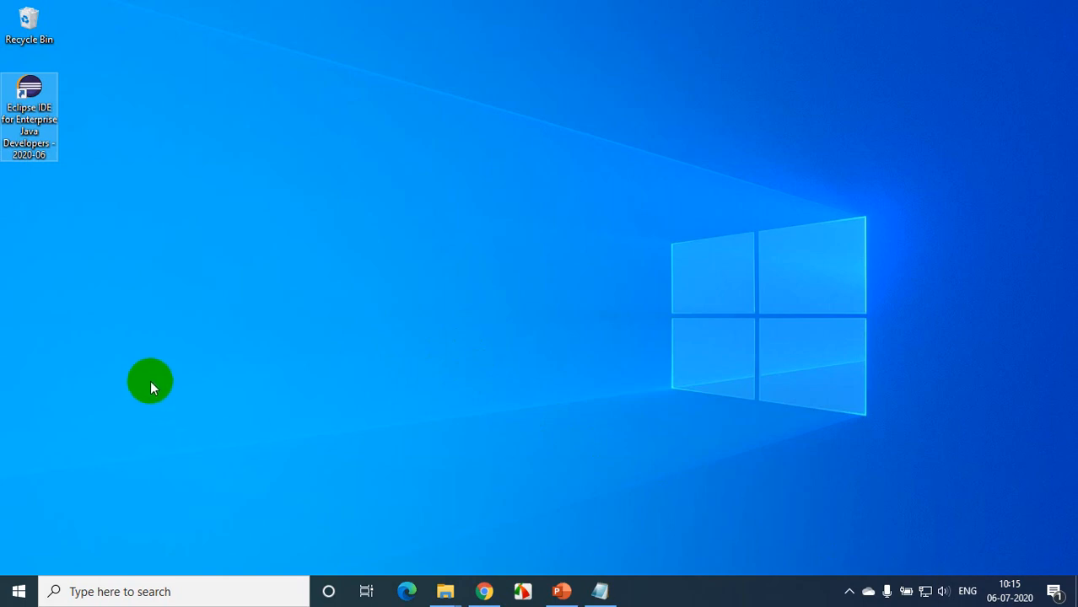